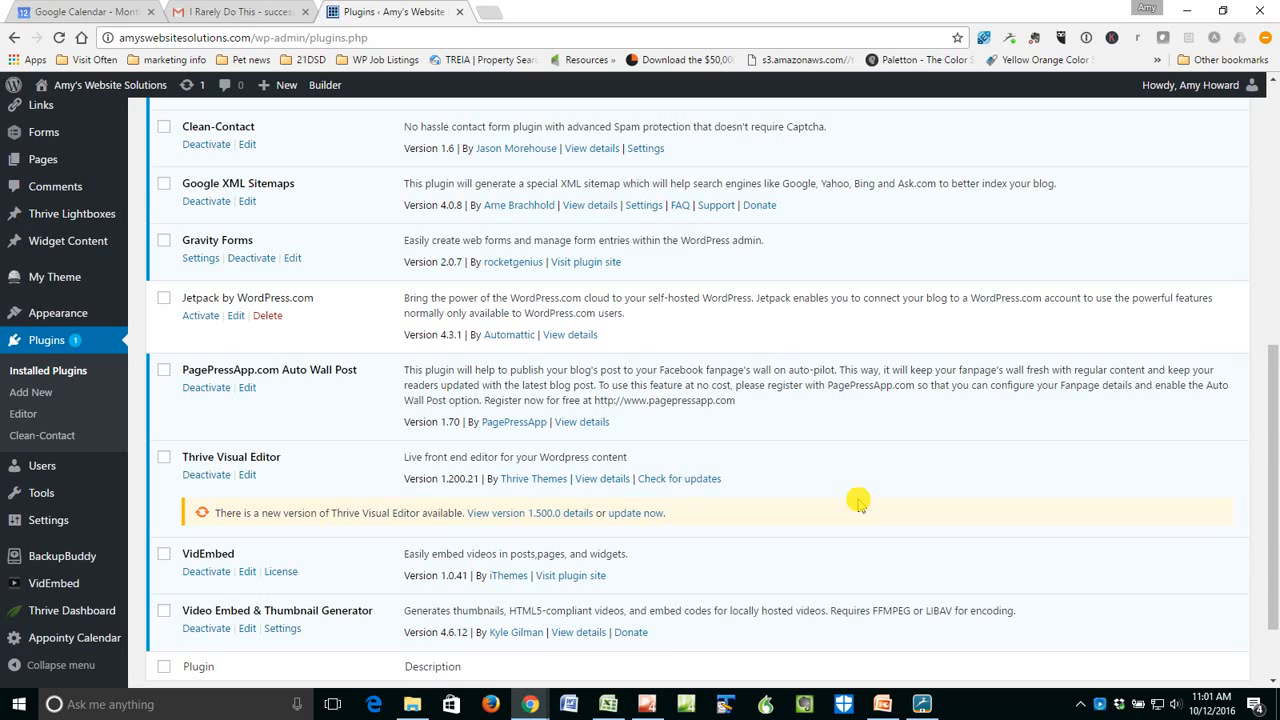
pyautogui.moveTo(267, 313)
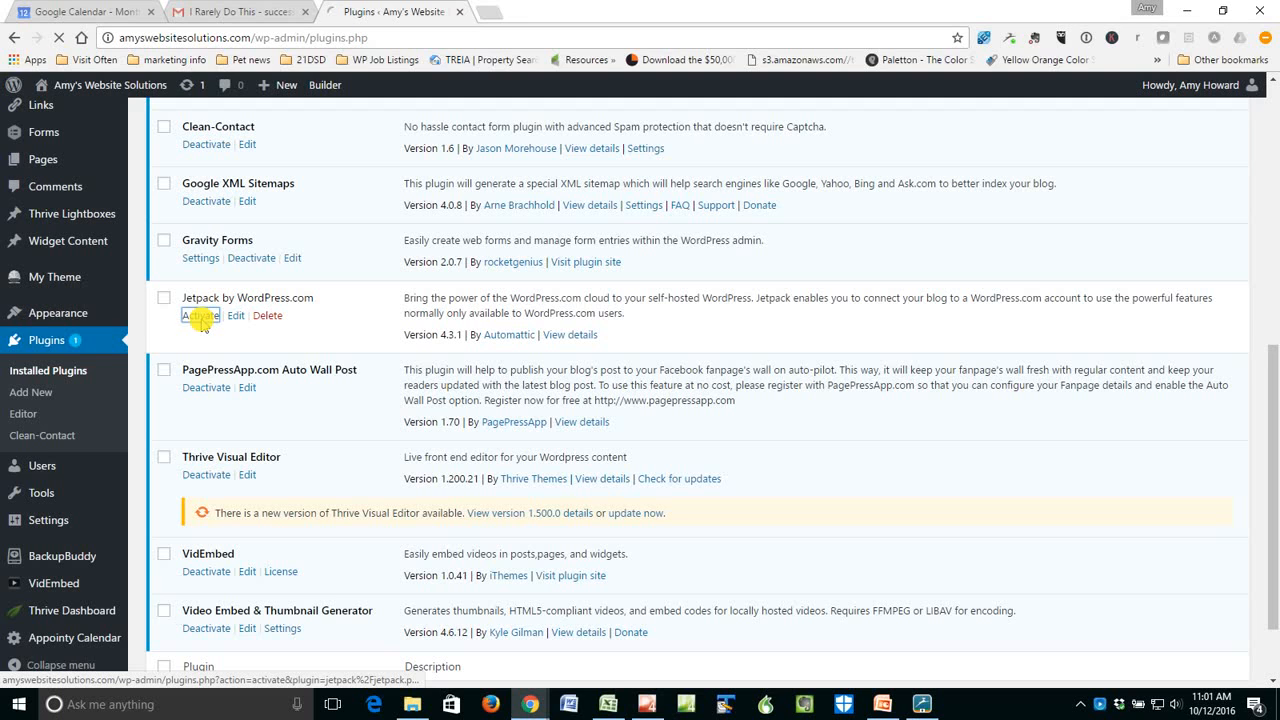
# Activate the Jetpack by WordPress.com plugin and start connecting it to WordPress.com.
pyautogui.click(200, 315)
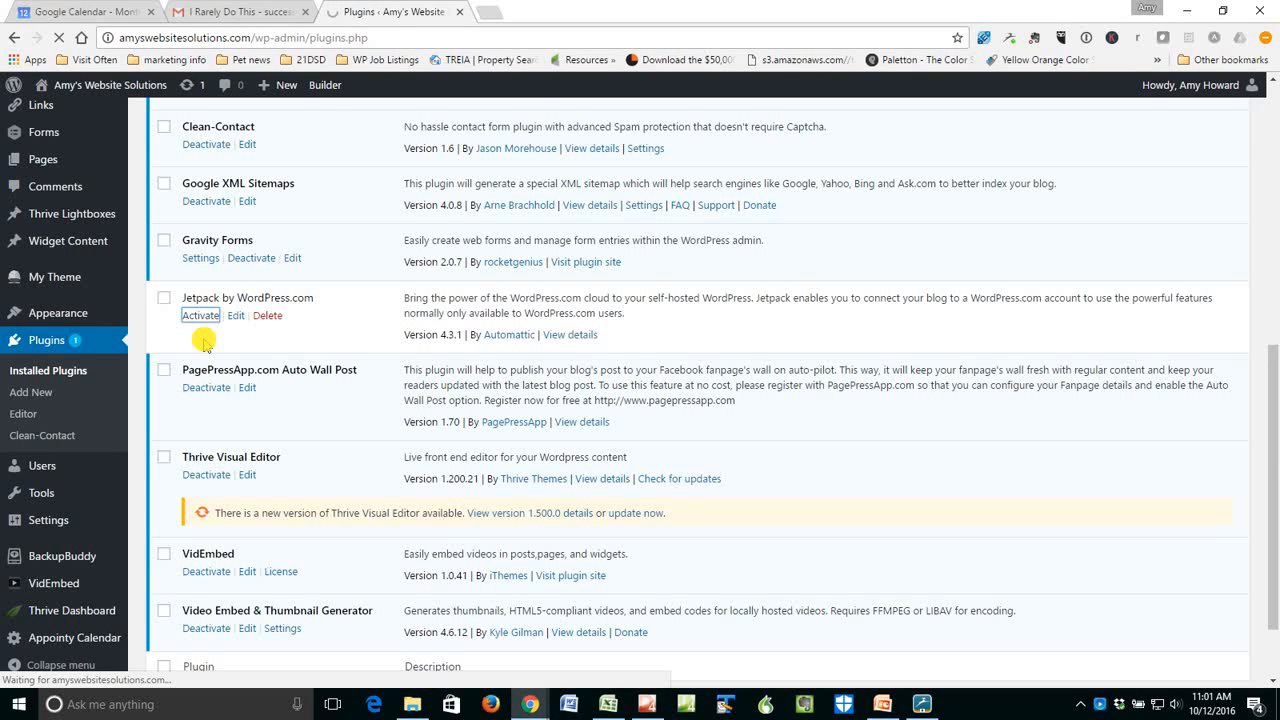
pyautogui.click(200, 315)
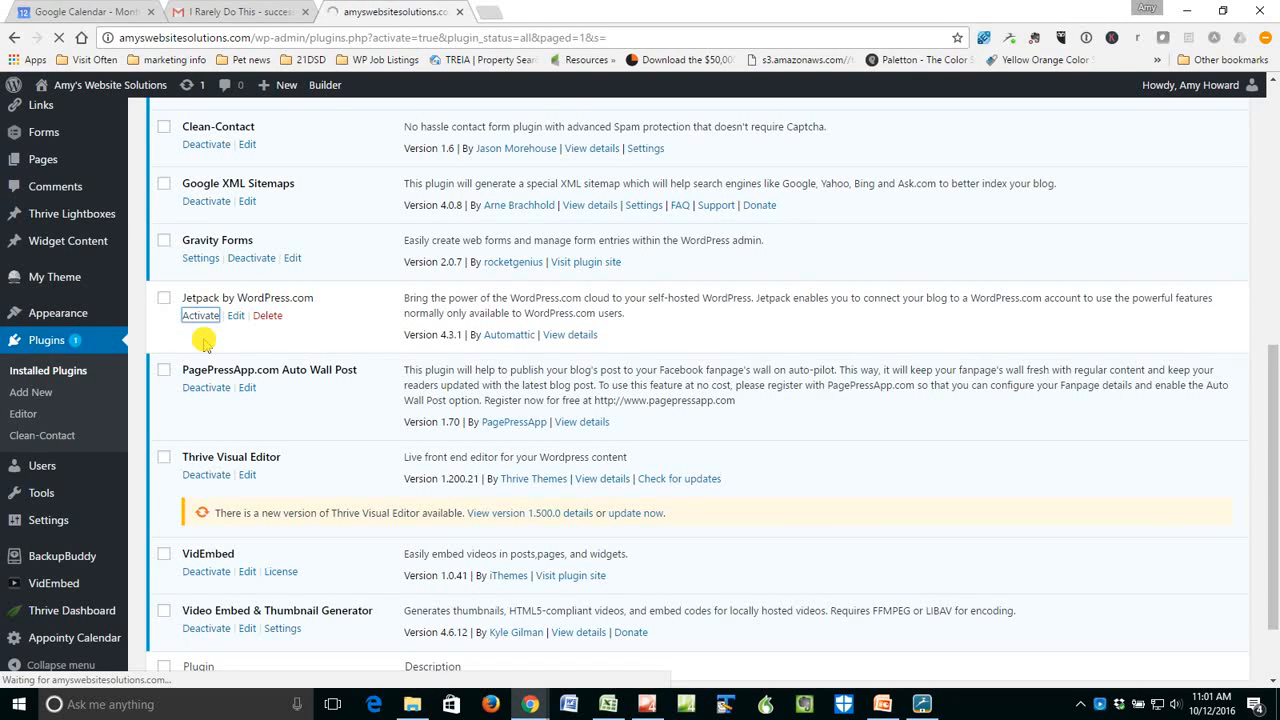
pyautogui.click(200, 315)
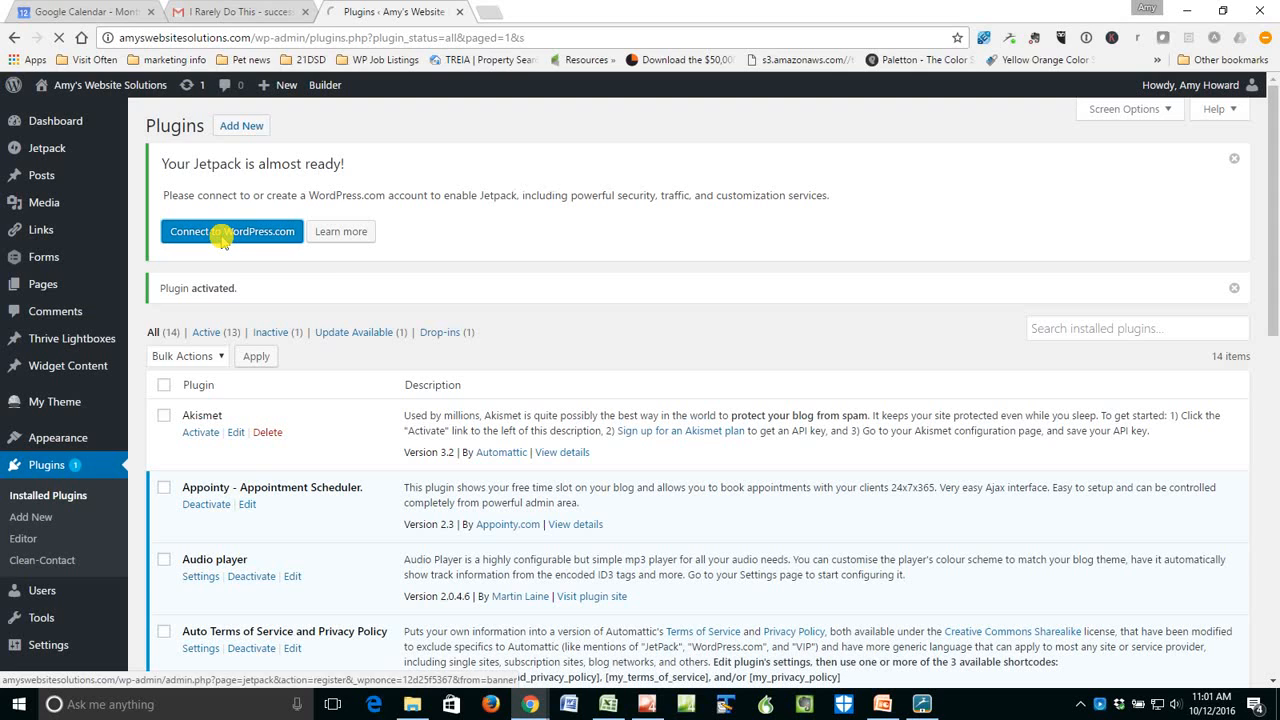
pyautogui.click(231, 231)
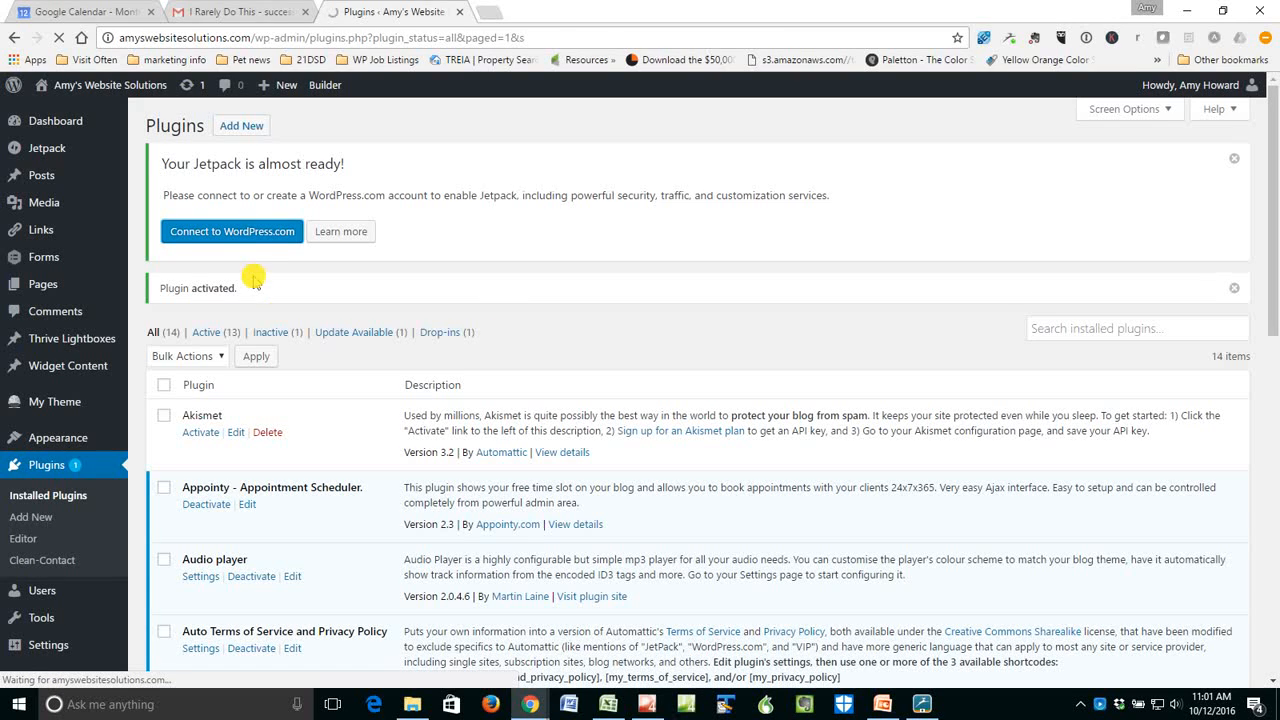
# Approve the Jetpack connection on the Completing connection page.
pyautogui.click(231, 231)
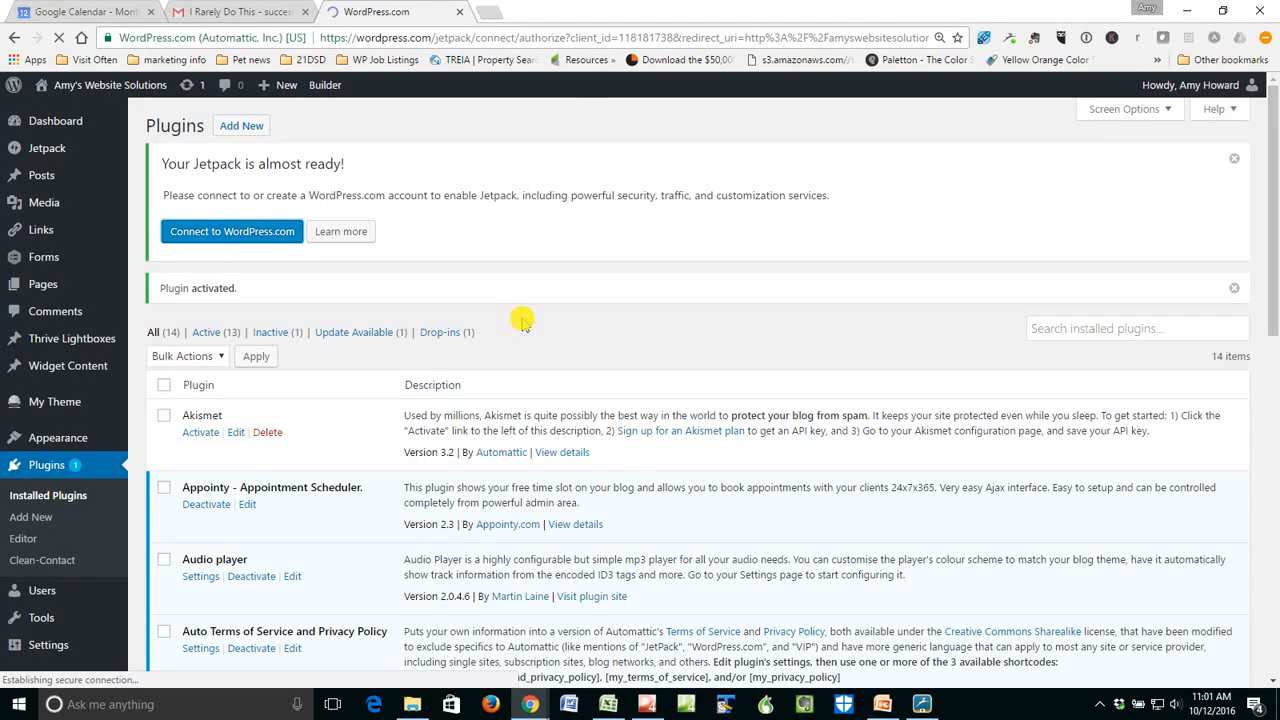
pyautogui.click(231, 231)
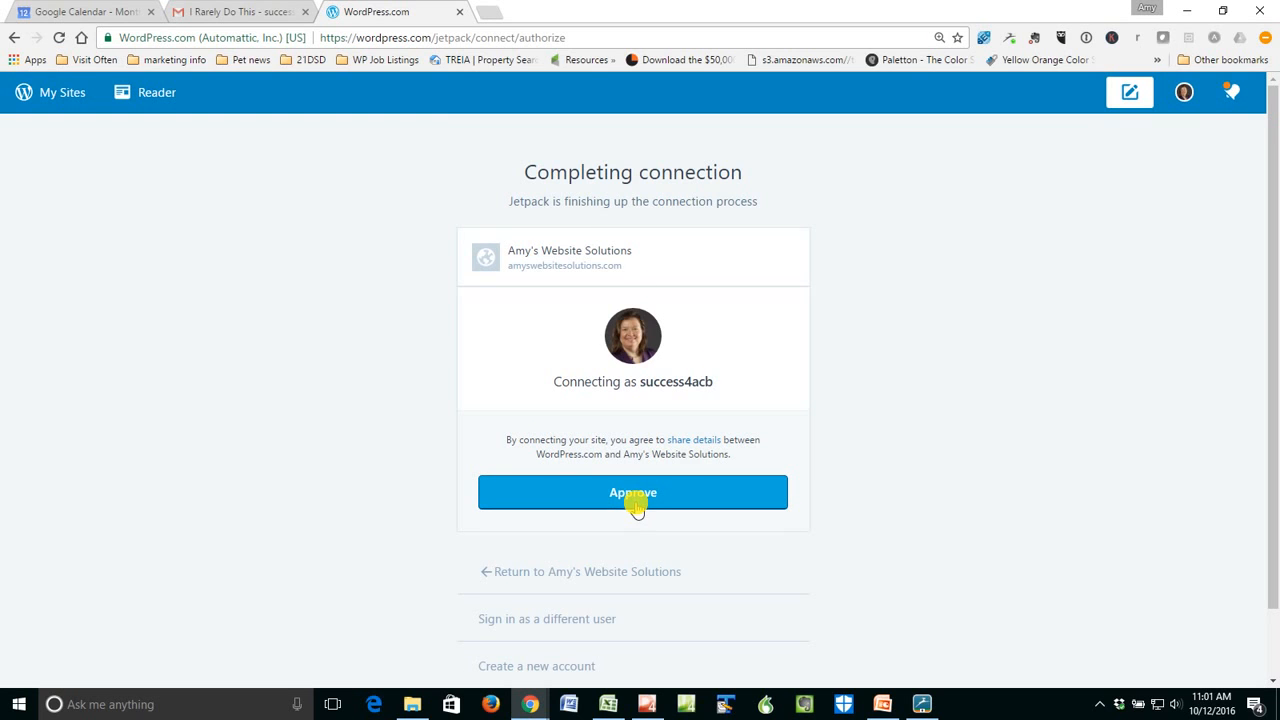
pyautogui.click(632, 492)
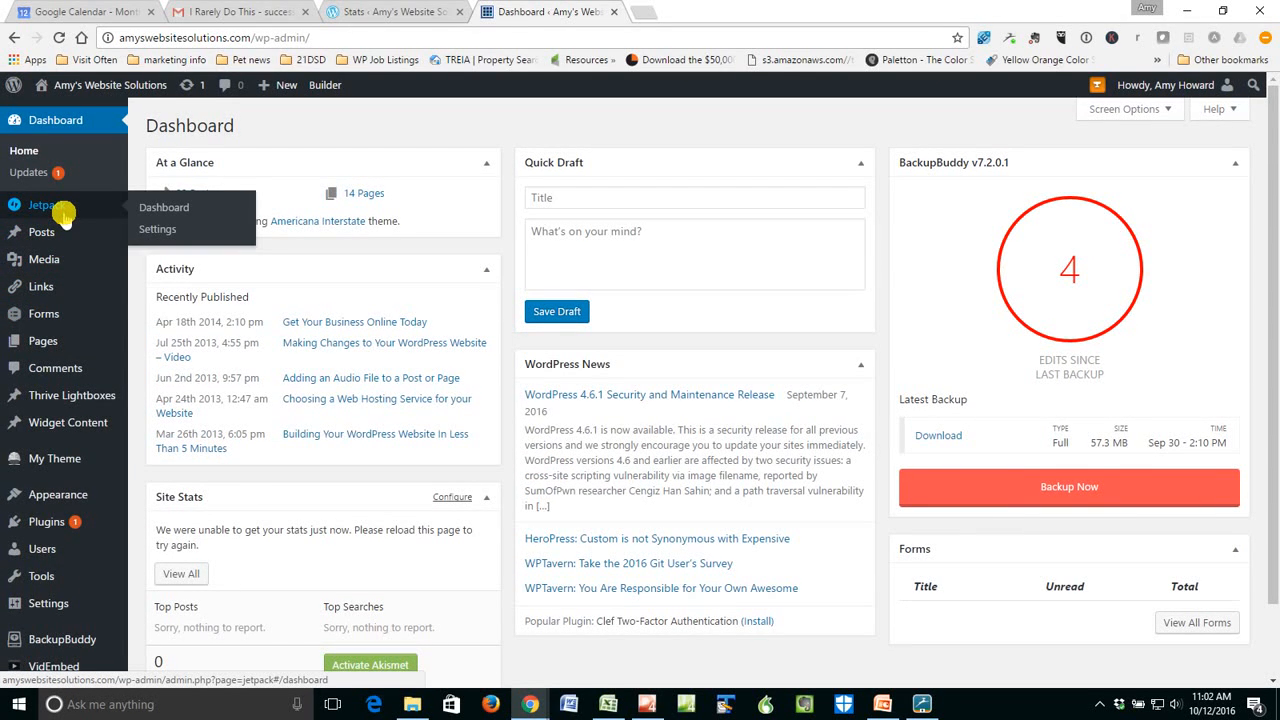
pyautogui.moveTo(55, 210)
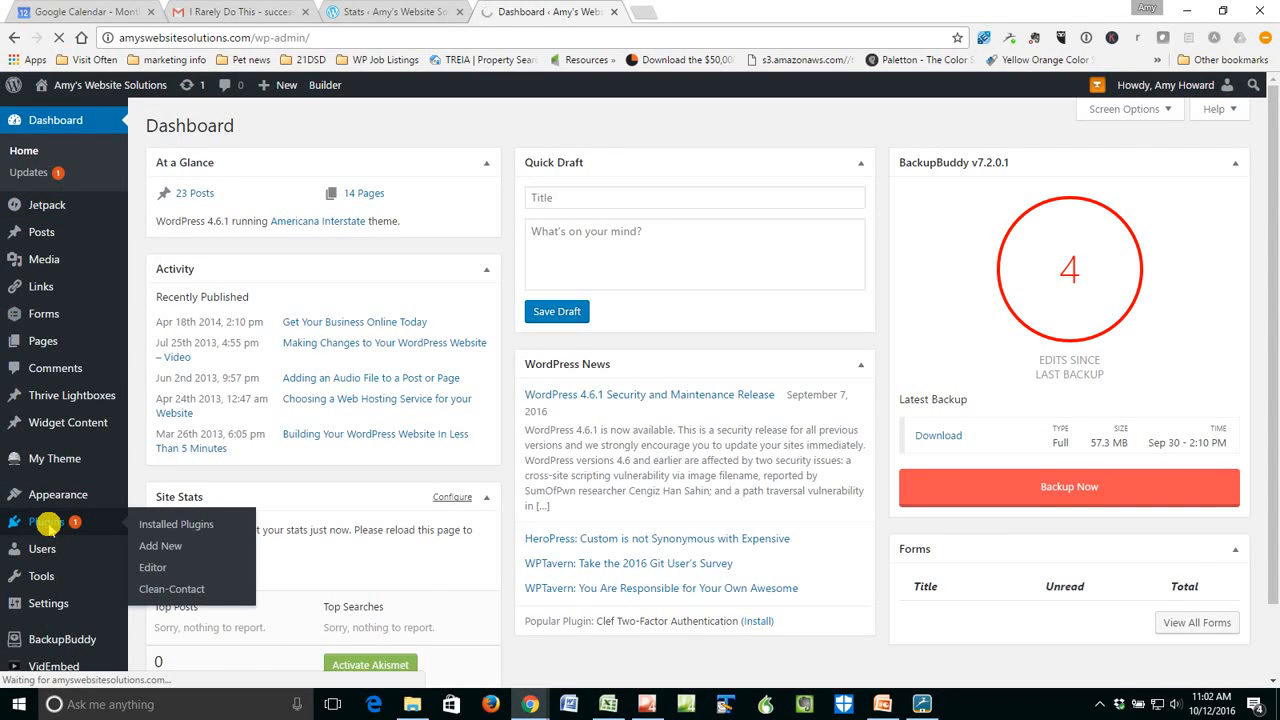
# Open Jetpack's Settings from the Installed Plugins list.
pyautogui.click(176, 523)
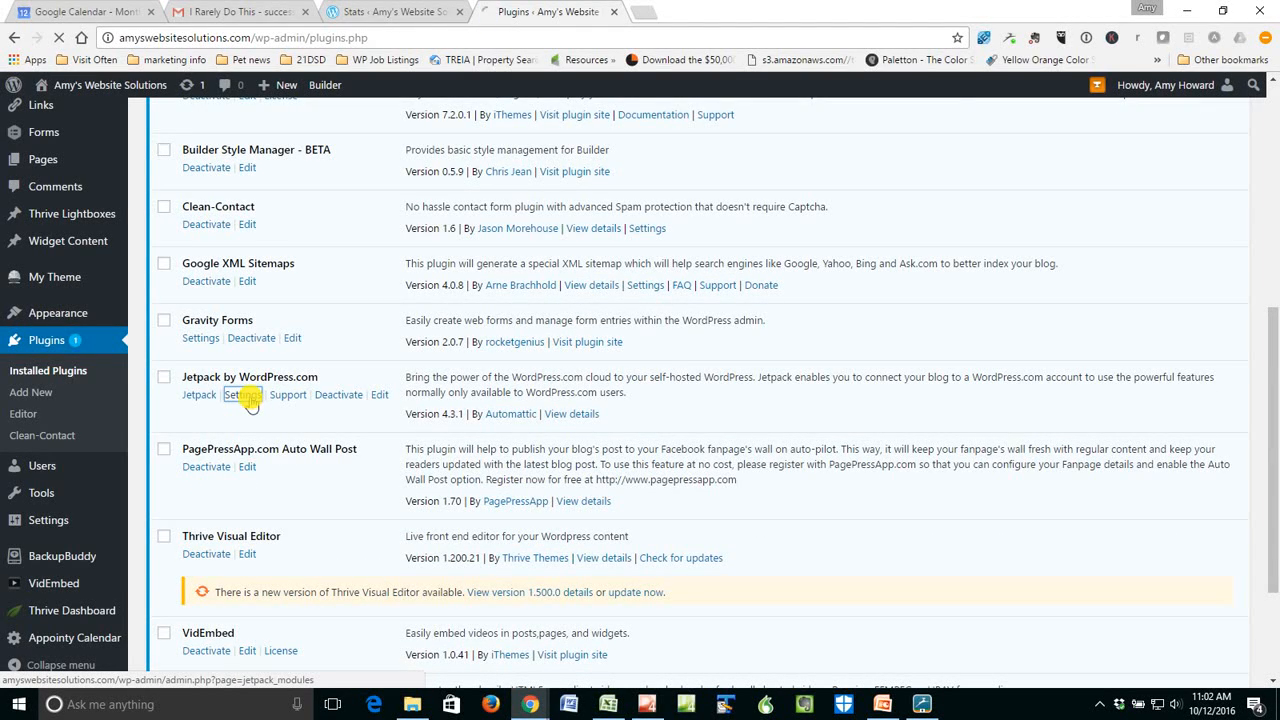
pyautogui.click(240, 394)
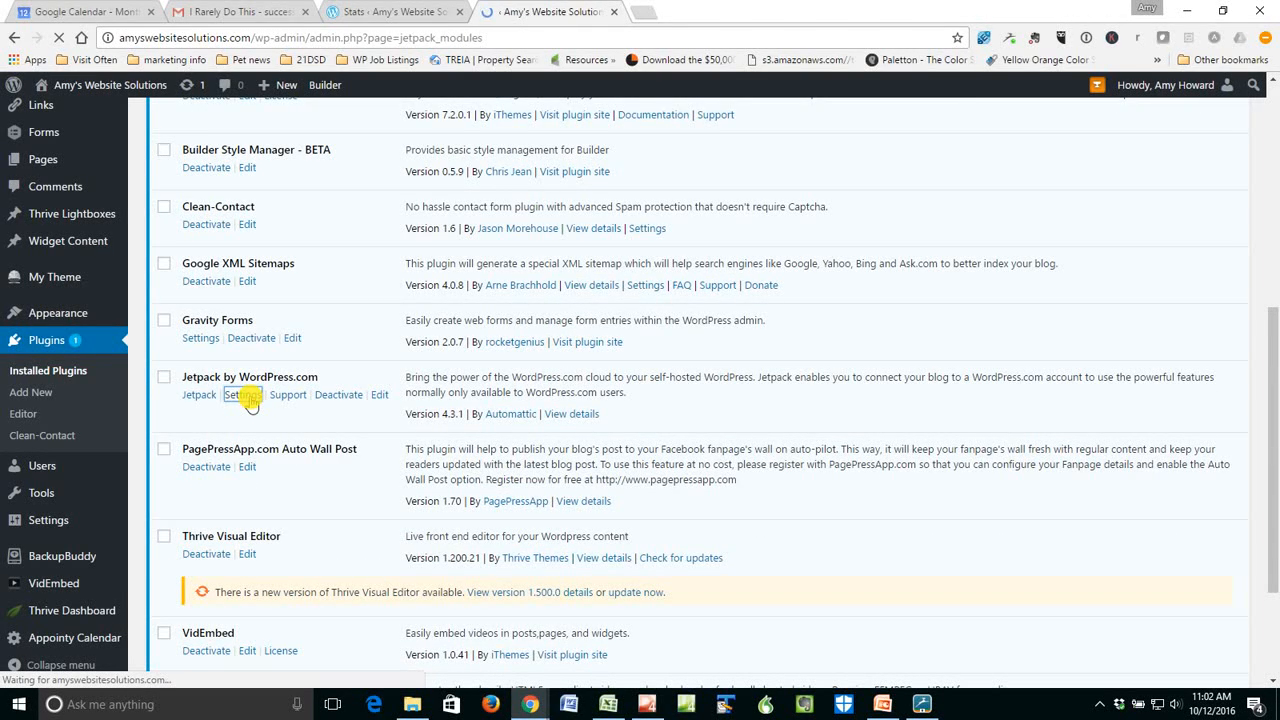
# Deactivate the Beautiful Math module and activate the Contact Form module.
pyautogui.click(243, 394)
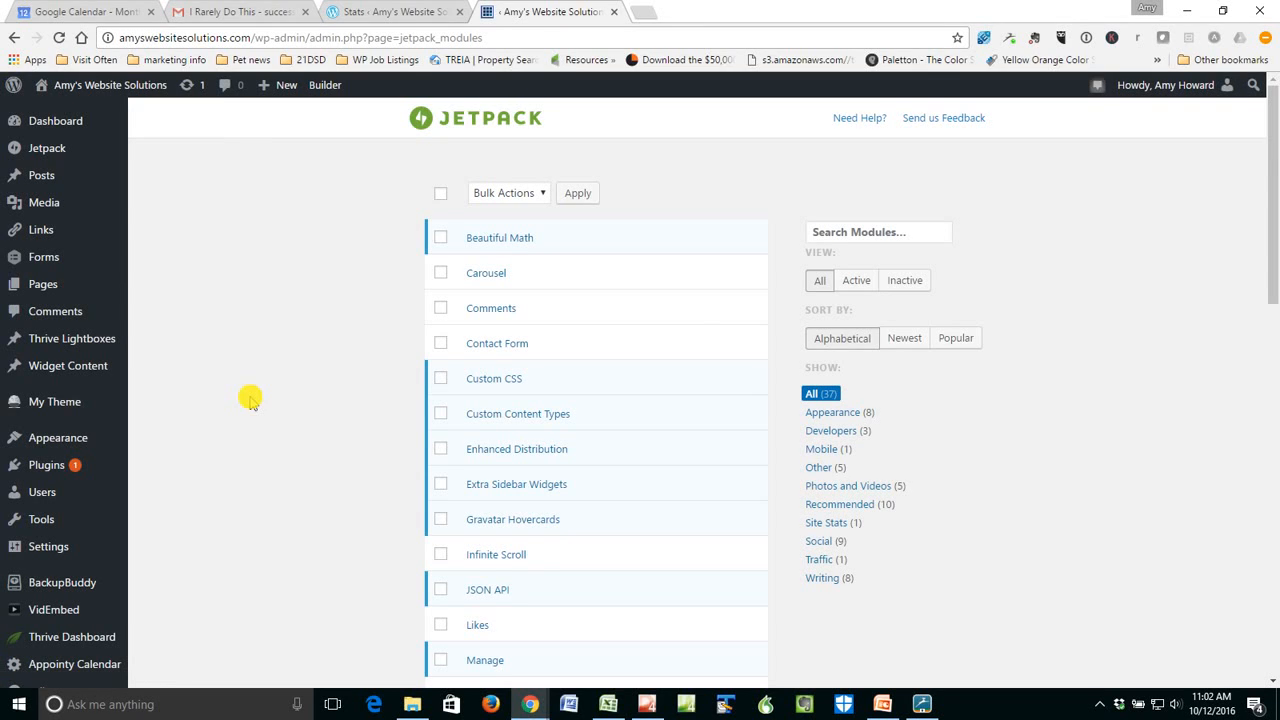
pyautogui.moveTo(430, 448)
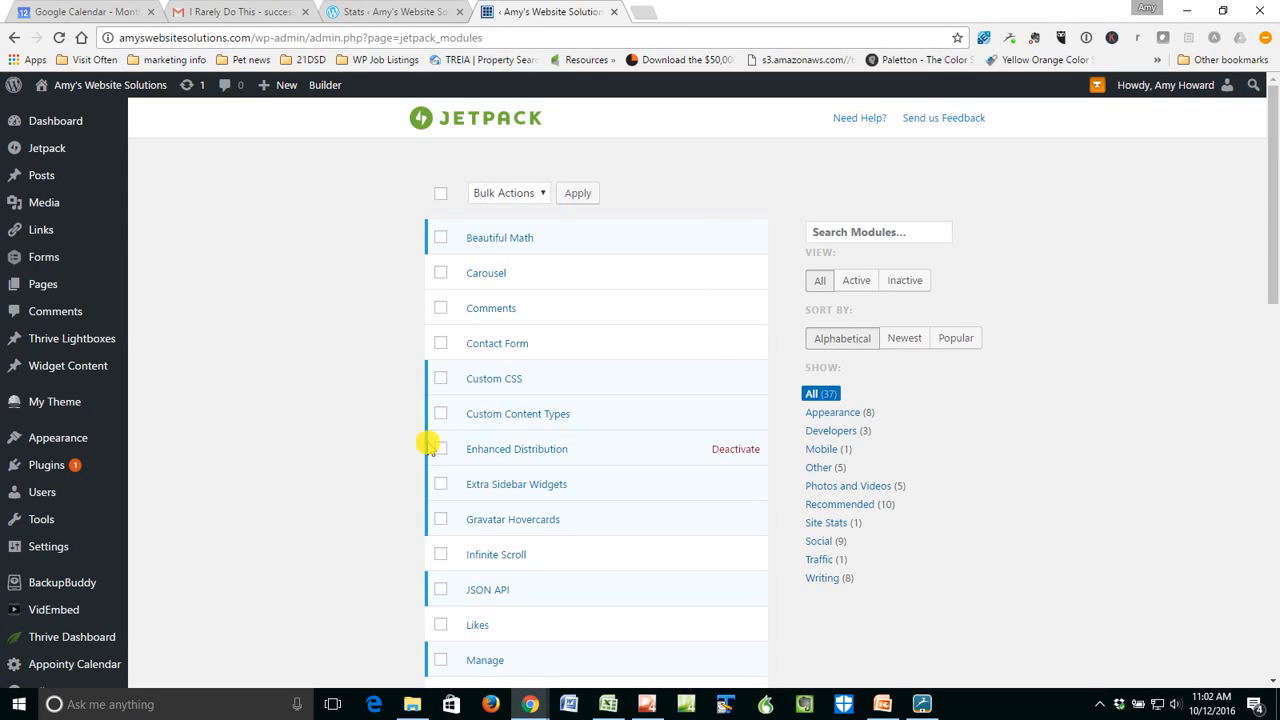
pyautogui.moveTo(628, 257)
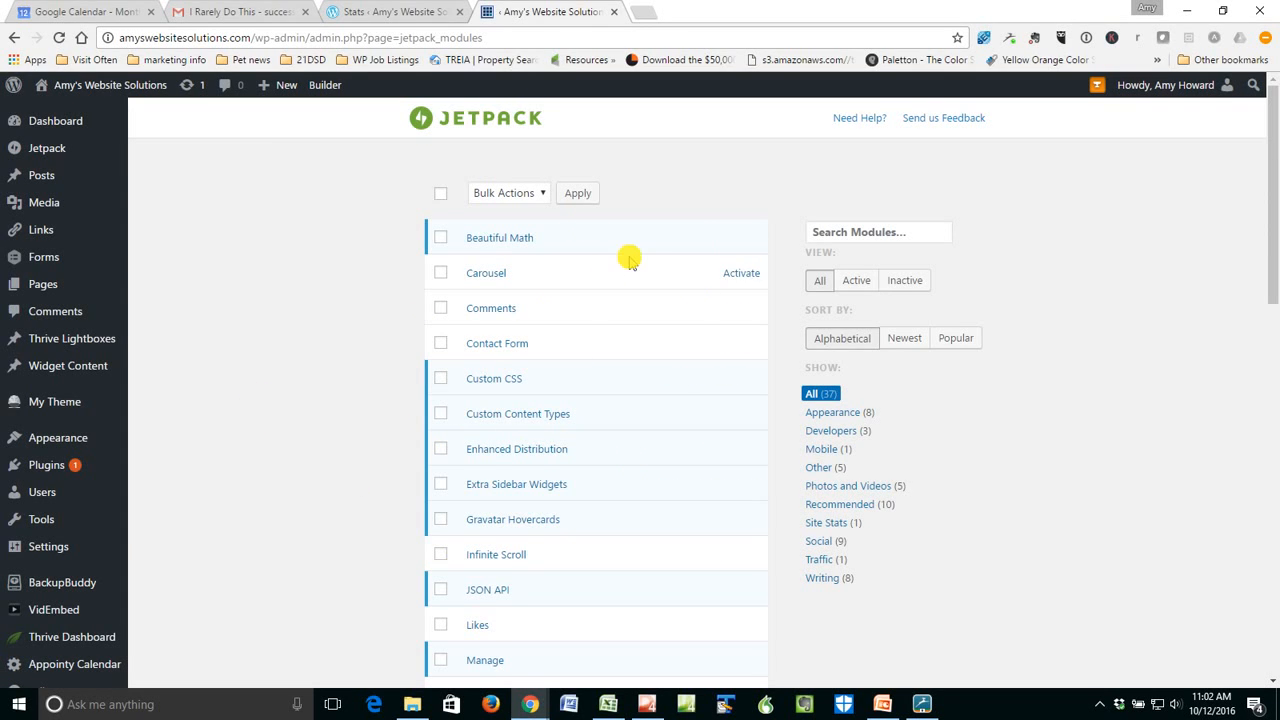
pyautogui.scroll(-3)
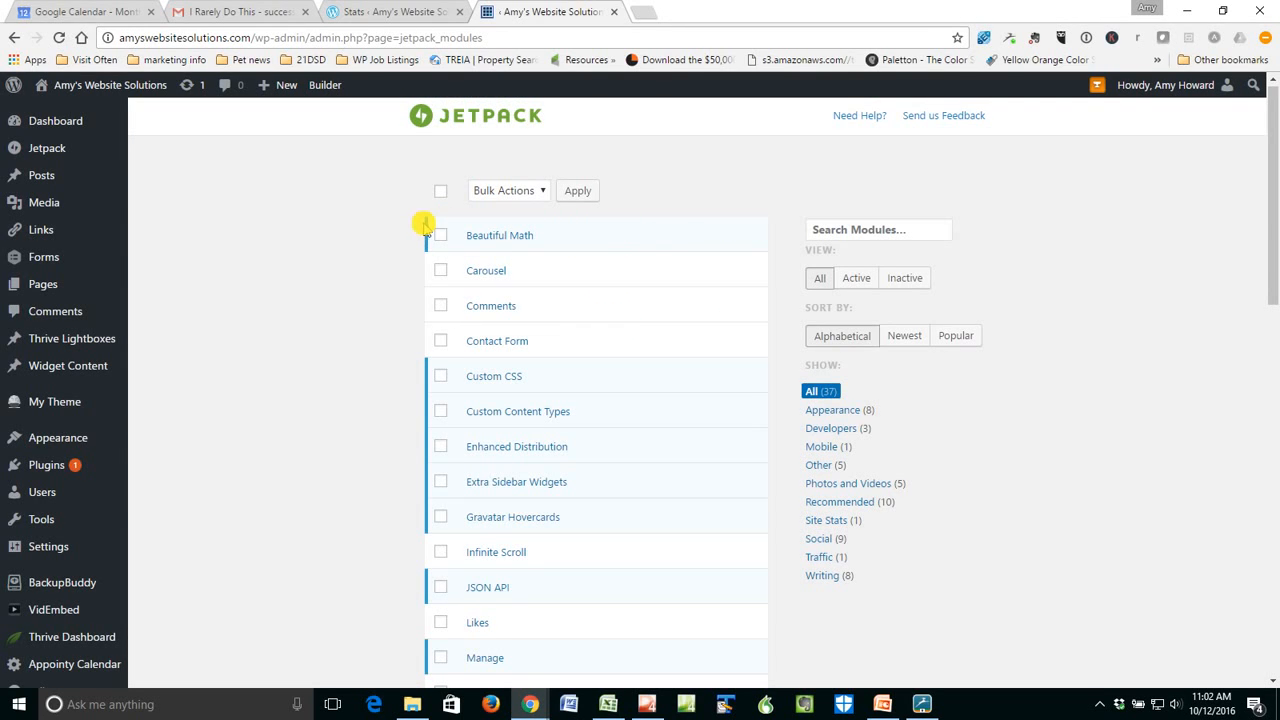
pyautogui.moveTo(517, 270)
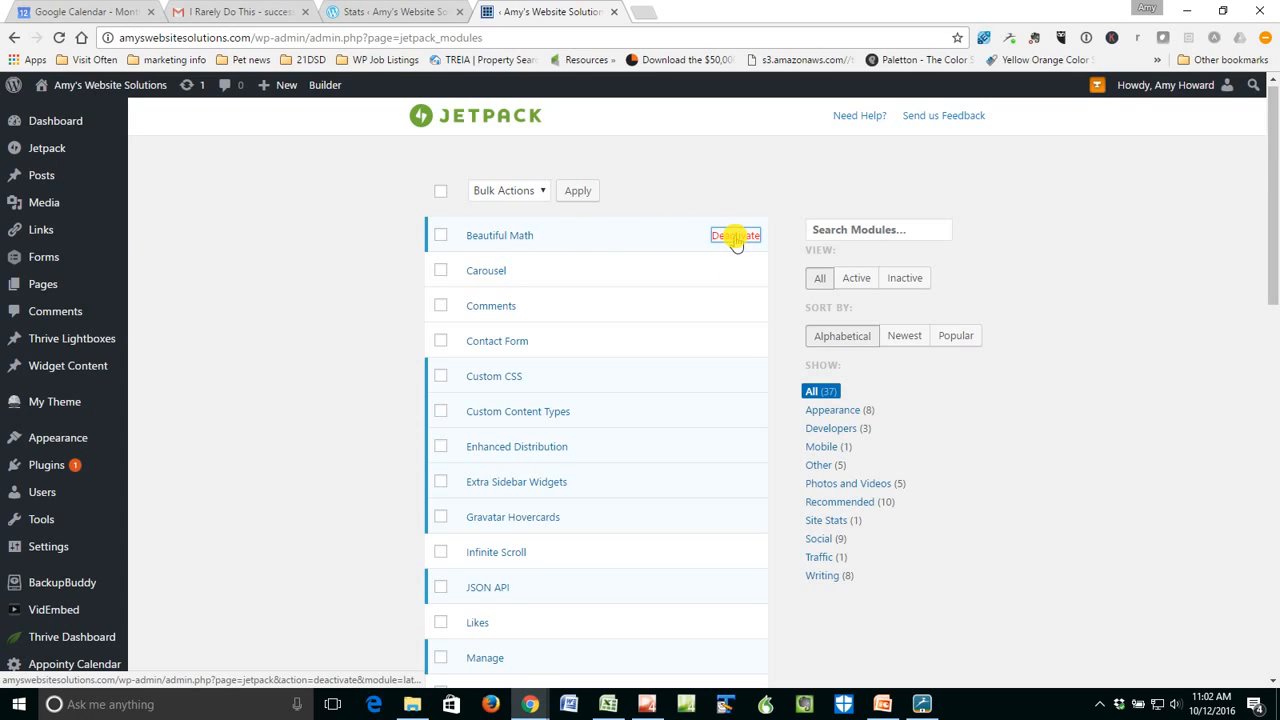
pyautogui.click(735, 235)
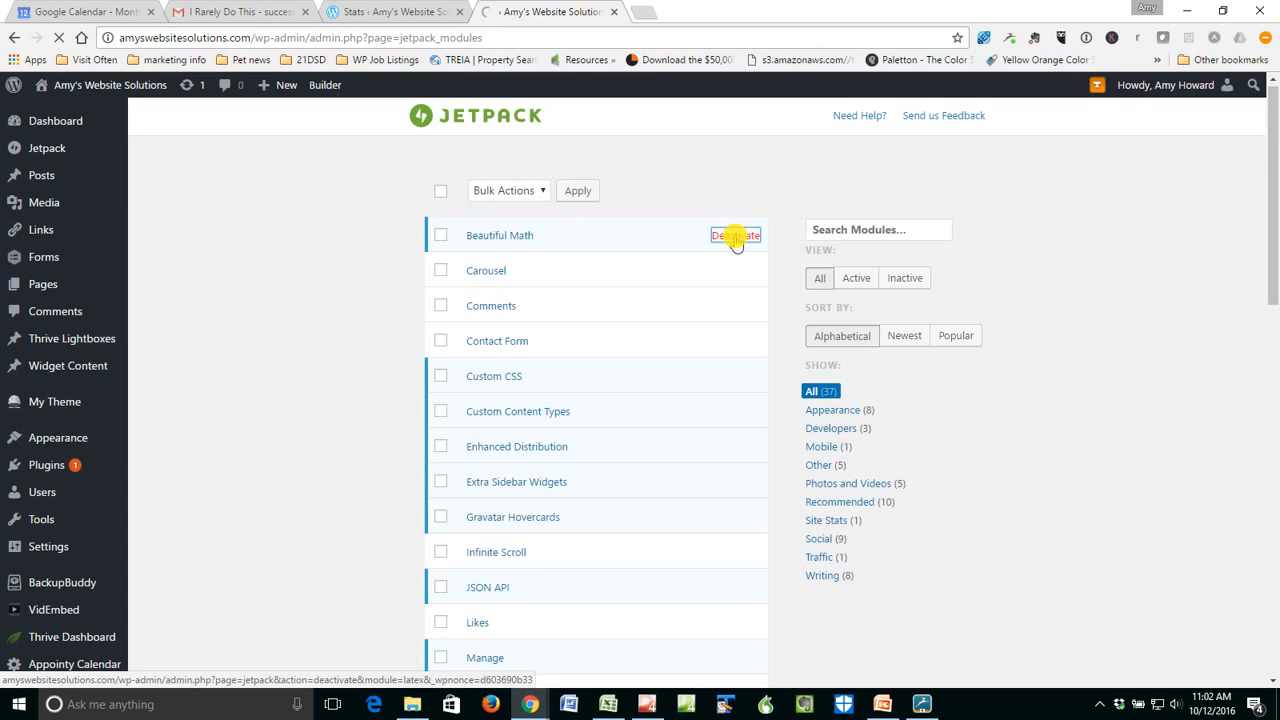
pyautogui.click(736, 235)
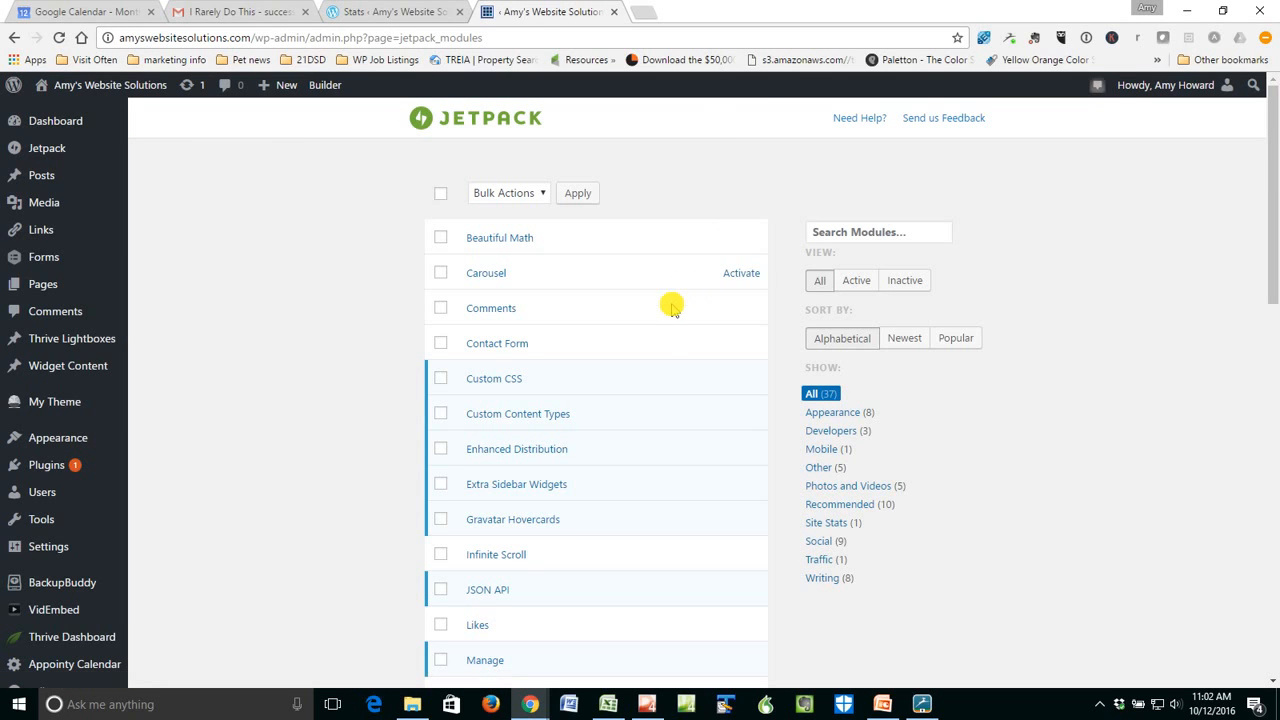
pyautogui.moveTo(741, 343)
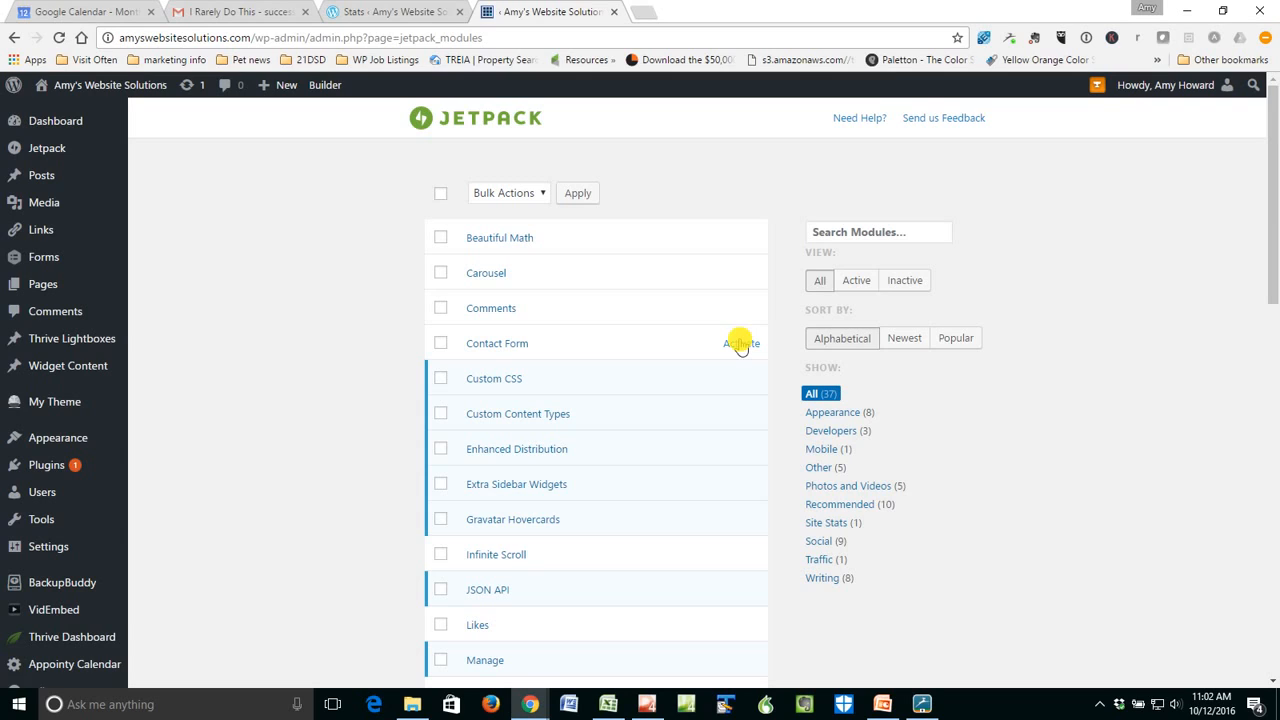
pyautogui.click(739, 343)
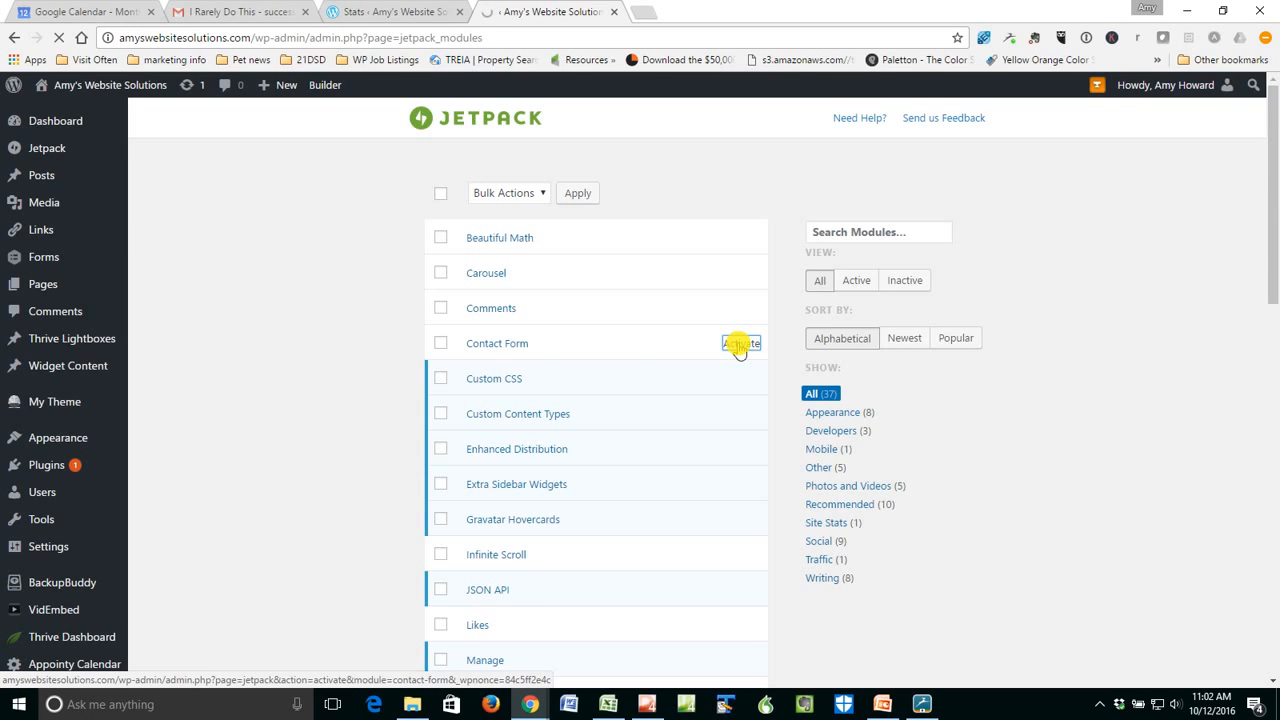
pyautogui.click(740, 343)
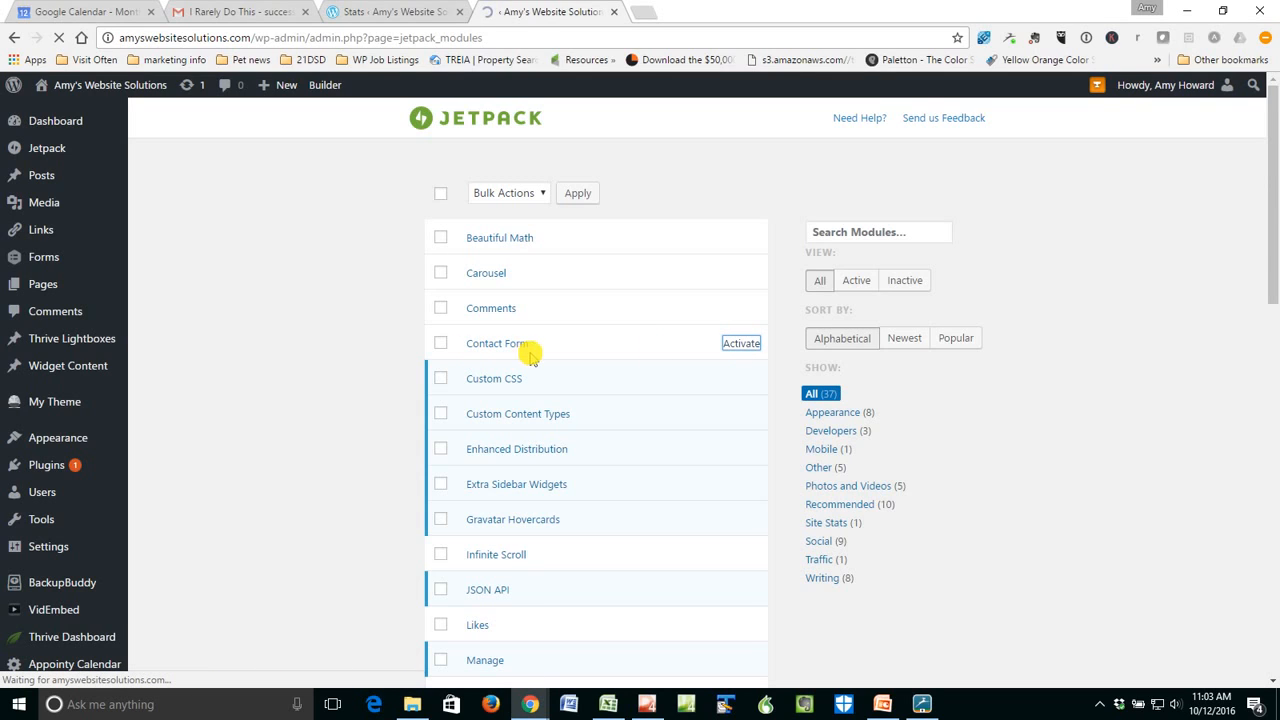
pyautogui.click(741, 343)
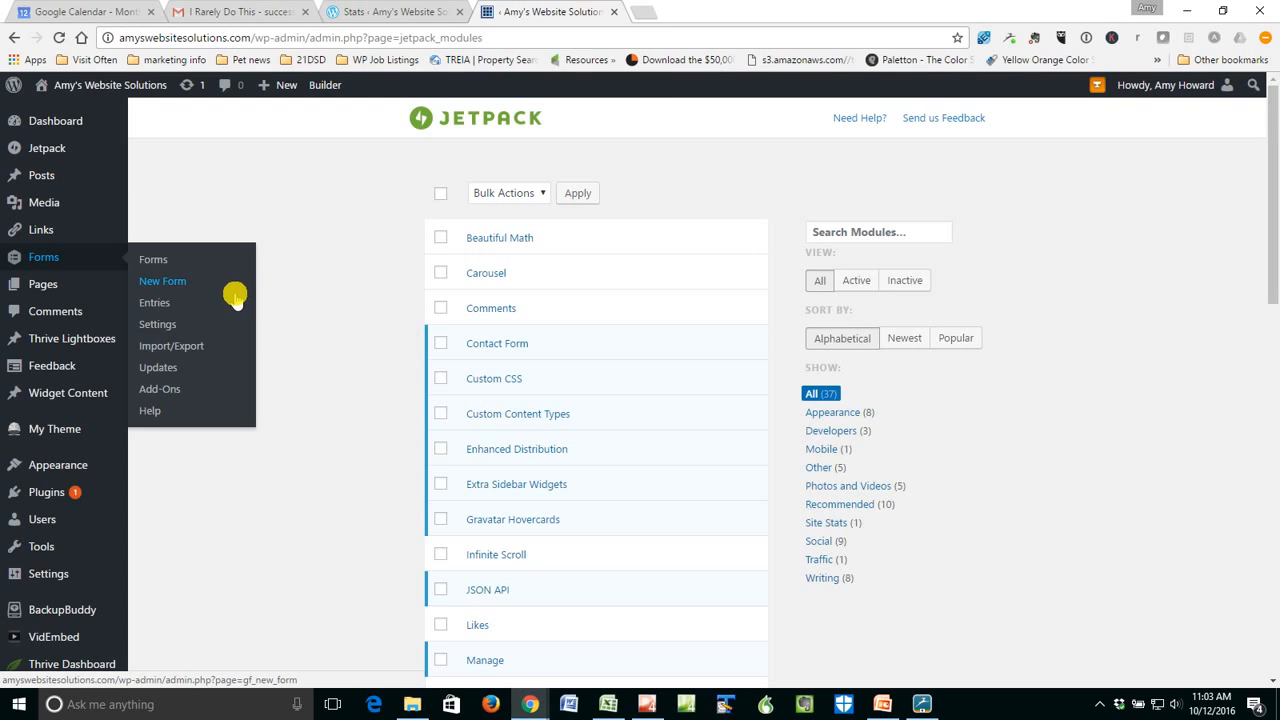
pyautogui.moveTo(42, 175)
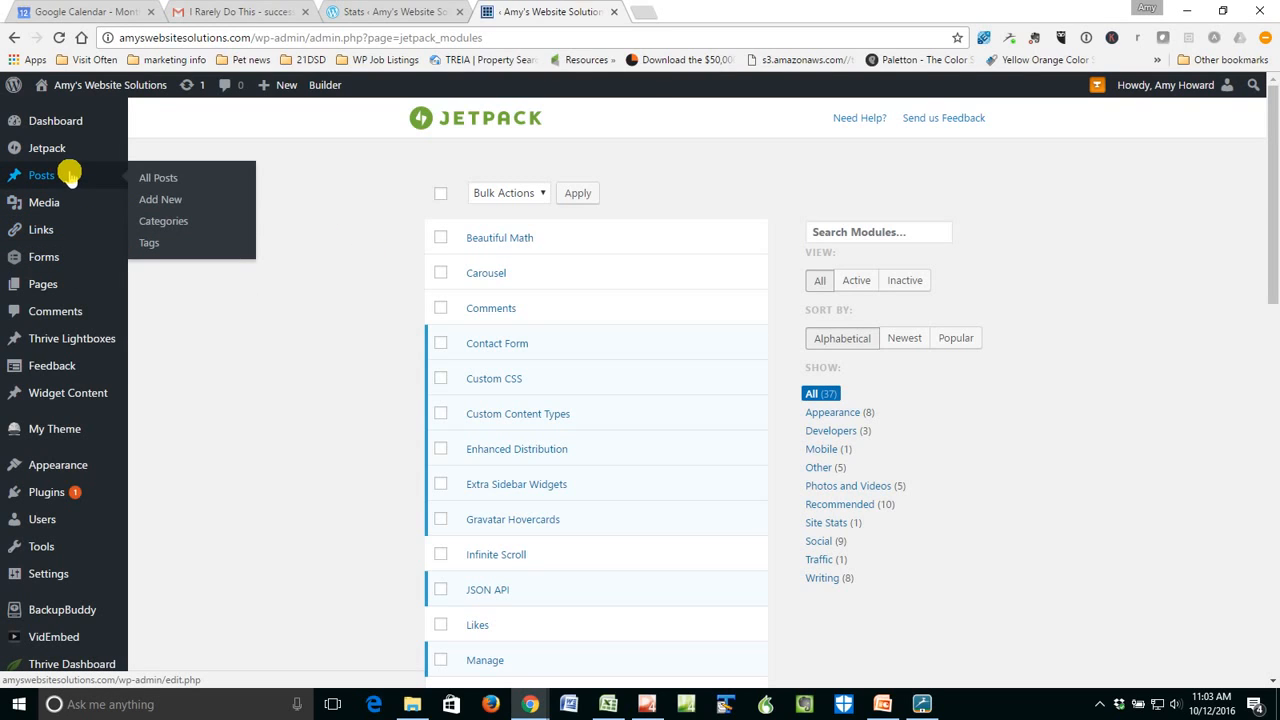
# Open the Add New Post editor from the Posts menu.
pyautogui.click(158, 177)
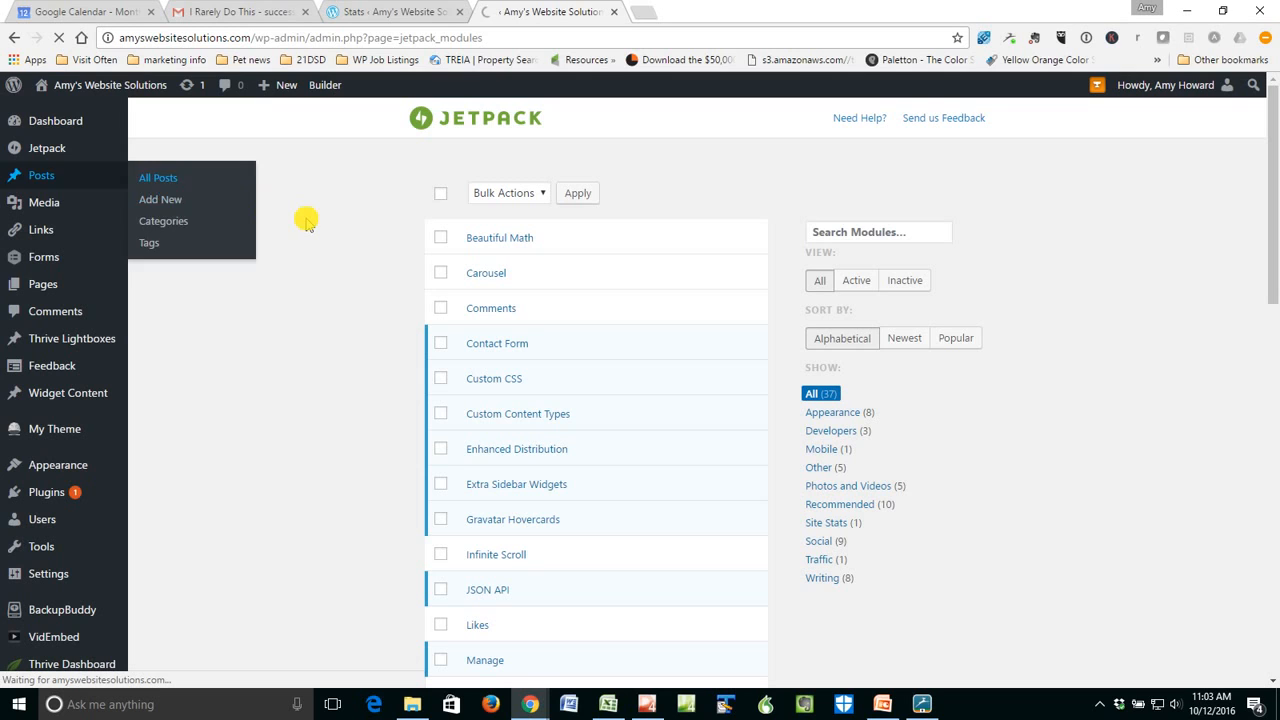
pyautogui.click(158, 177)
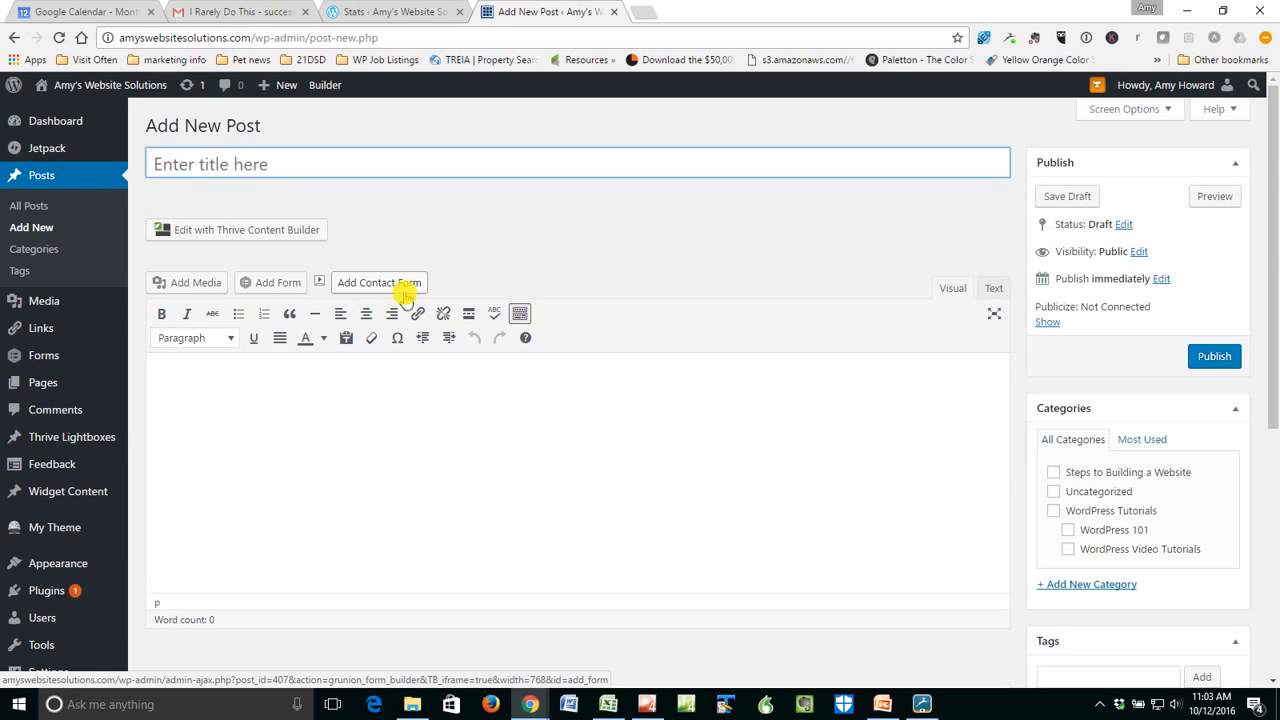
# Insert a contact form with an added 'Phone' field into the post.
pyautogui.click(378, 282)
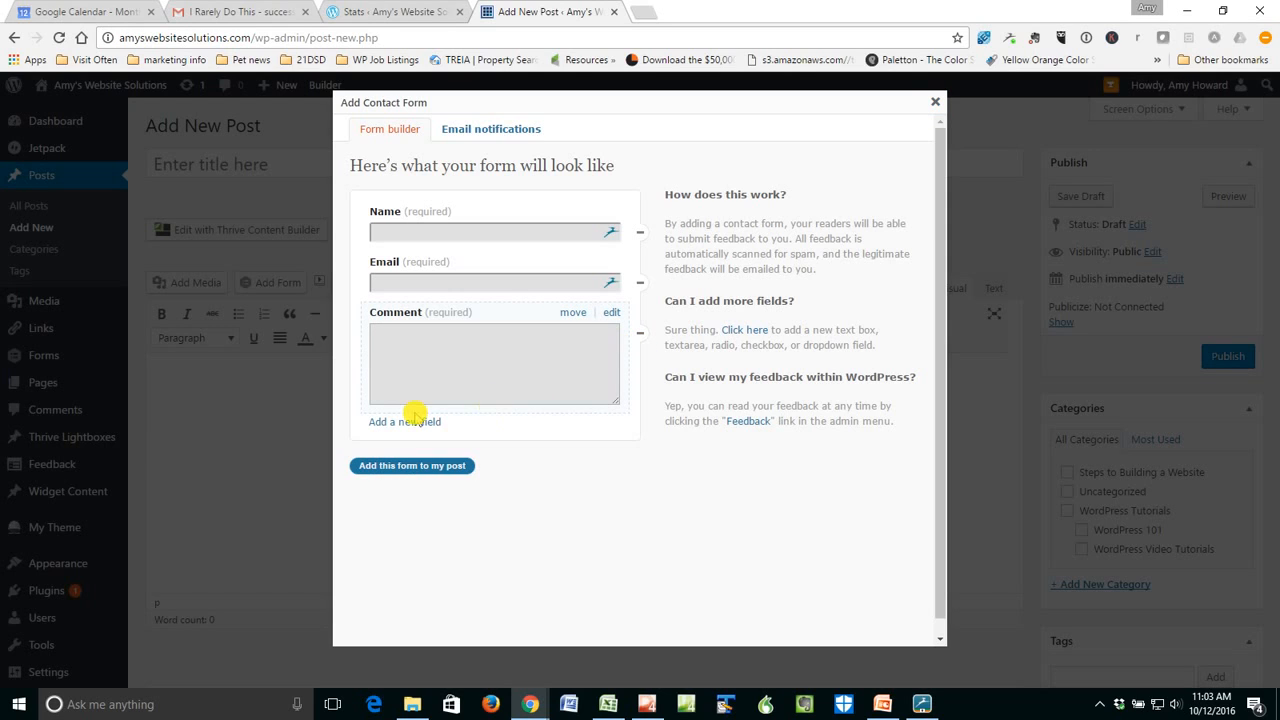
pyautogui.click(404, 421)
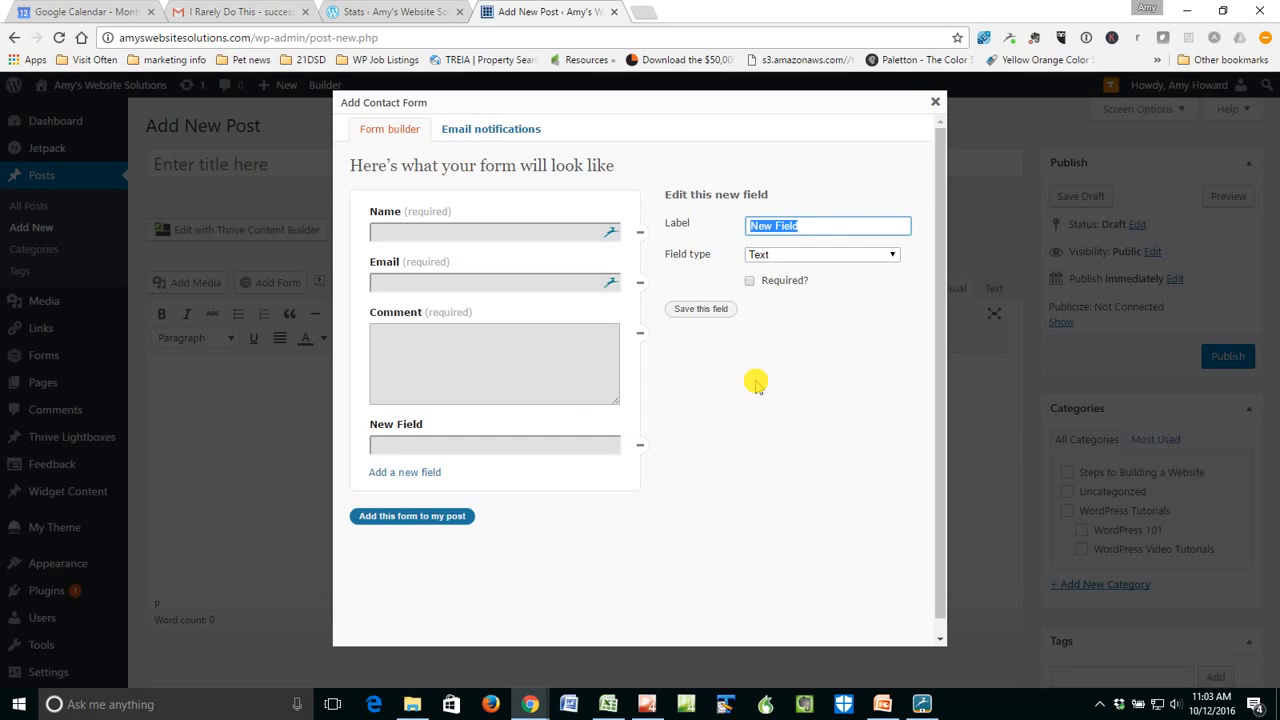
pyautogui.write('Phone')
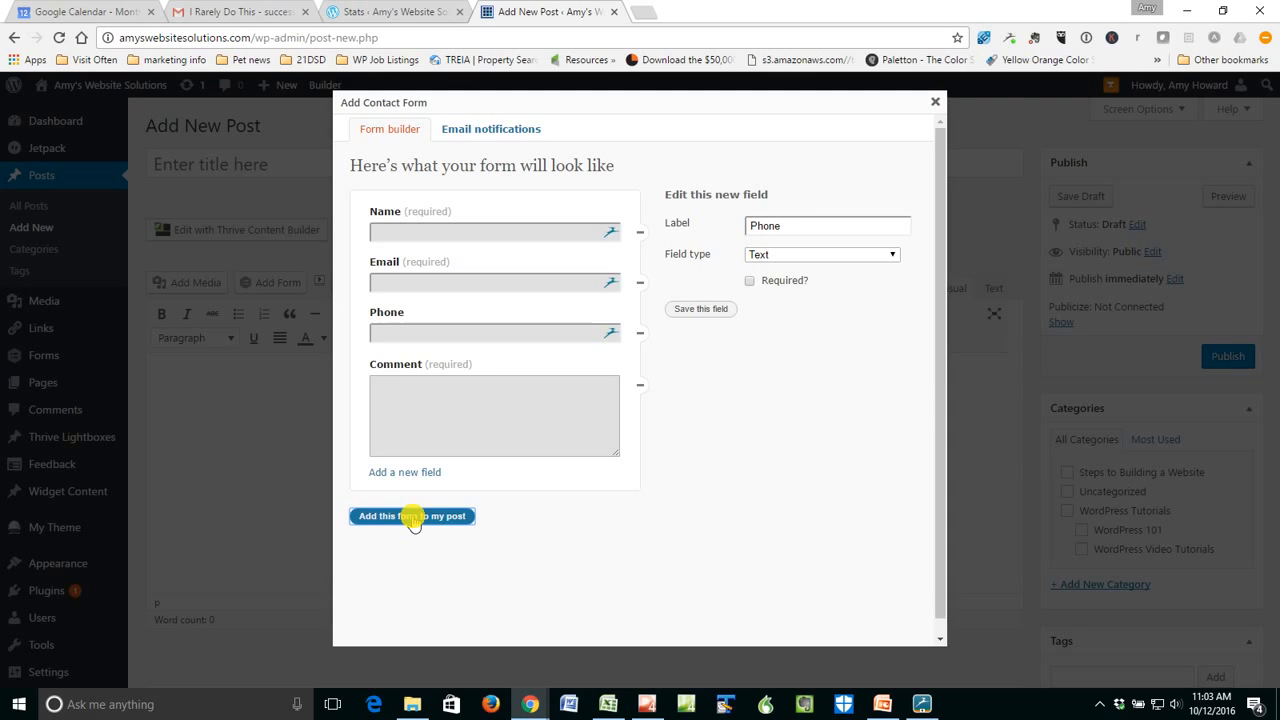
pyautogui.click(412, 515)
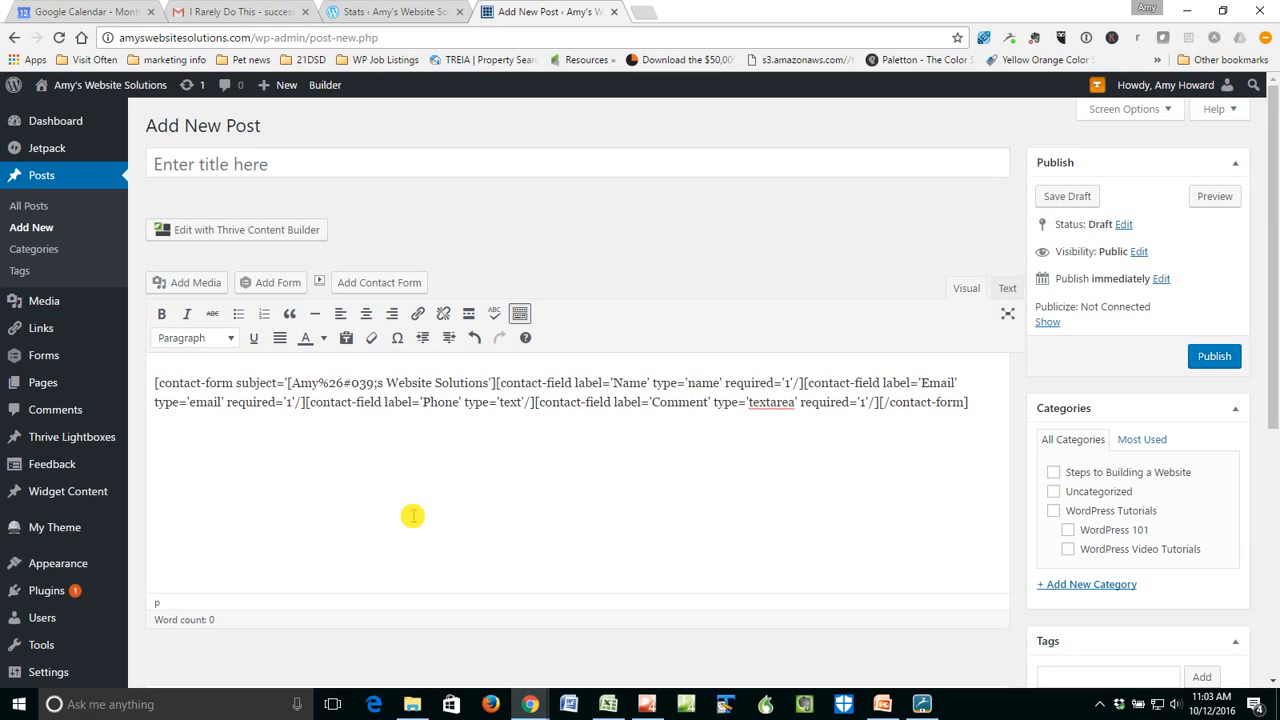
# Preview the post's contact form, then return to the editor tab.
pyautogui.click(1214, 196)
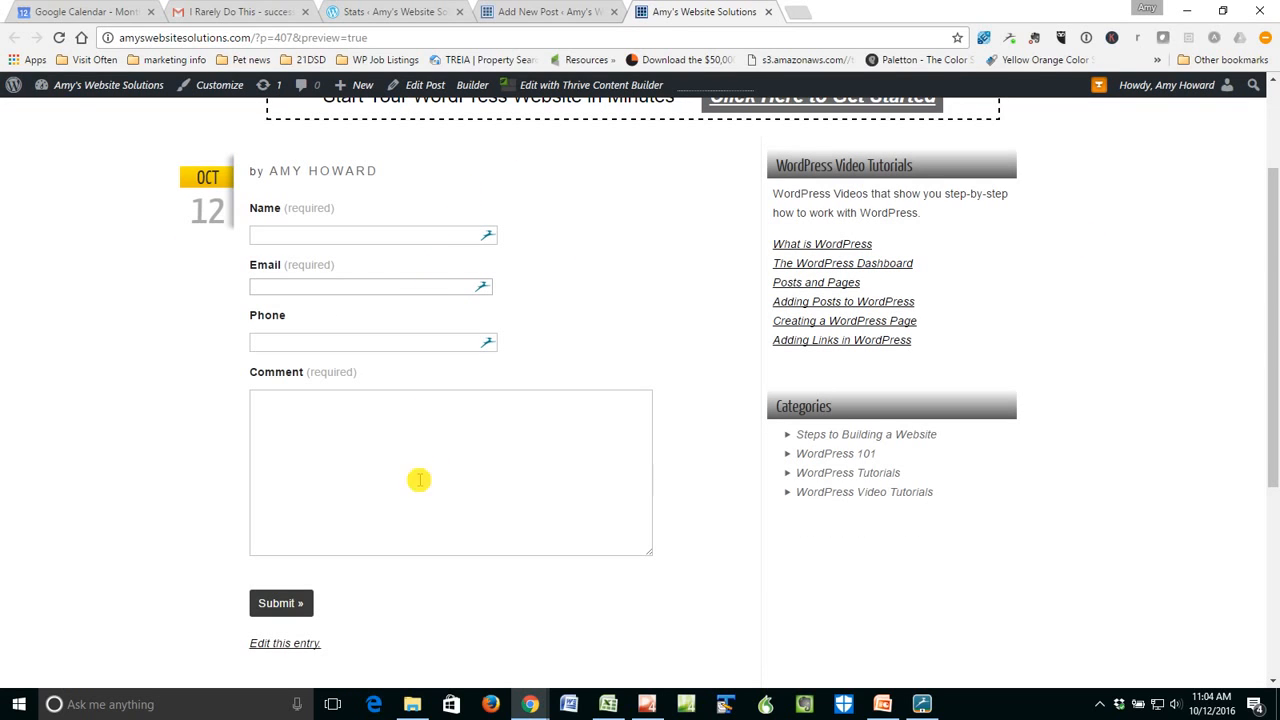
pyautogui.moveTo(384, 463)
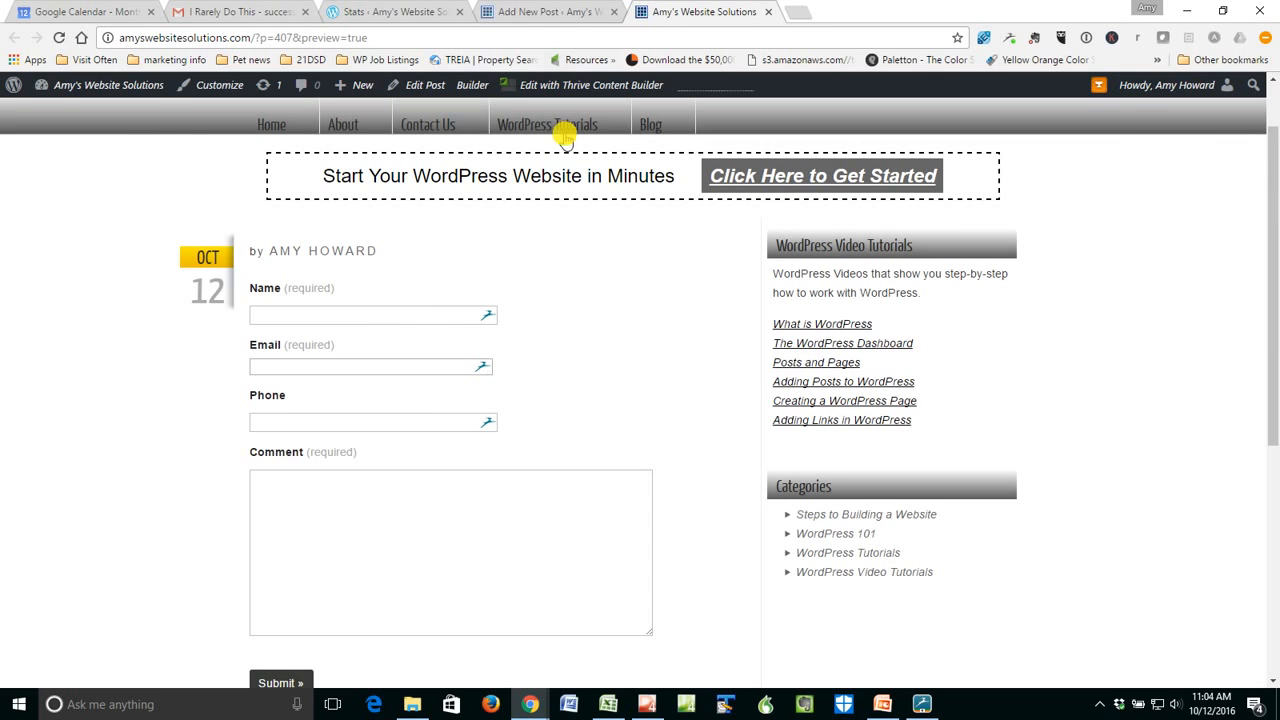
pyautogui.click(540, 11)
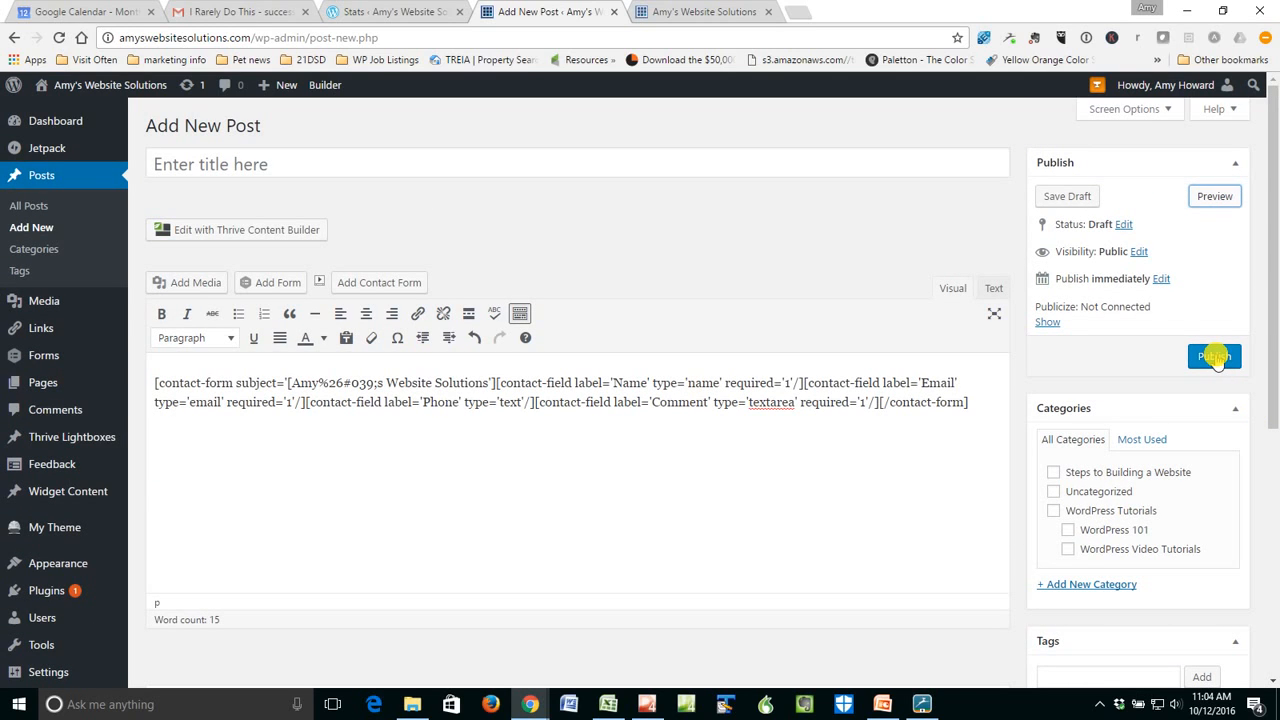
# Publish the untitled contact-form post.
pyautogui.click(1213, 357)
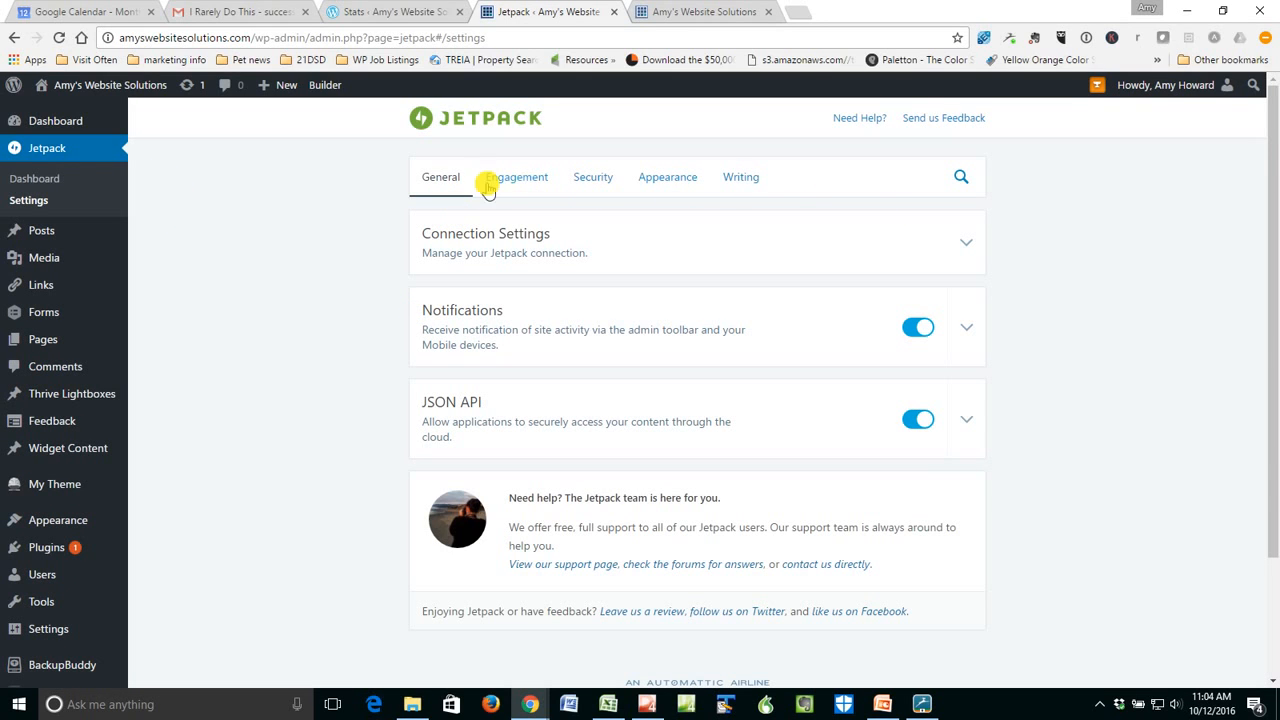
pyautogui.moveTo(740, 177)
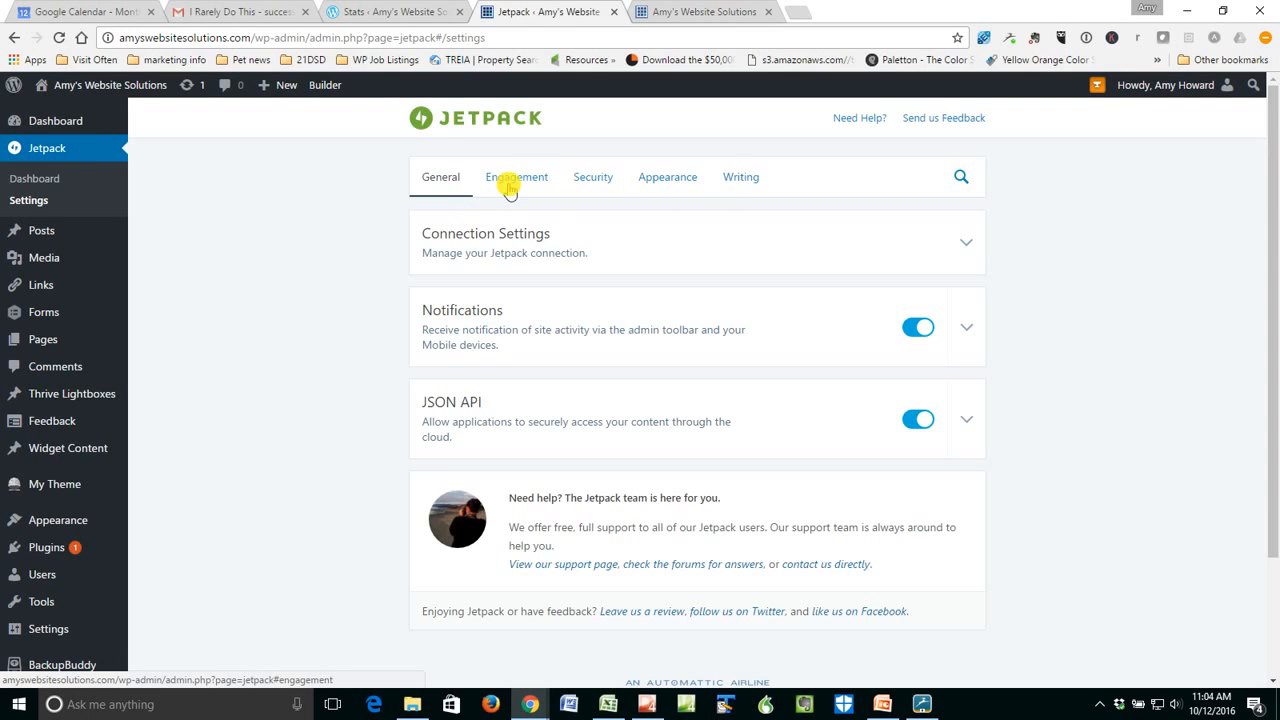
# Switch to Jetpack's Engagement tab listing Site Stats, Sharing, Publicize and Comments.
pyautogui.click(516, 177)
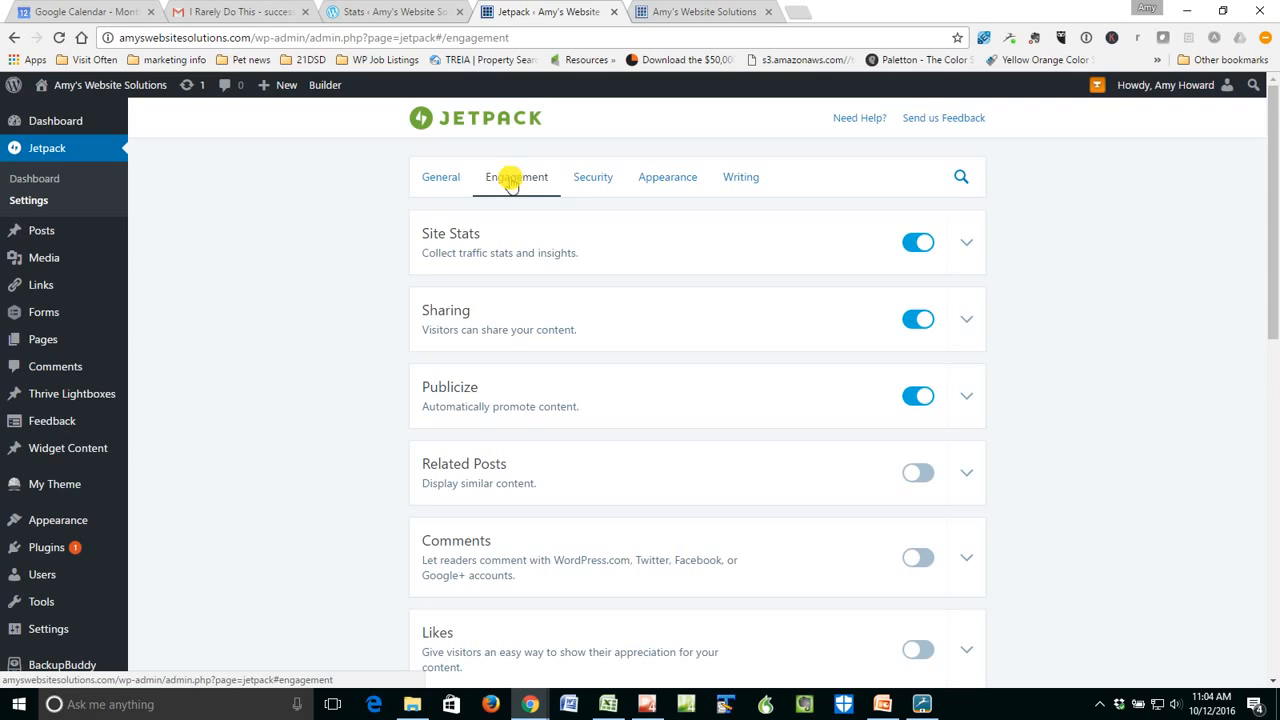
pyautogui.click(516, 176)
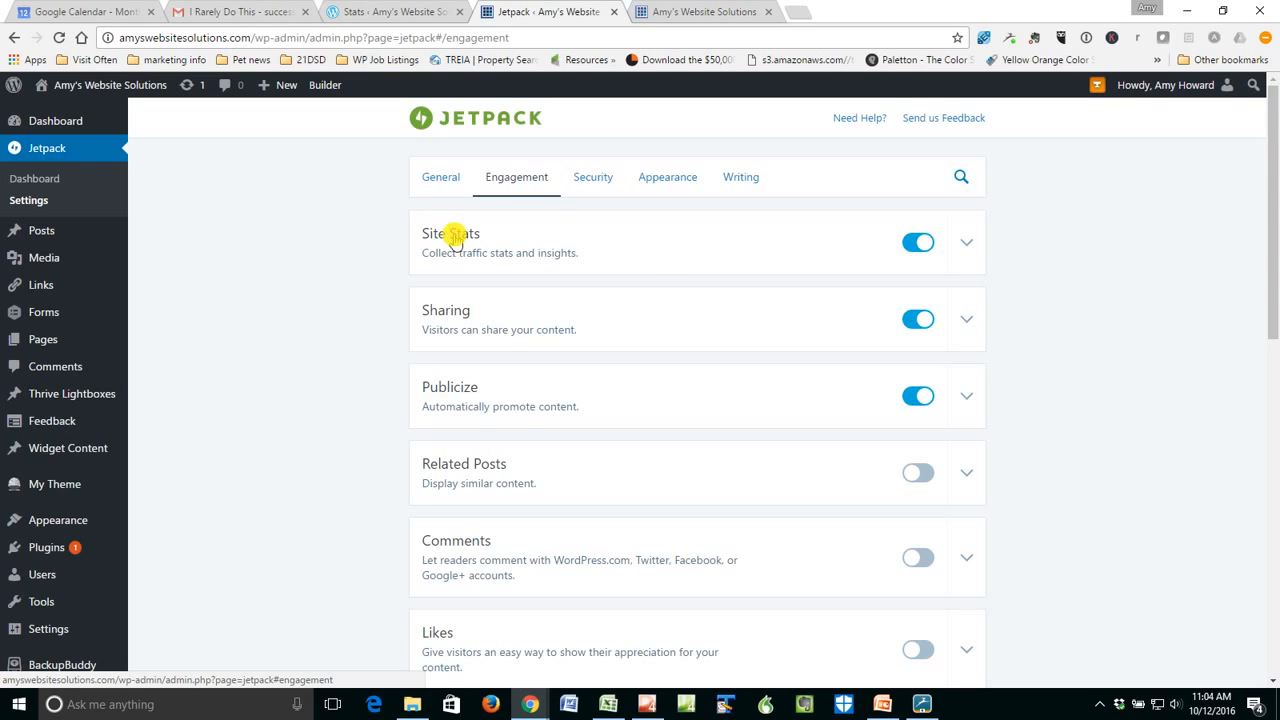
pyautogui.moveTo(187, 305)
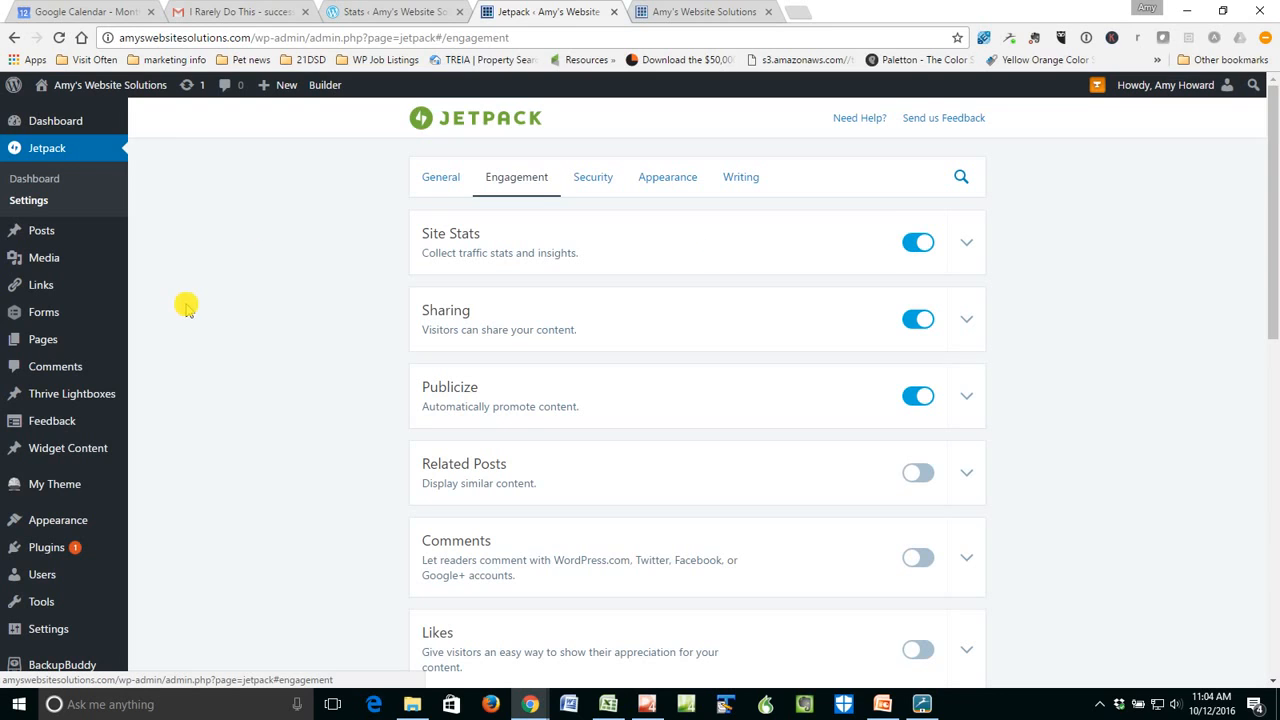
# Go to the admin Dashboard and scroll down to the Site Stats widget.
pyautogui.click(55, 121)
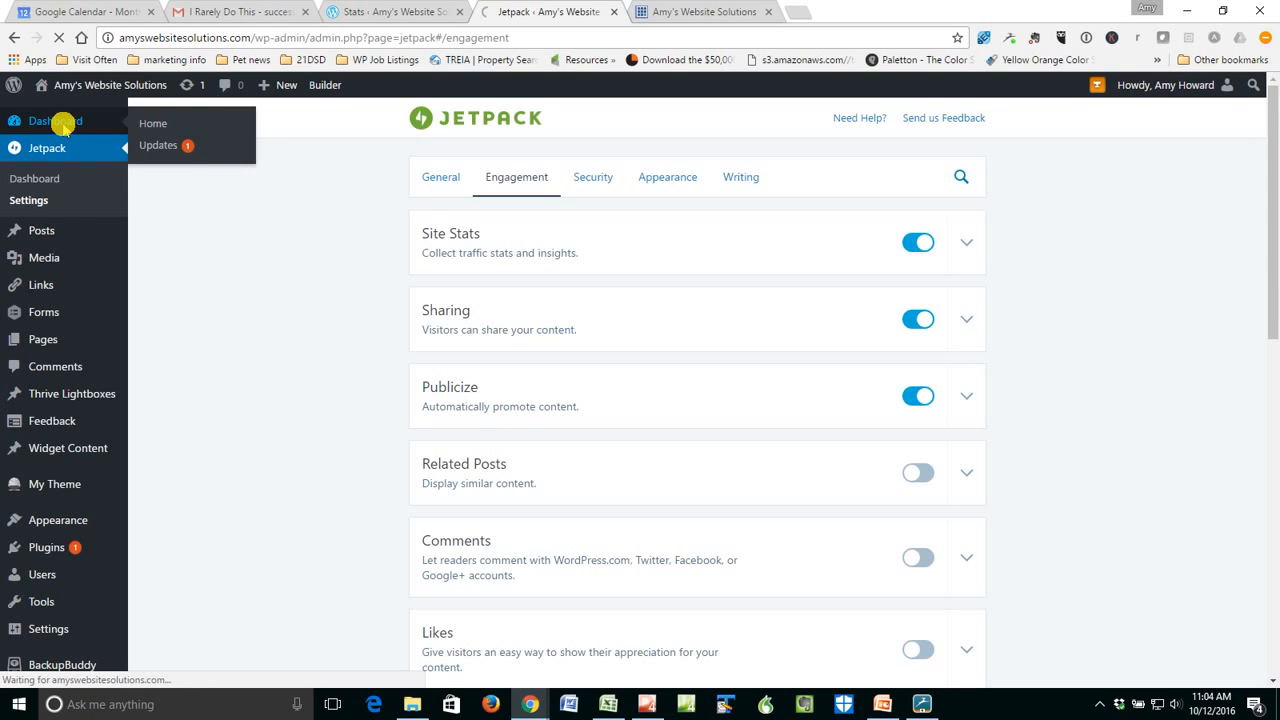
pyautogui.click(153, 123)
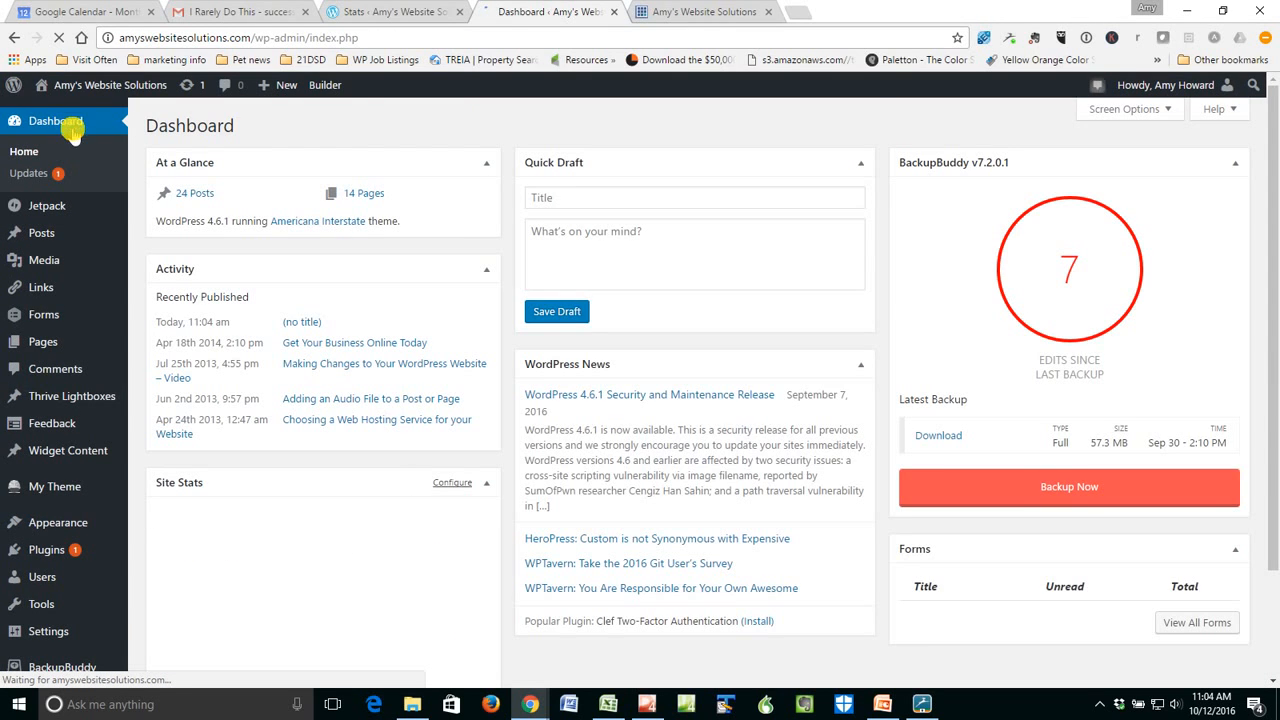
pyautogui.scroll(-3)
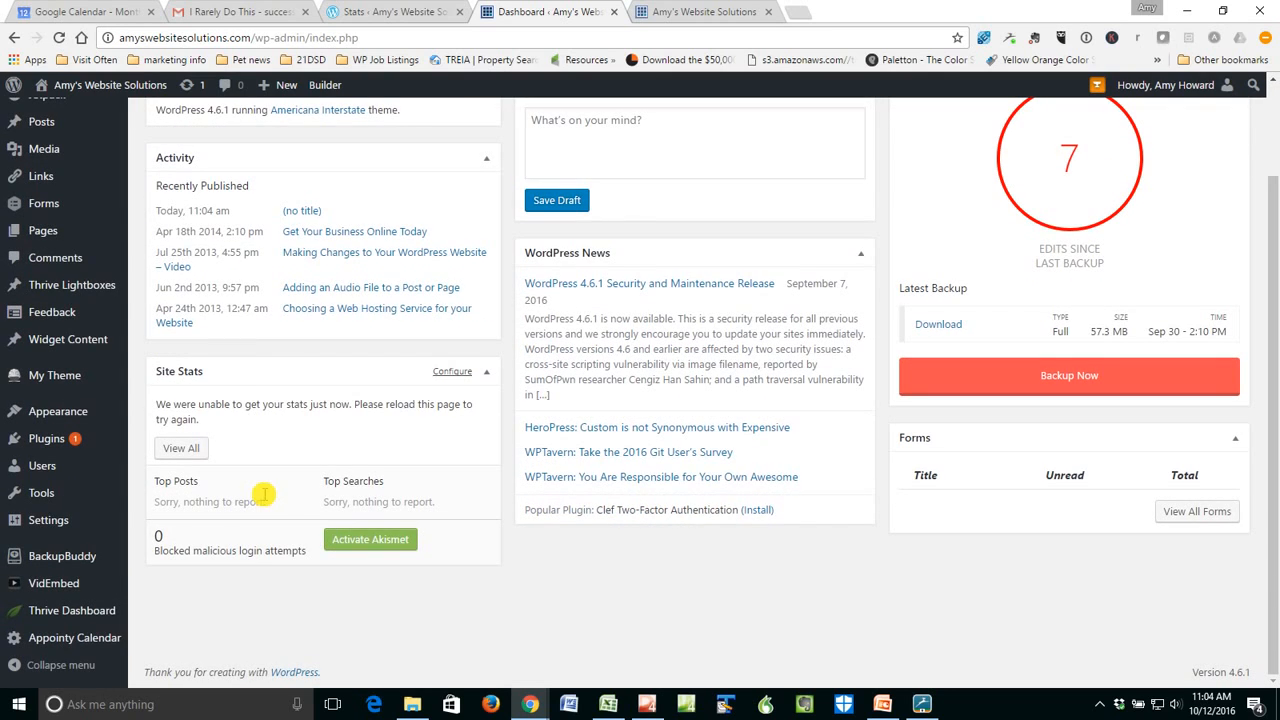
pyautogui.moveTo(193, 383)
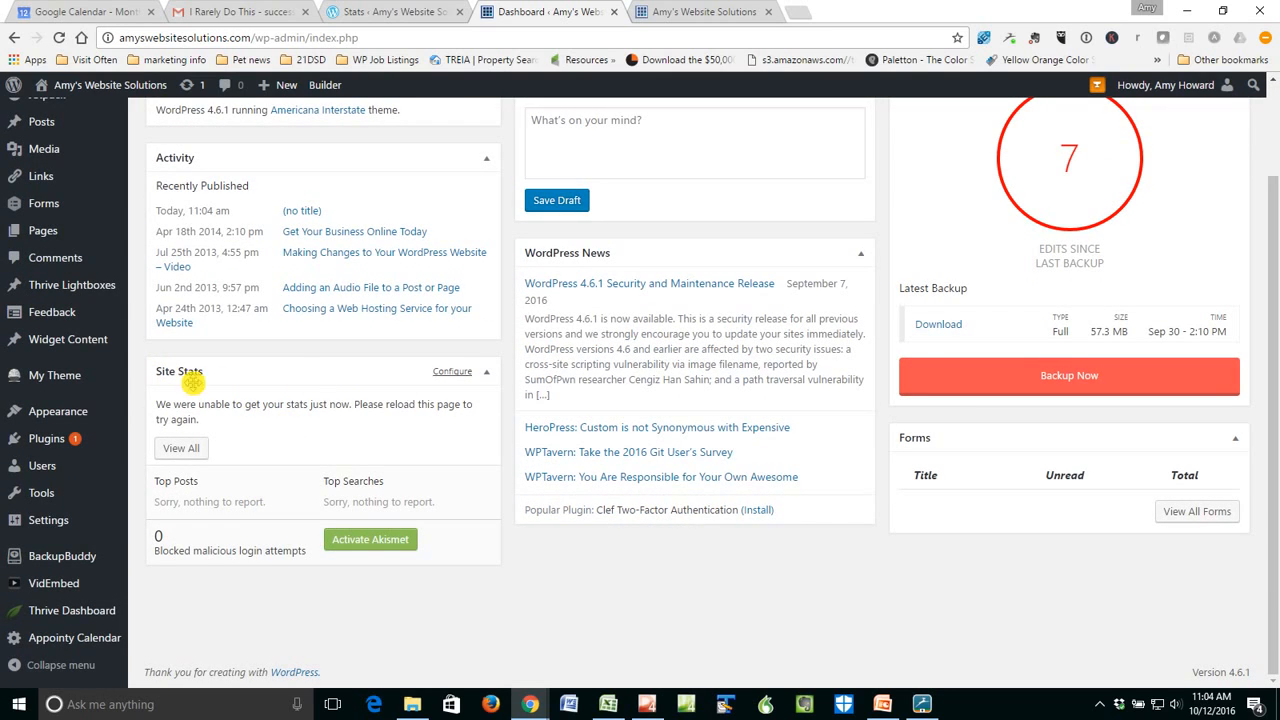
pyautogui.moveTo(269, 440)
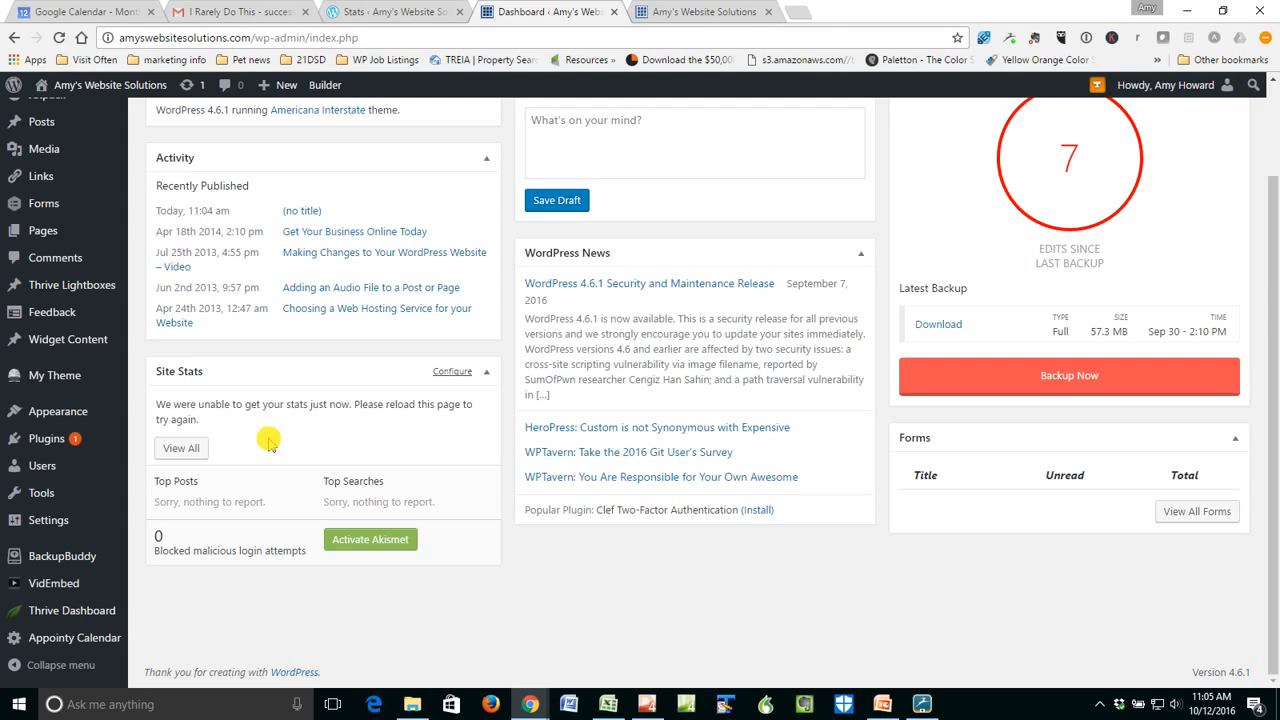
pyautogui.moveTo(343, 445)
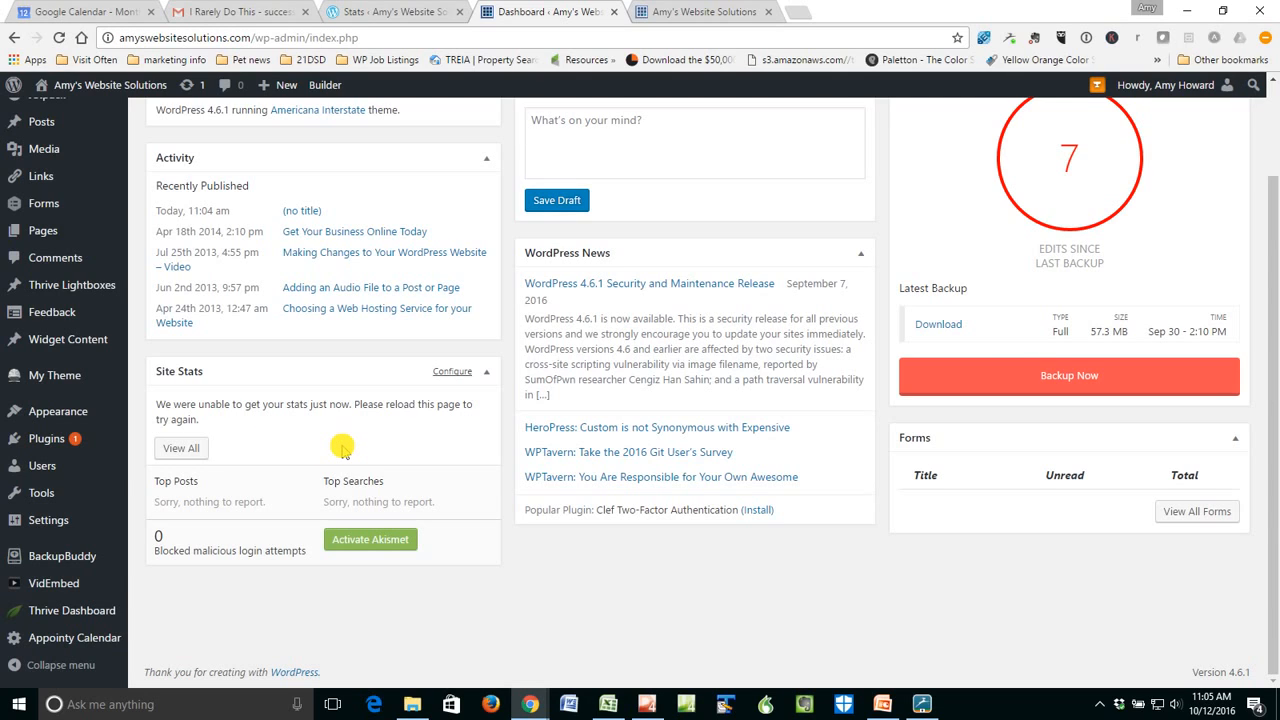
pyautogui.moveTo(267, 438)
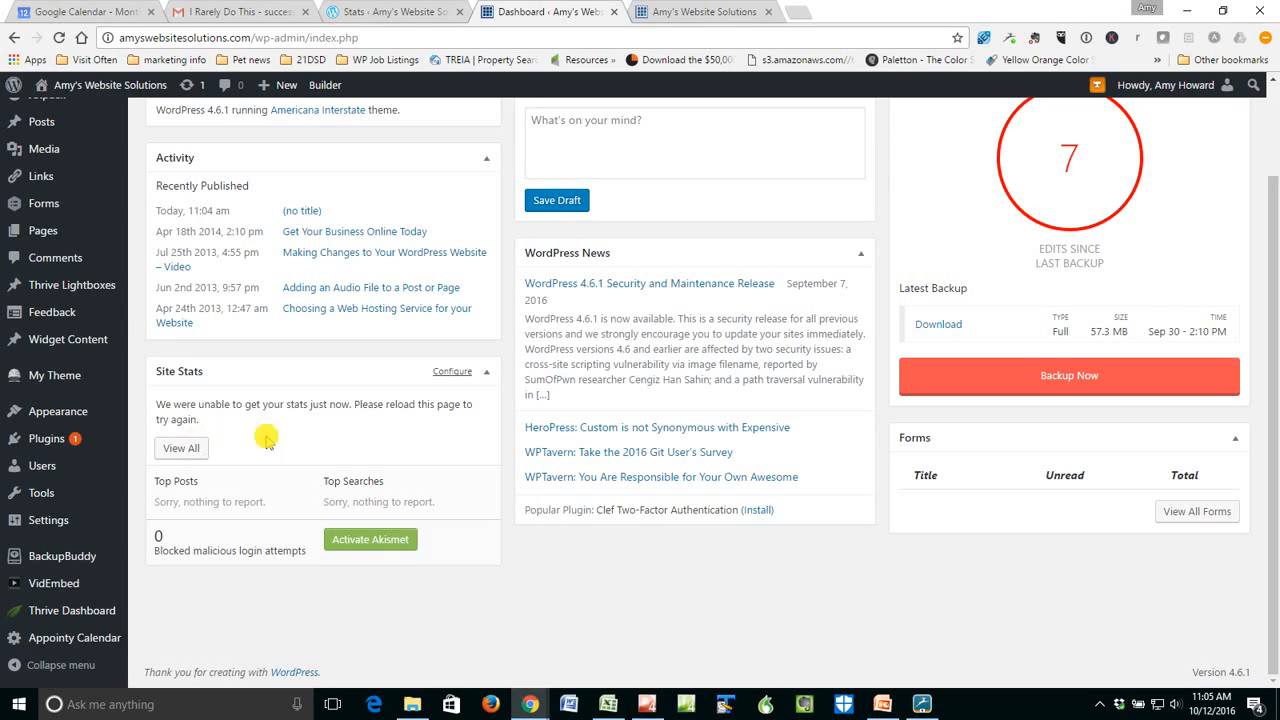
pyautogui.moveTo(420, 420)
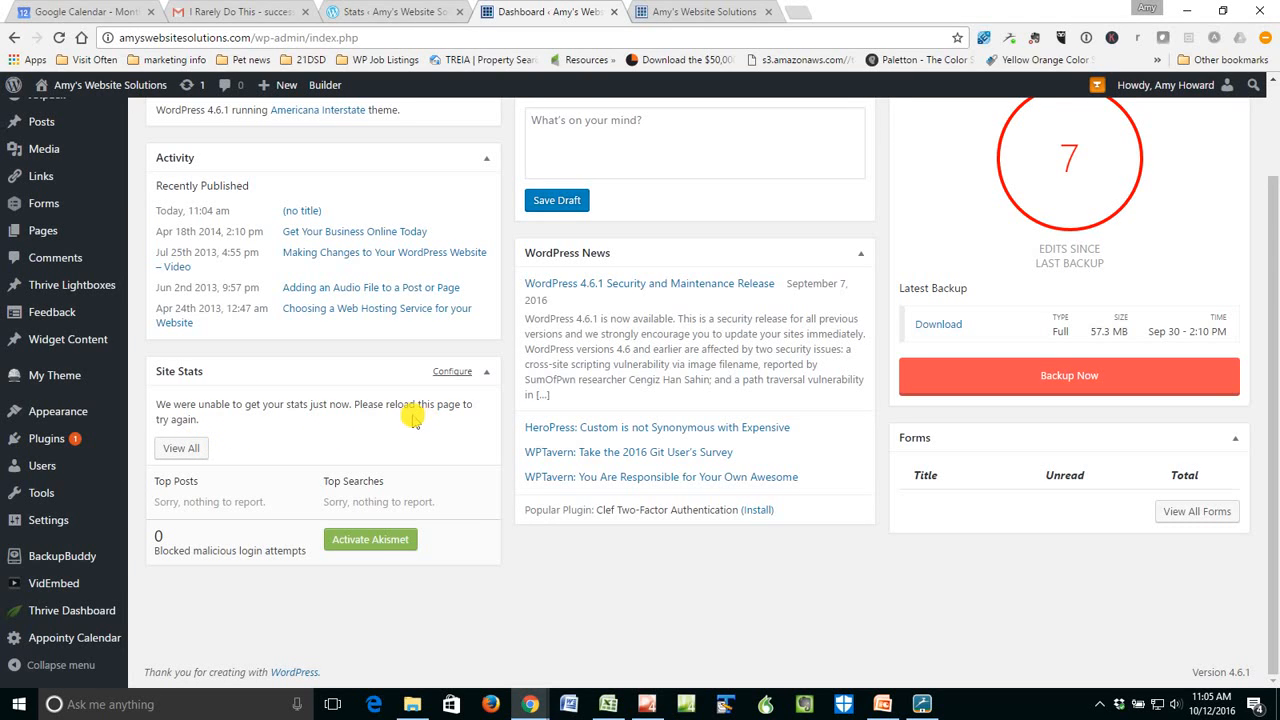
pyautogui.moveTo(350, 438)
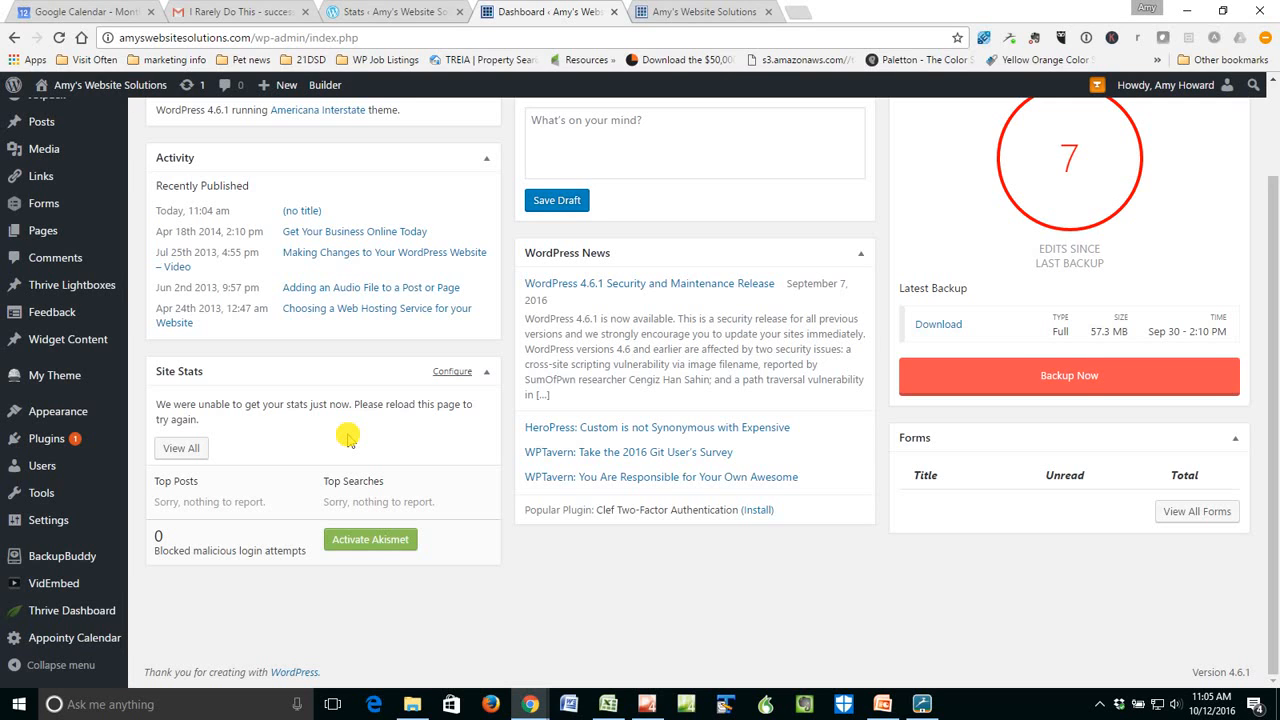
pyautogui.moveTo(259, 437)
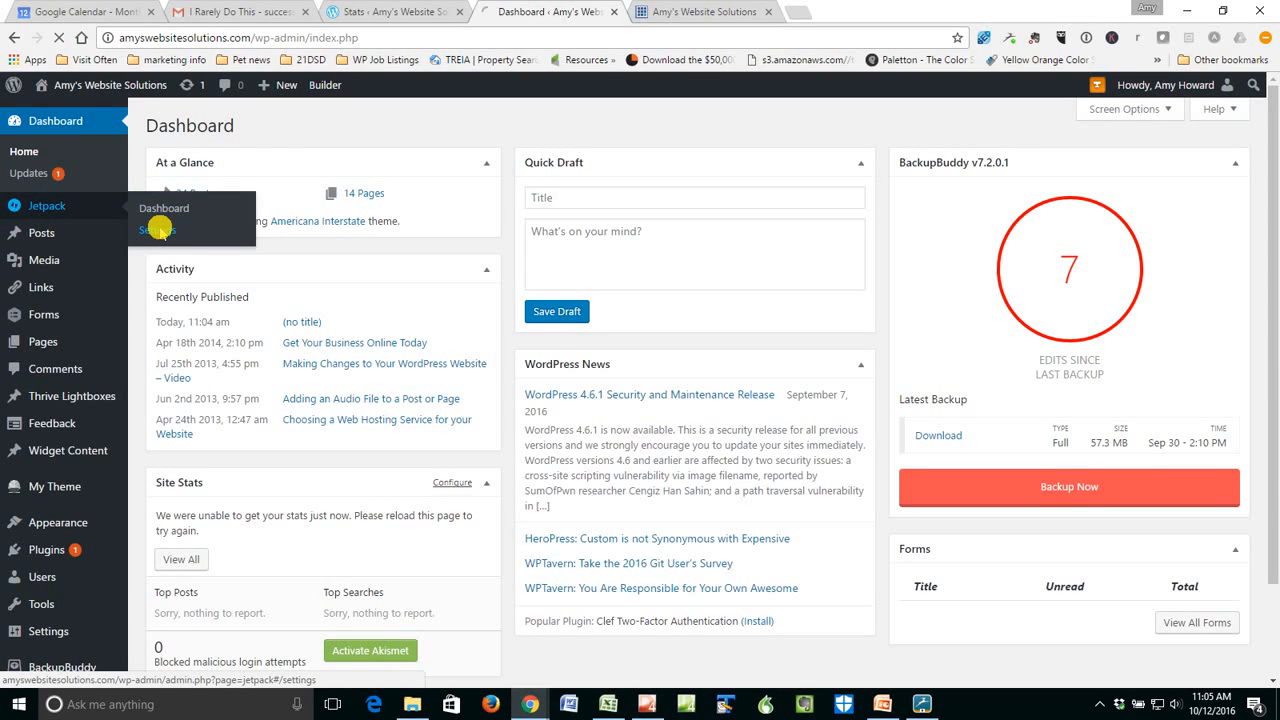
pyautogui.click(157, 230)
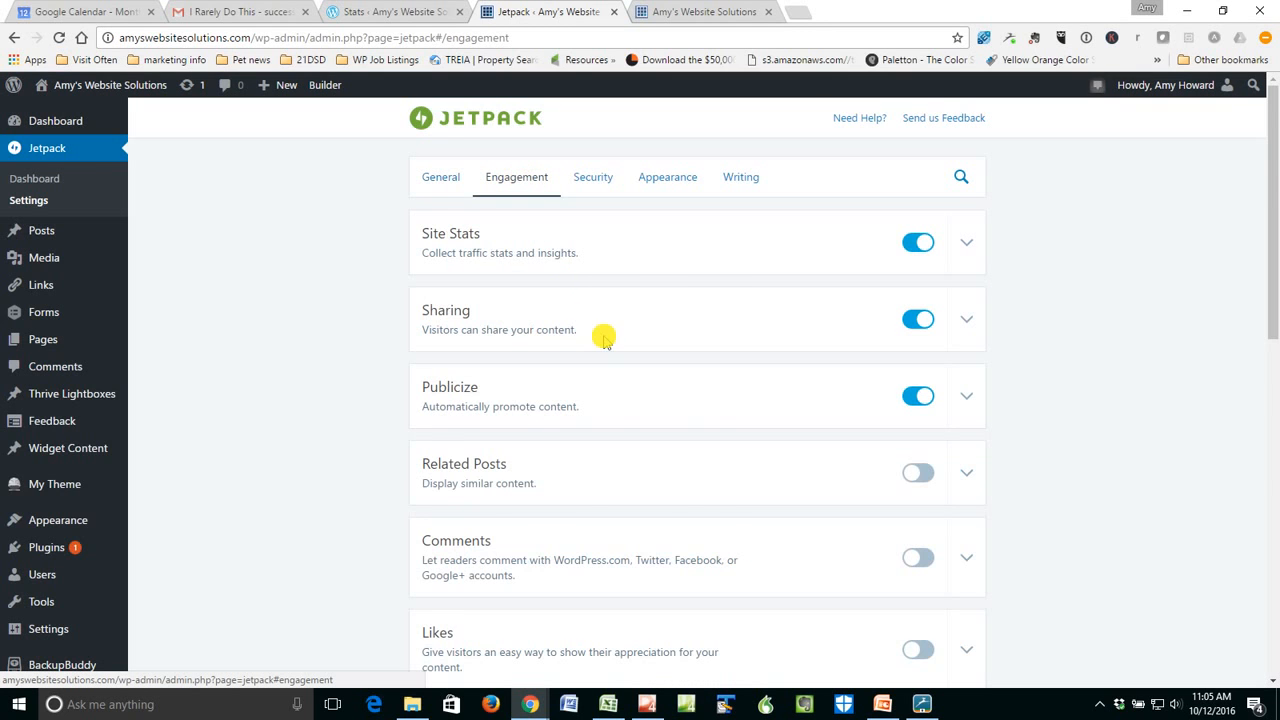
pyautogui.scroll(-3)
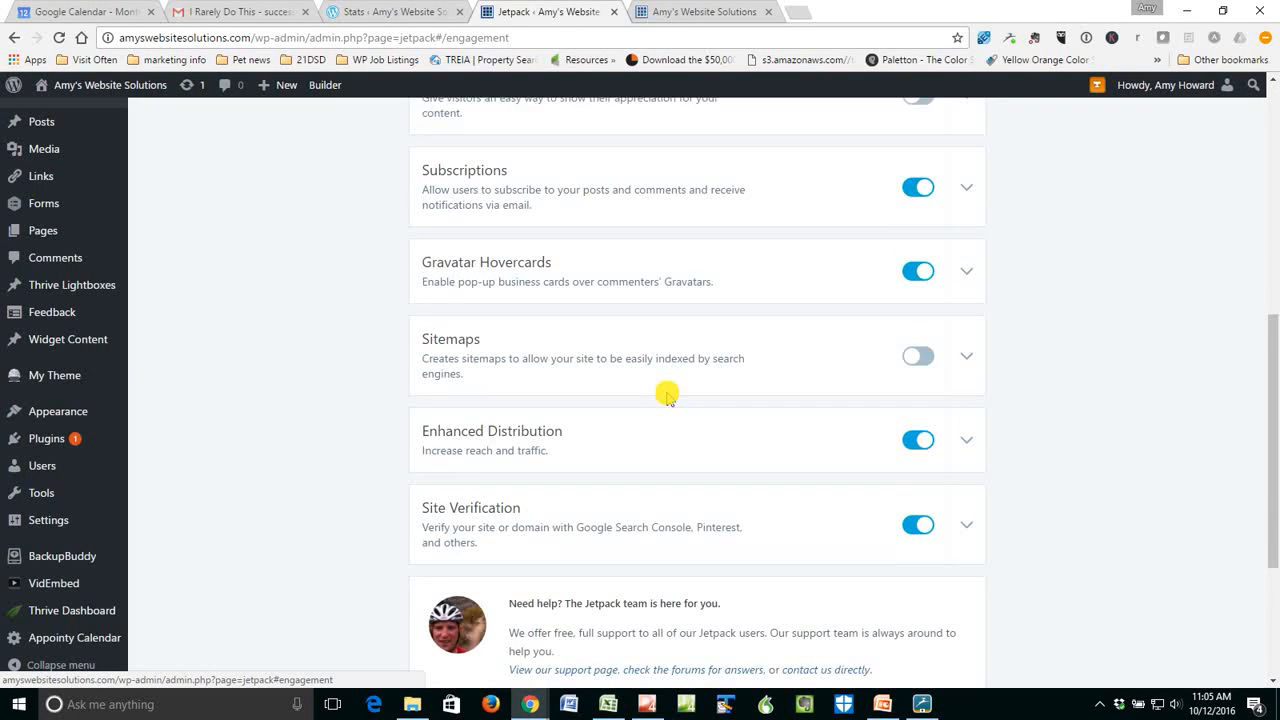
pyautogui.scroll(-3)
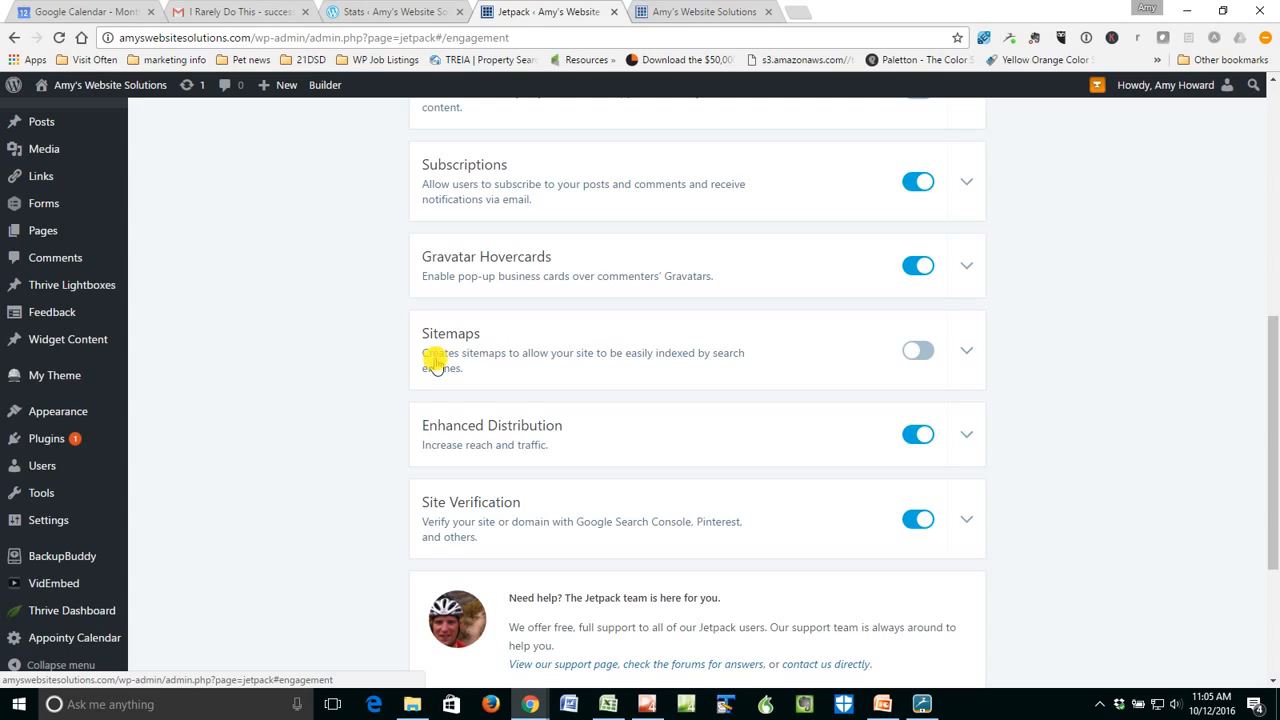
pyautogui.moveTo(692, 380)
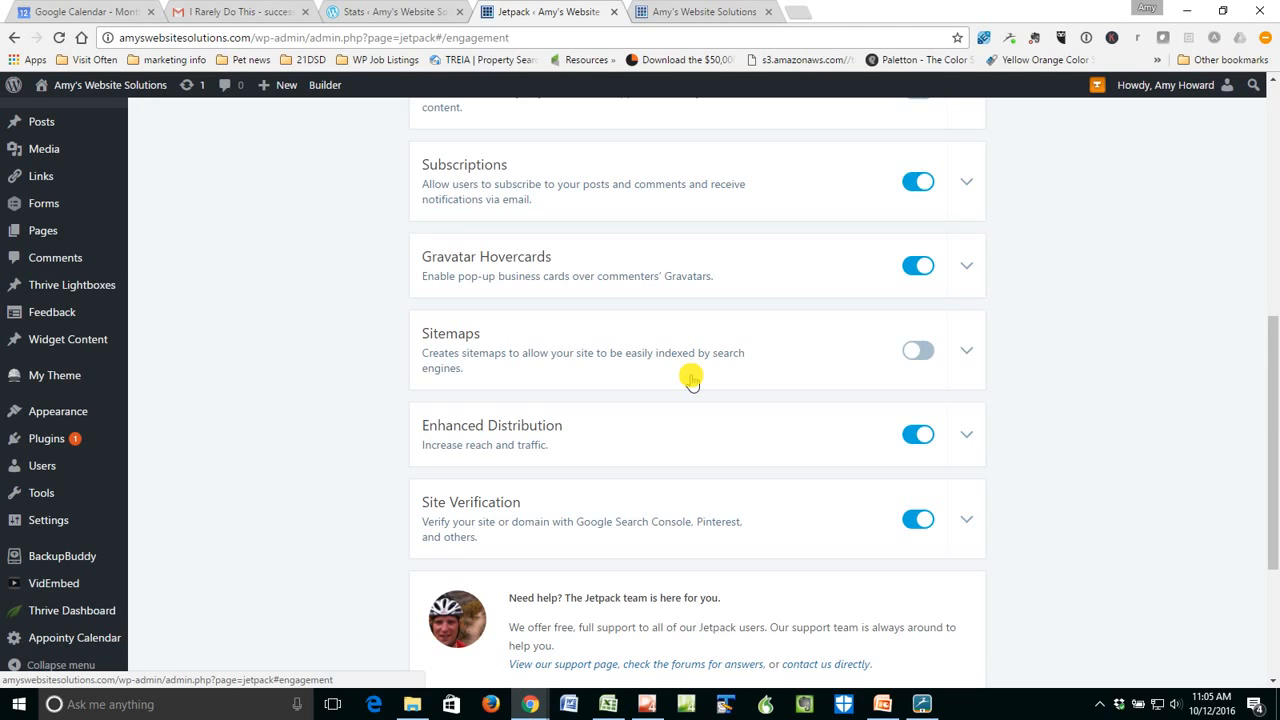
pyautogui.moveTo(920, 350)
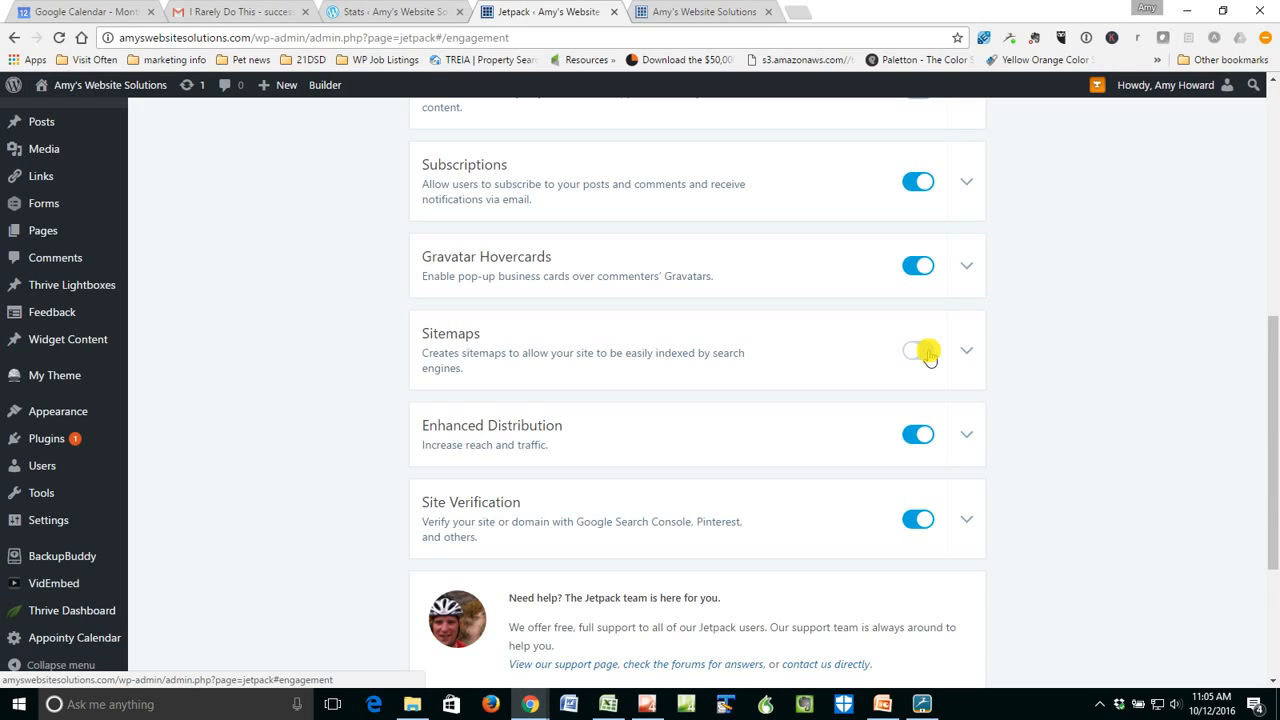
pyautogui.click(917, 350)
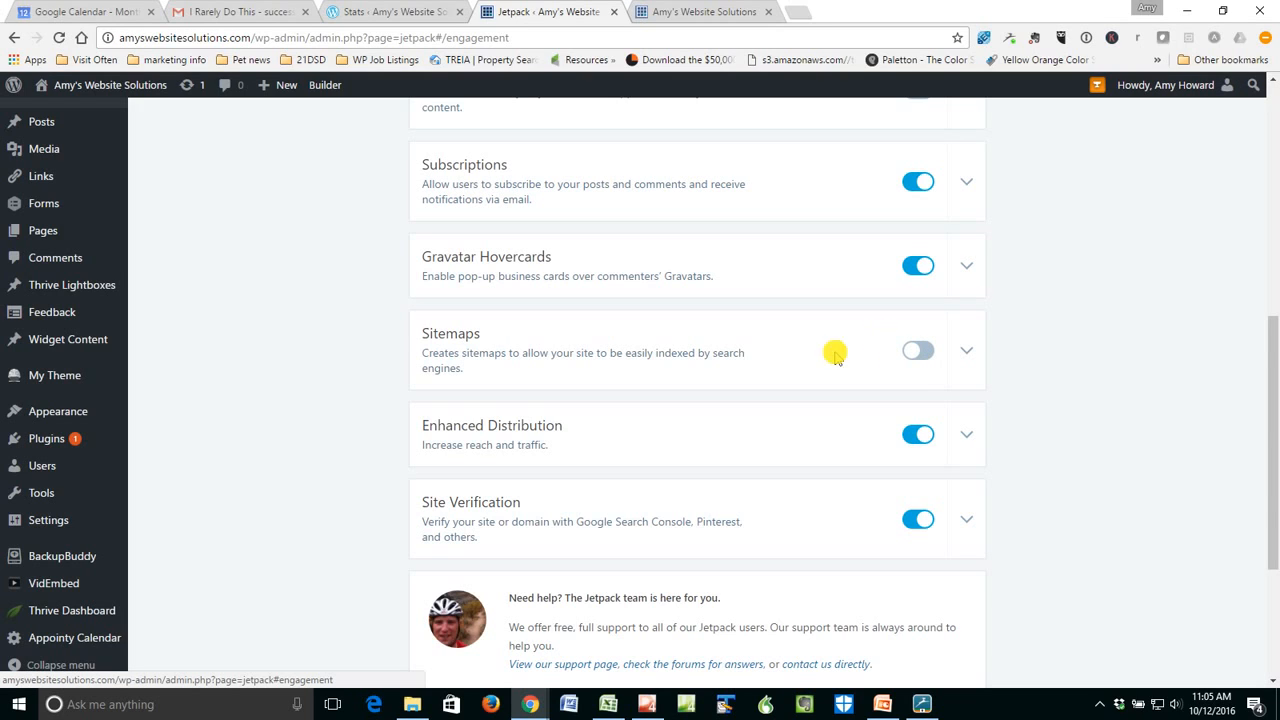
pyautogui.moveTo(455, 348)
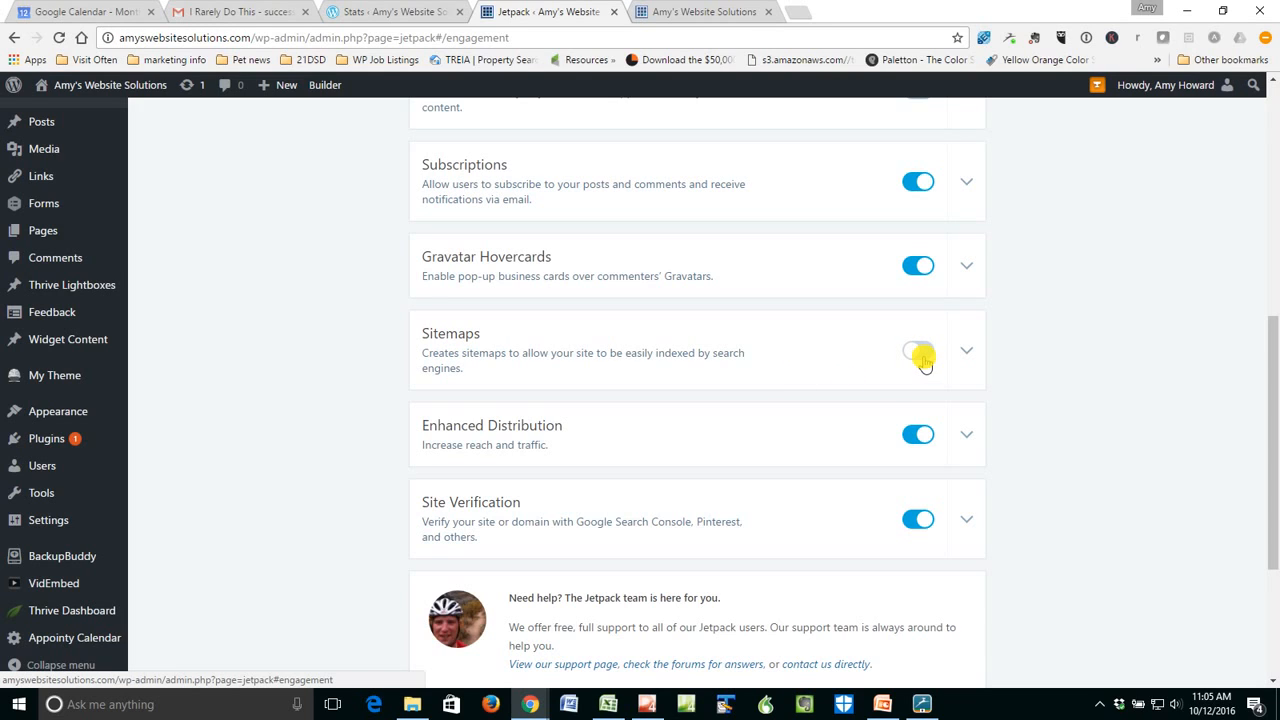
pyautogui.click(917, 350)
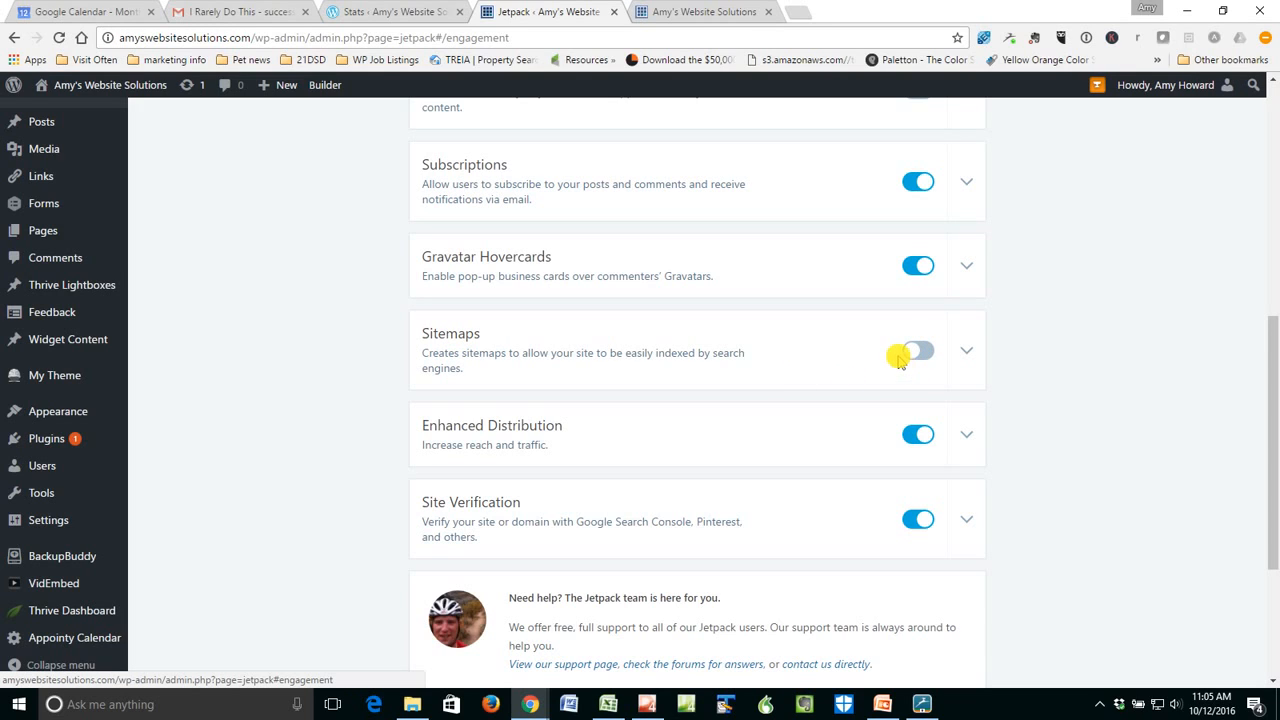
pyautogui.click(917, 350)
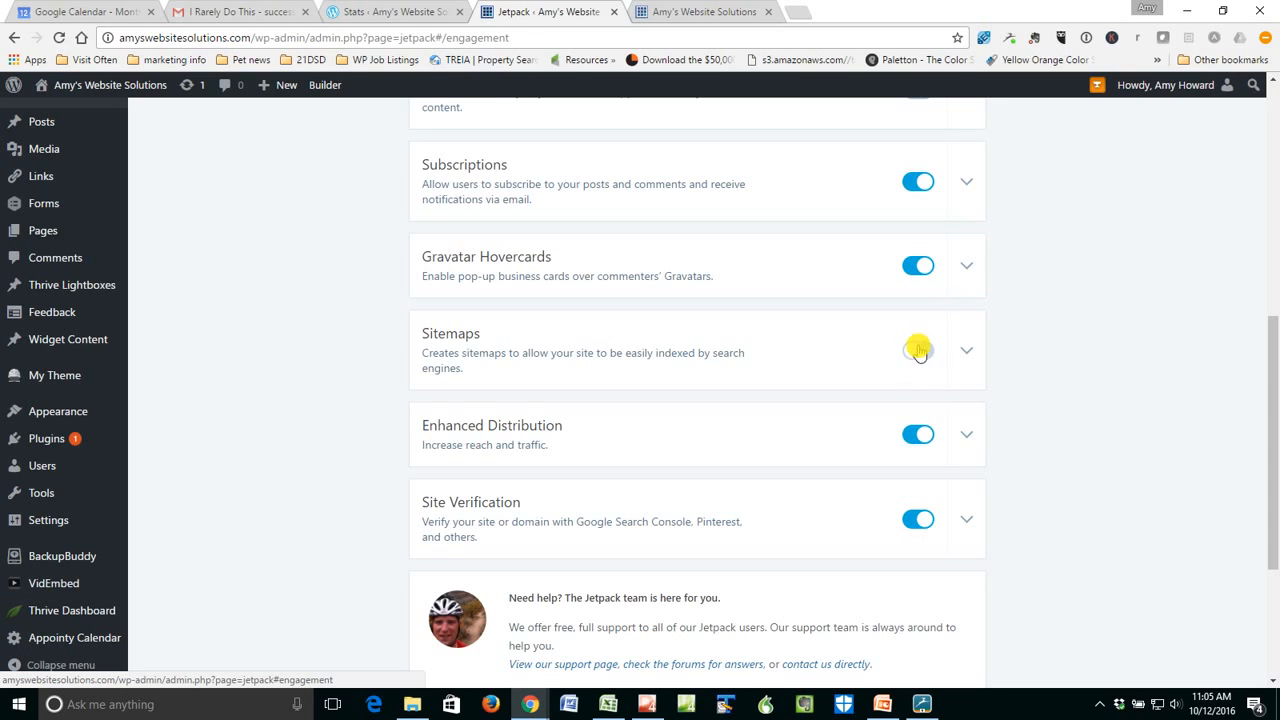
pyautogui.click(917, 350)
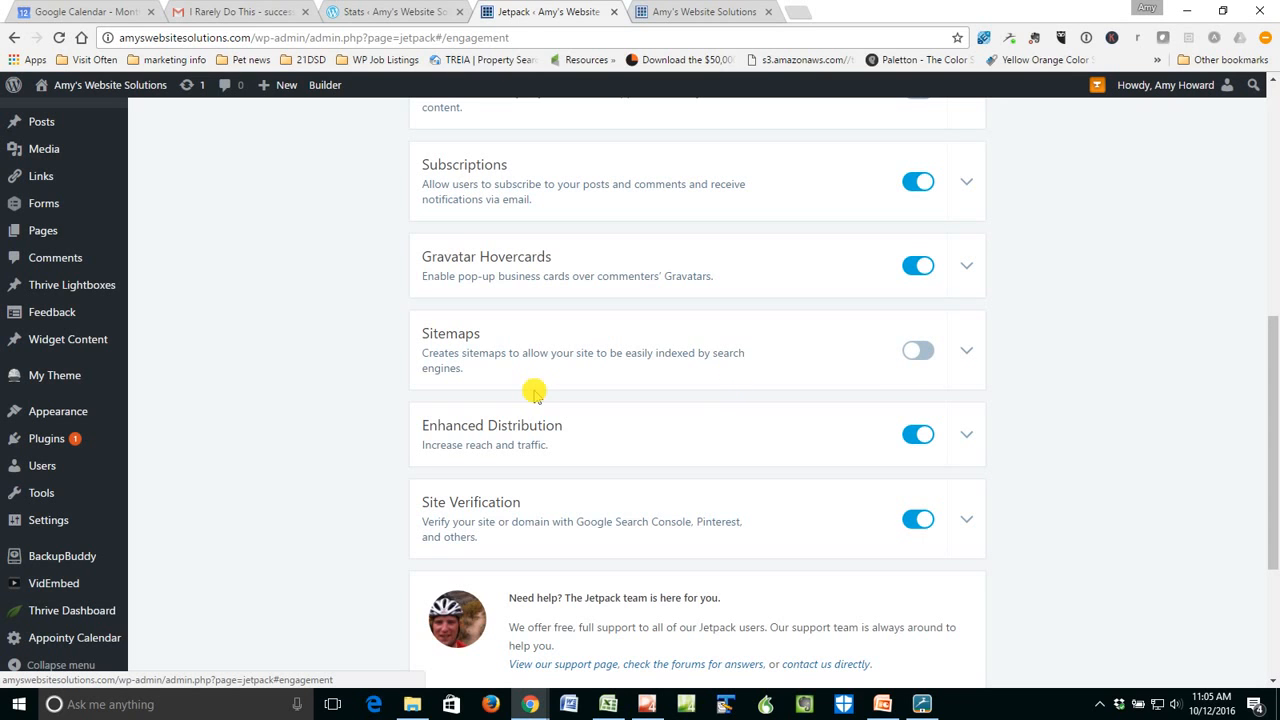
pyautogui.scroll(3)
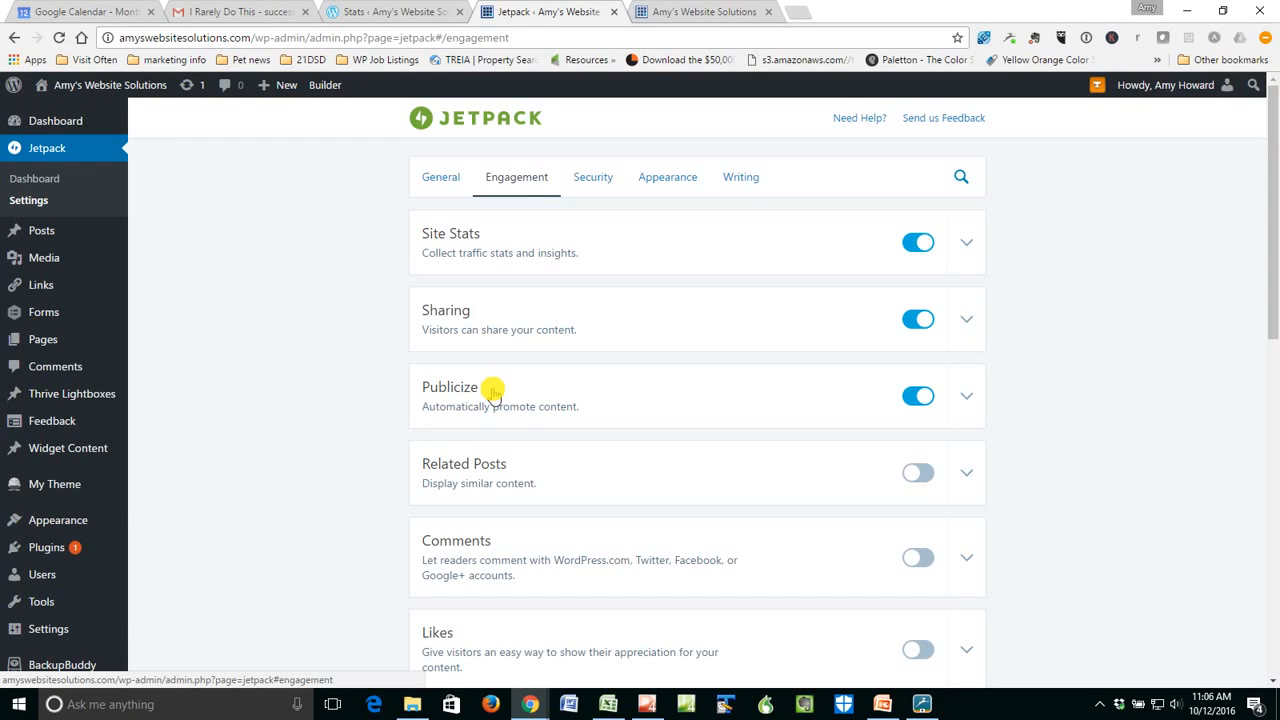
# Under Jetpack Writing settings, turn on Custom Content Types with Testimonials enabled.
pyautogui.click(740, 177)
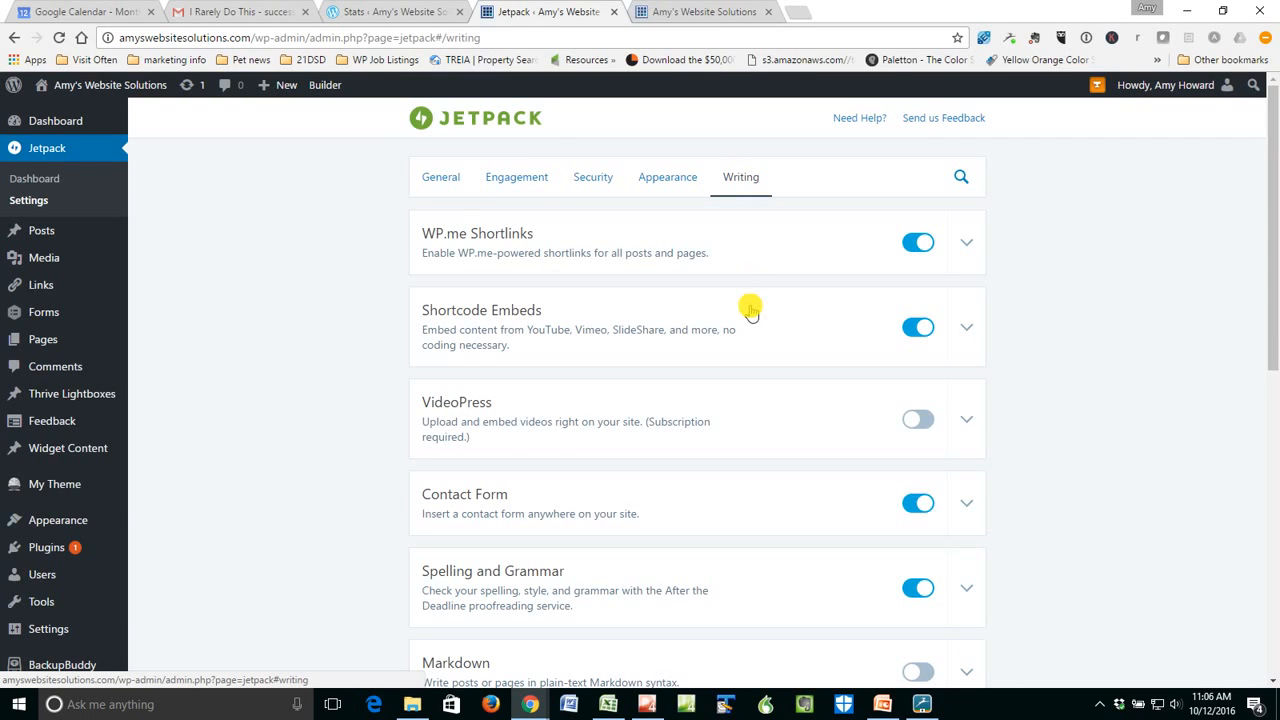
pyautogui.moveTo(749, 322)
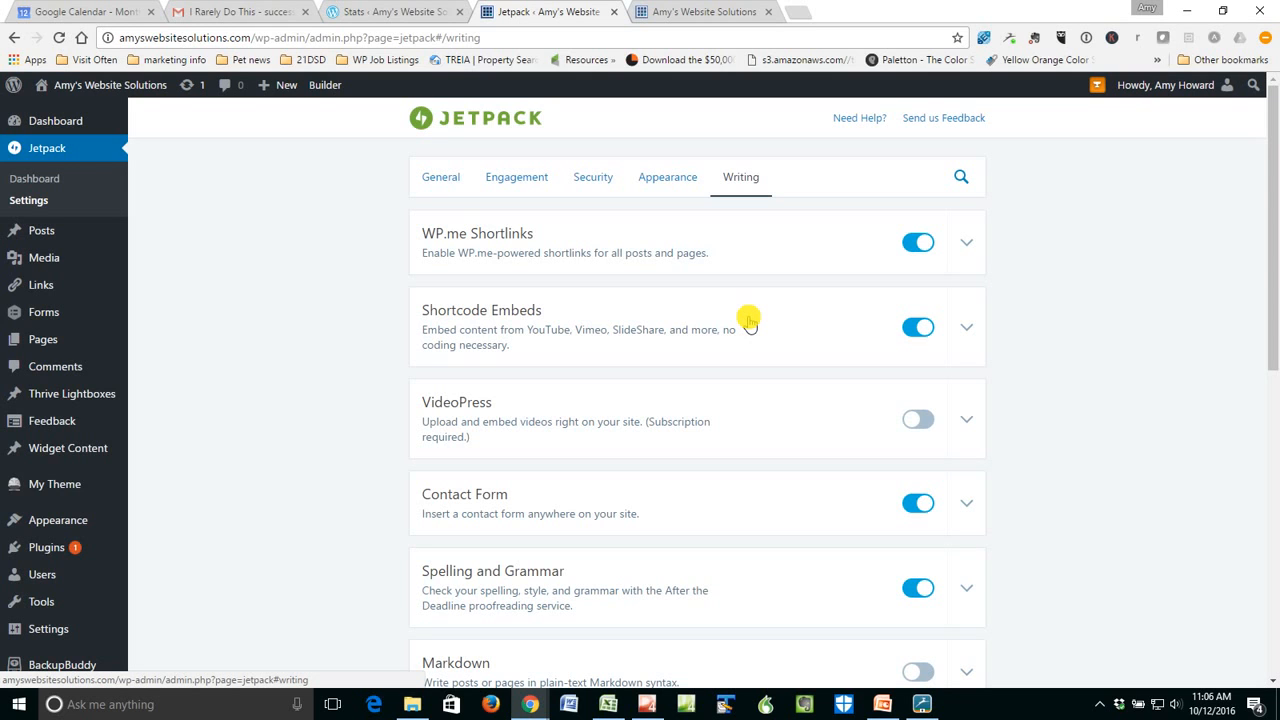
pyautogui.scroll(-3)
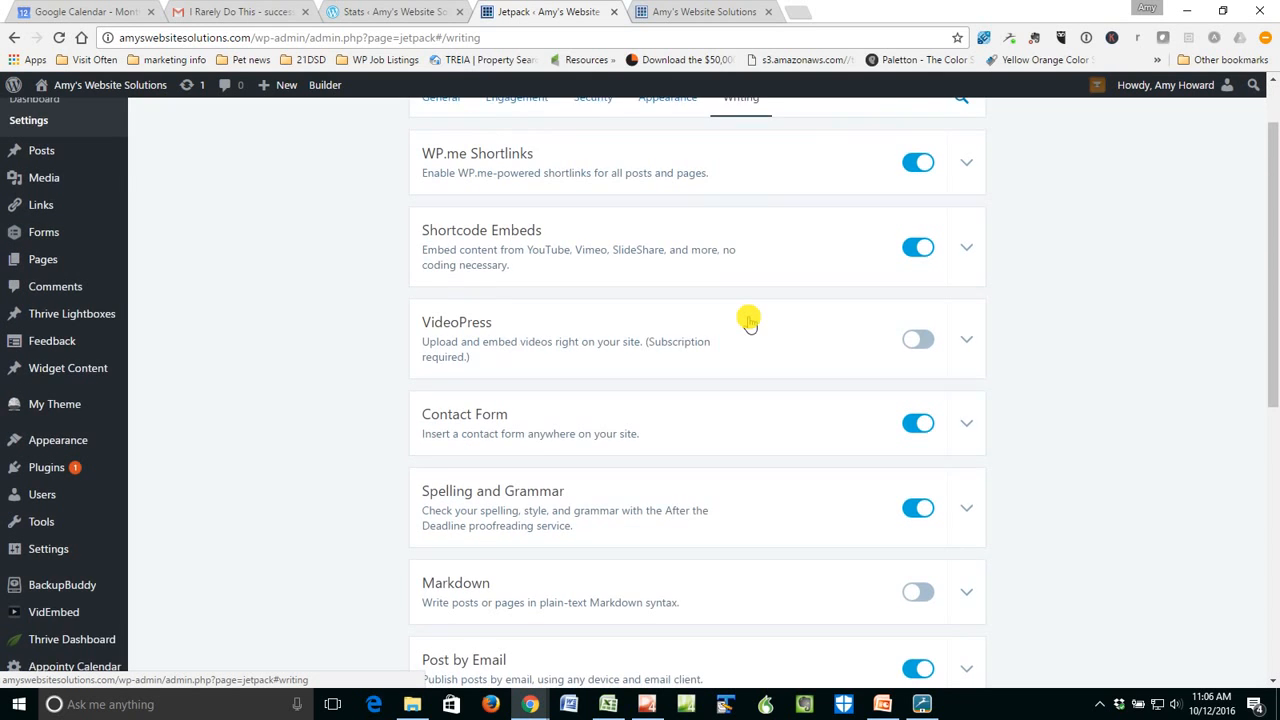
pyautogui.scroll(-3)
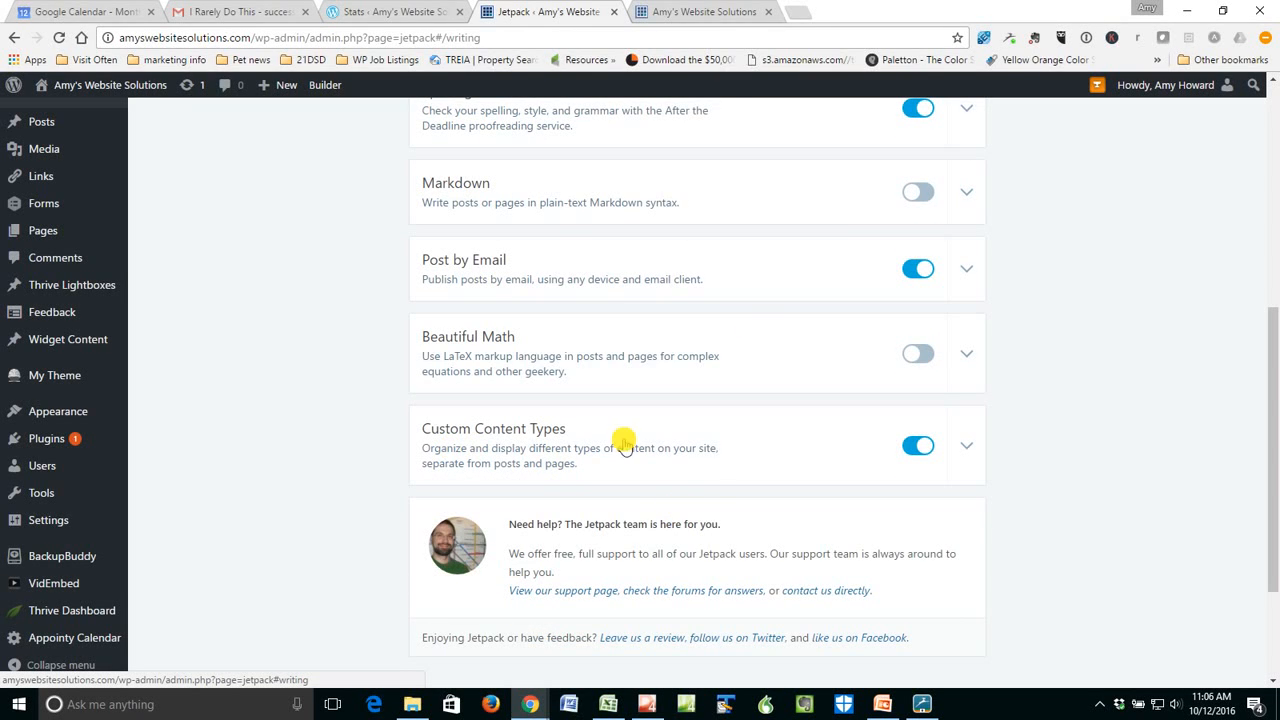
pyautogui.moveTo(793, 455)
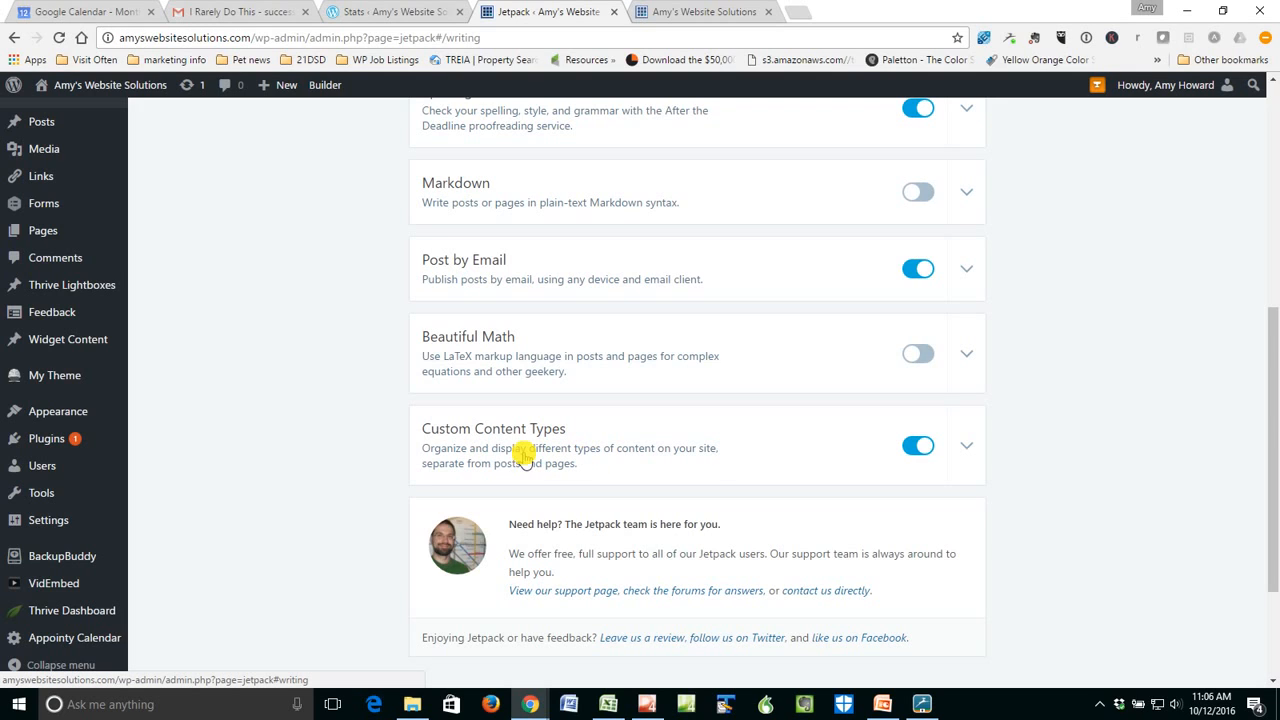
pyautogui.moveTo(580, 448)
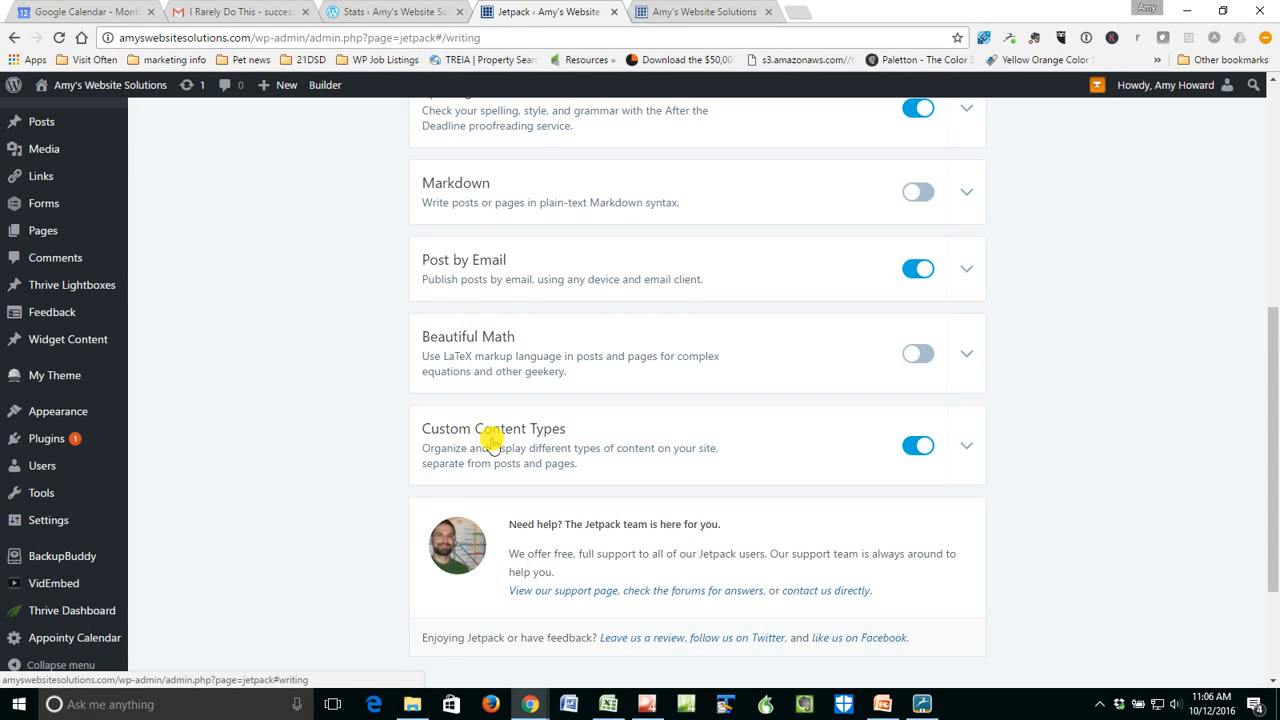
pyautogui.moveTo(538, 445)
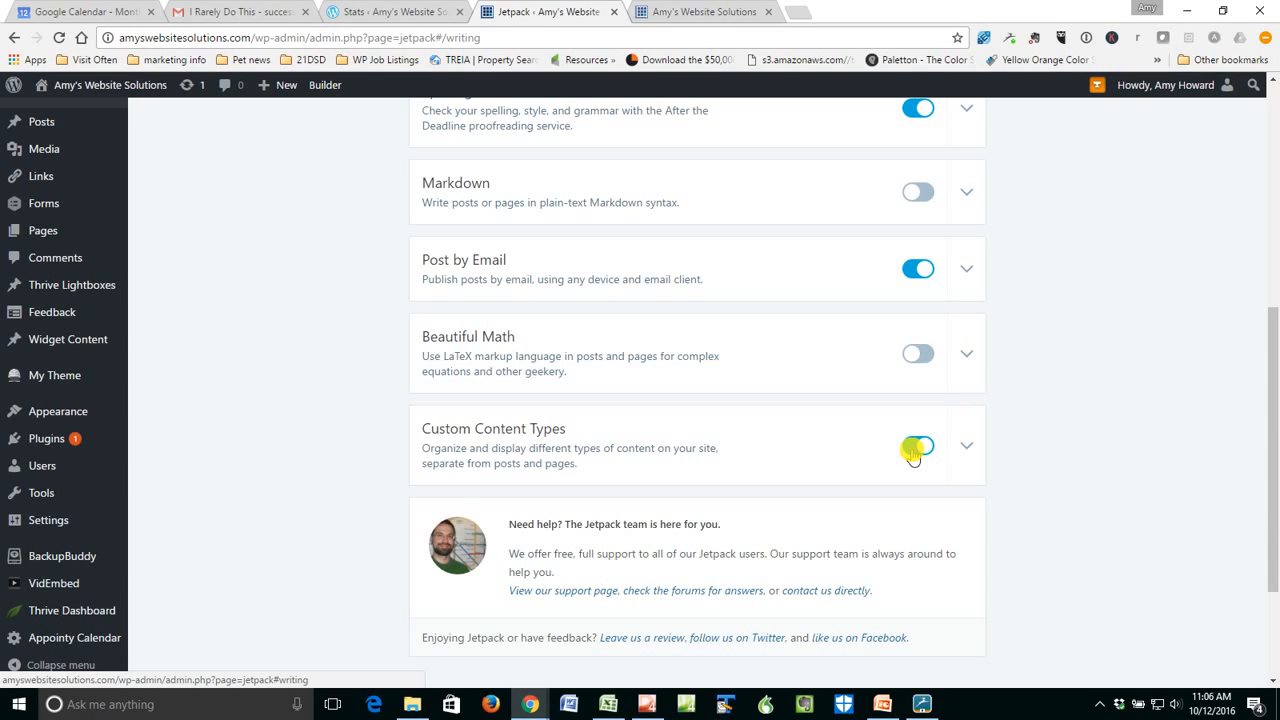
pyautogui.click(917, 445)
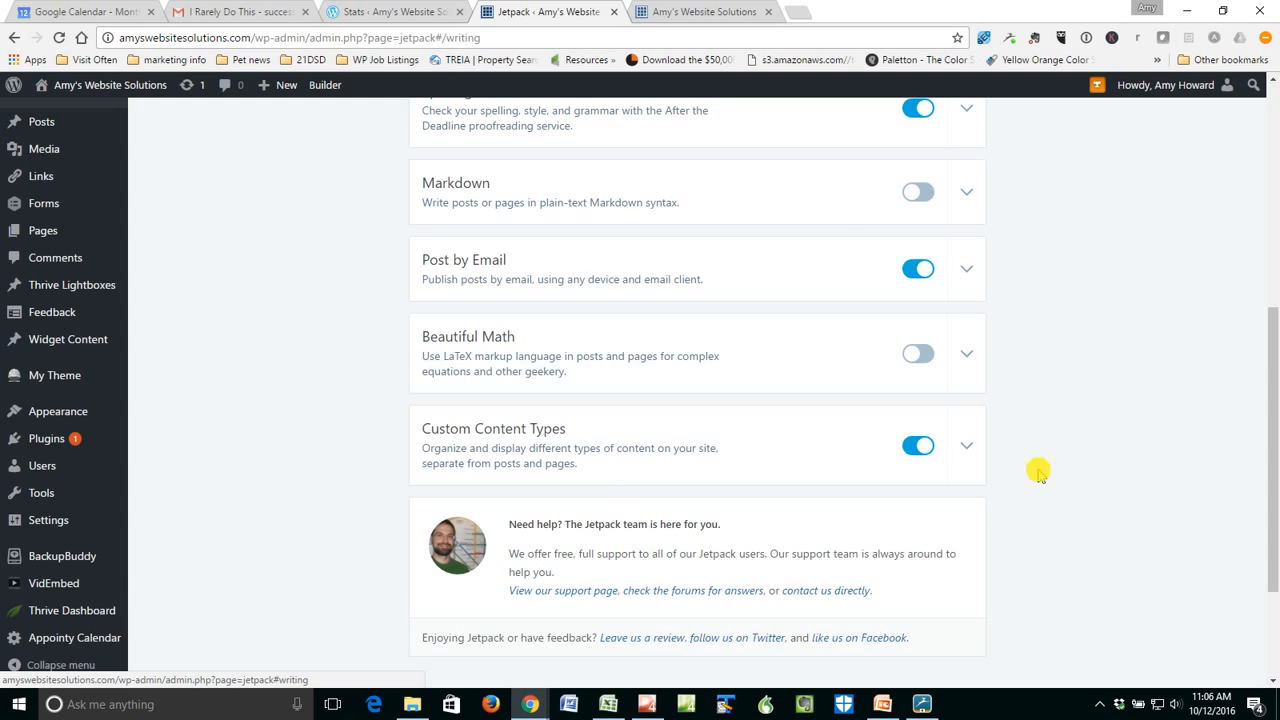
pyautogui.moveTo(640, 458)
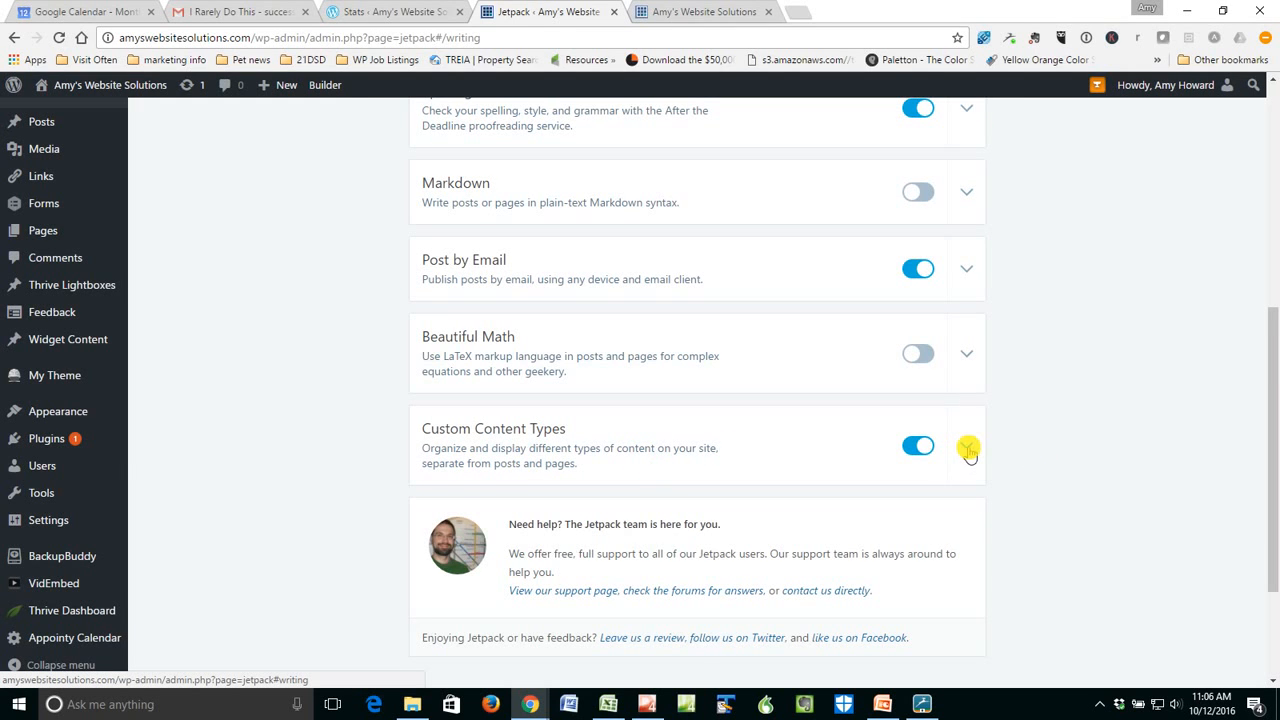
pyautogui.click(966, 446)
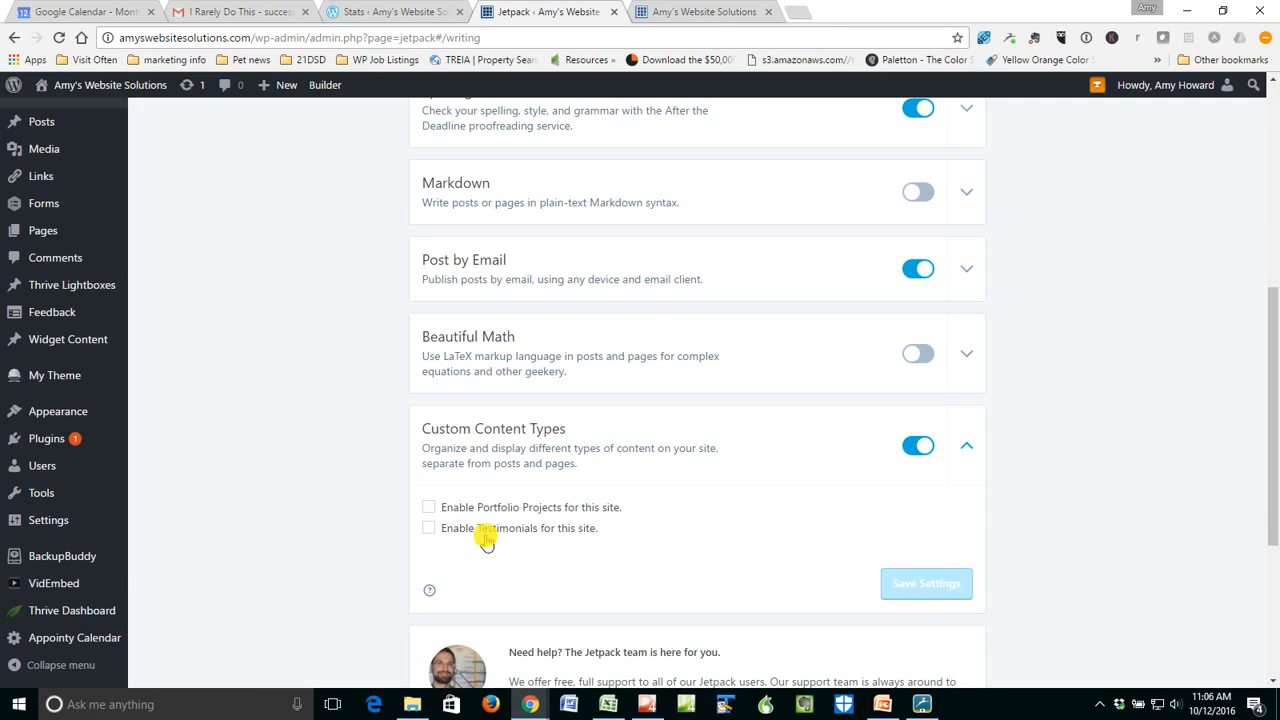
pyautogui.moveTo(517, 543)
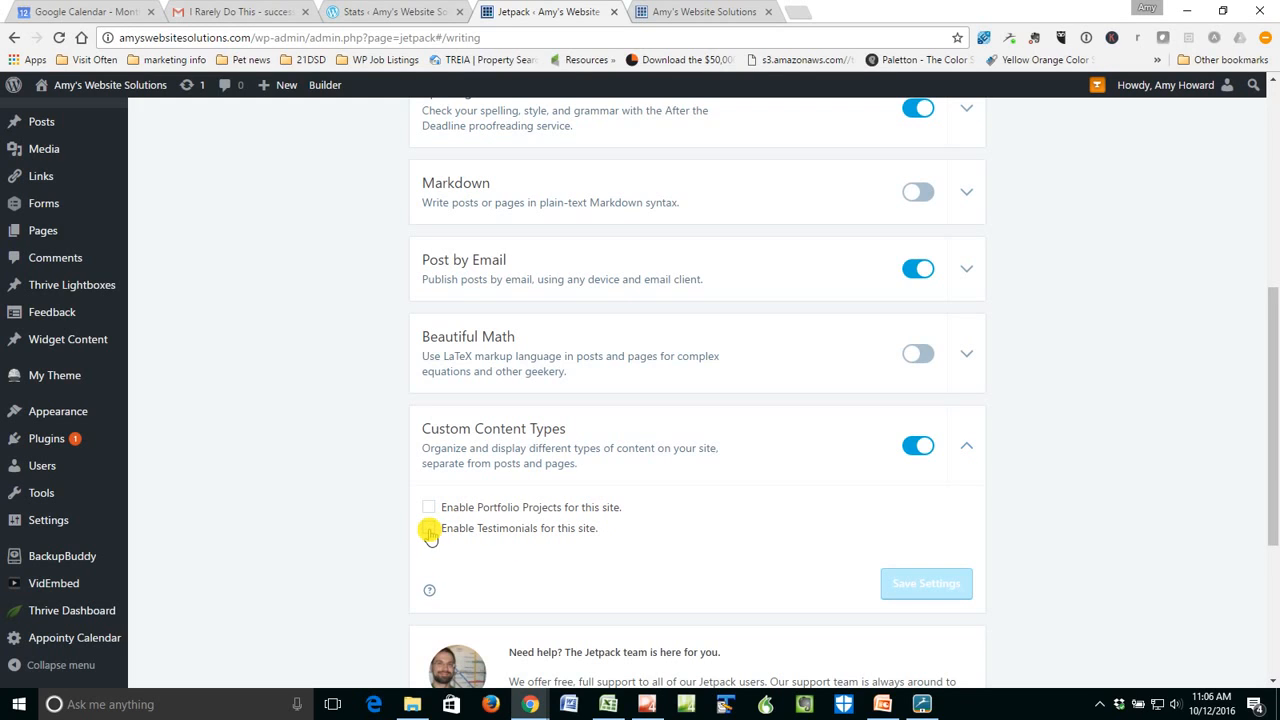
pyautogui.click(429, 528)
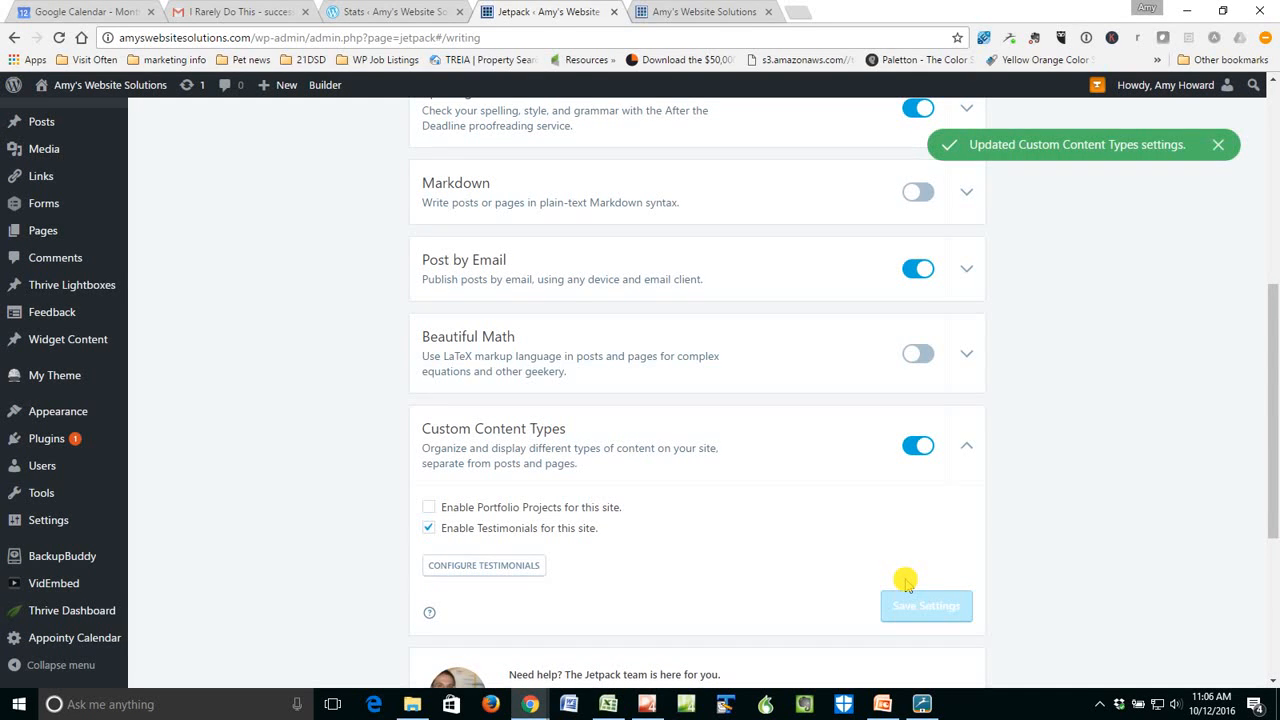
pyautogui.moveTo(842, 495)
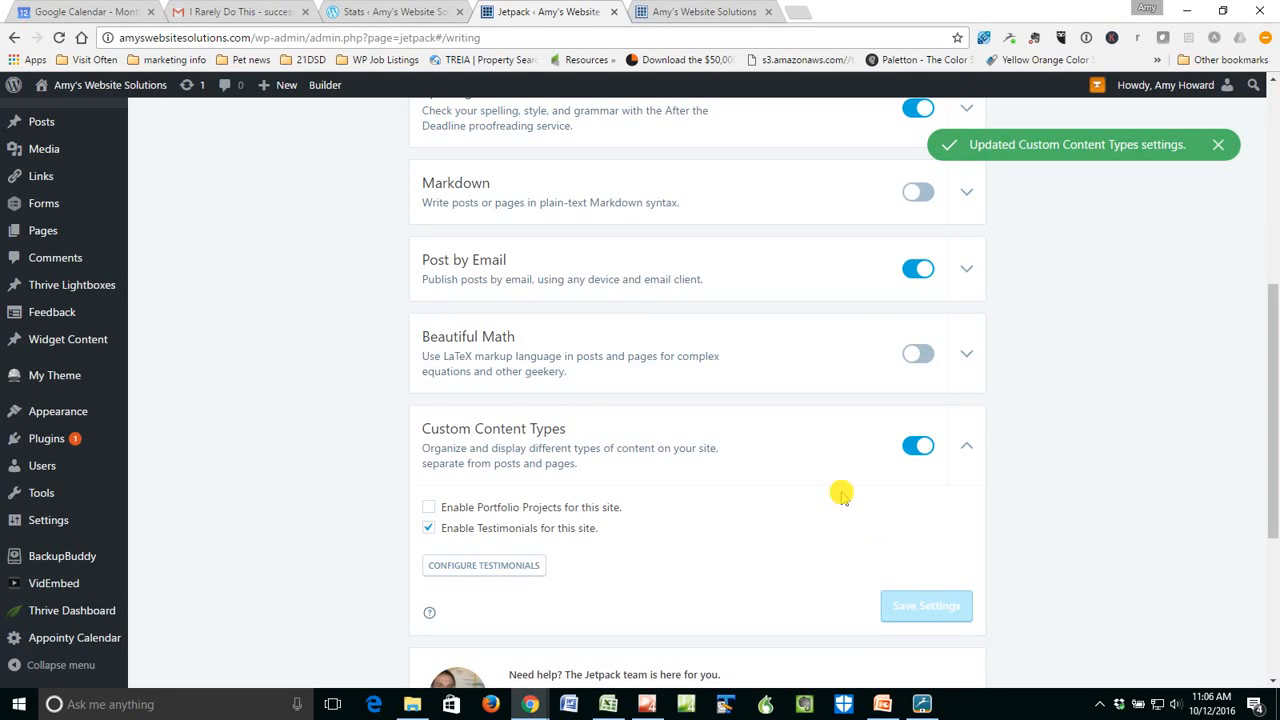
pyautogui.moveTo(408, 381)
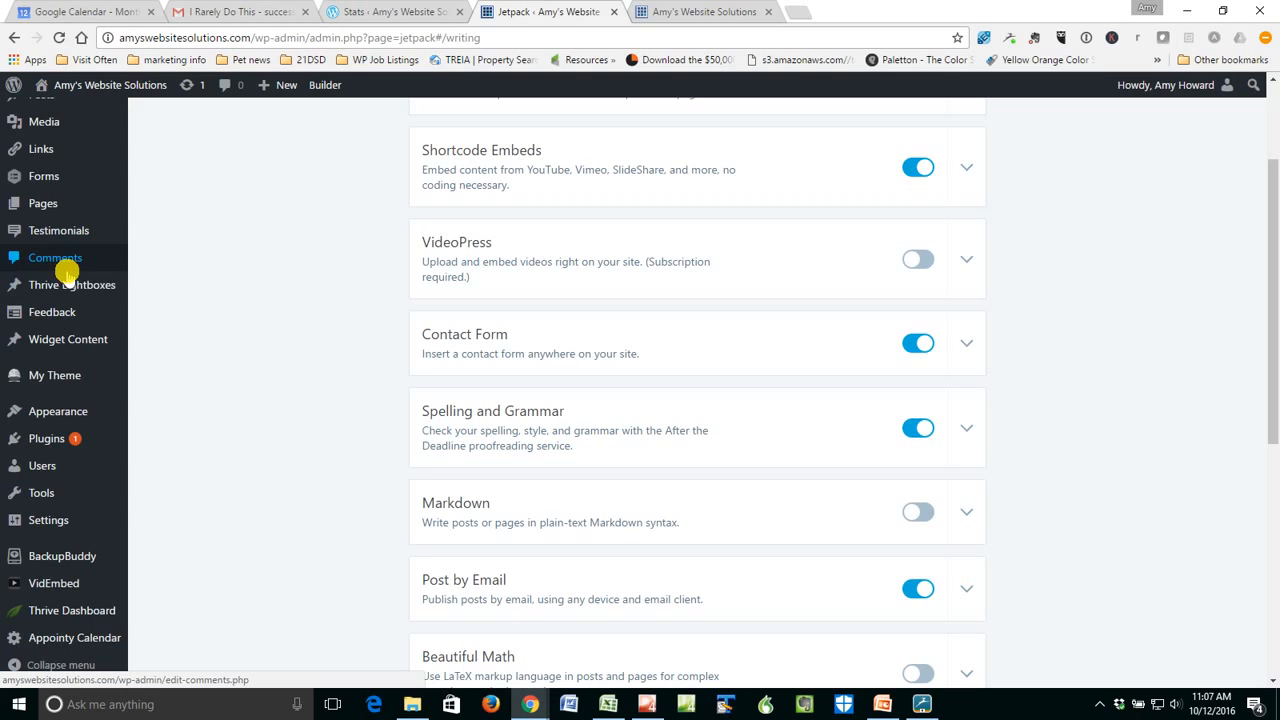
pyautogui.moveTo(58, 230)
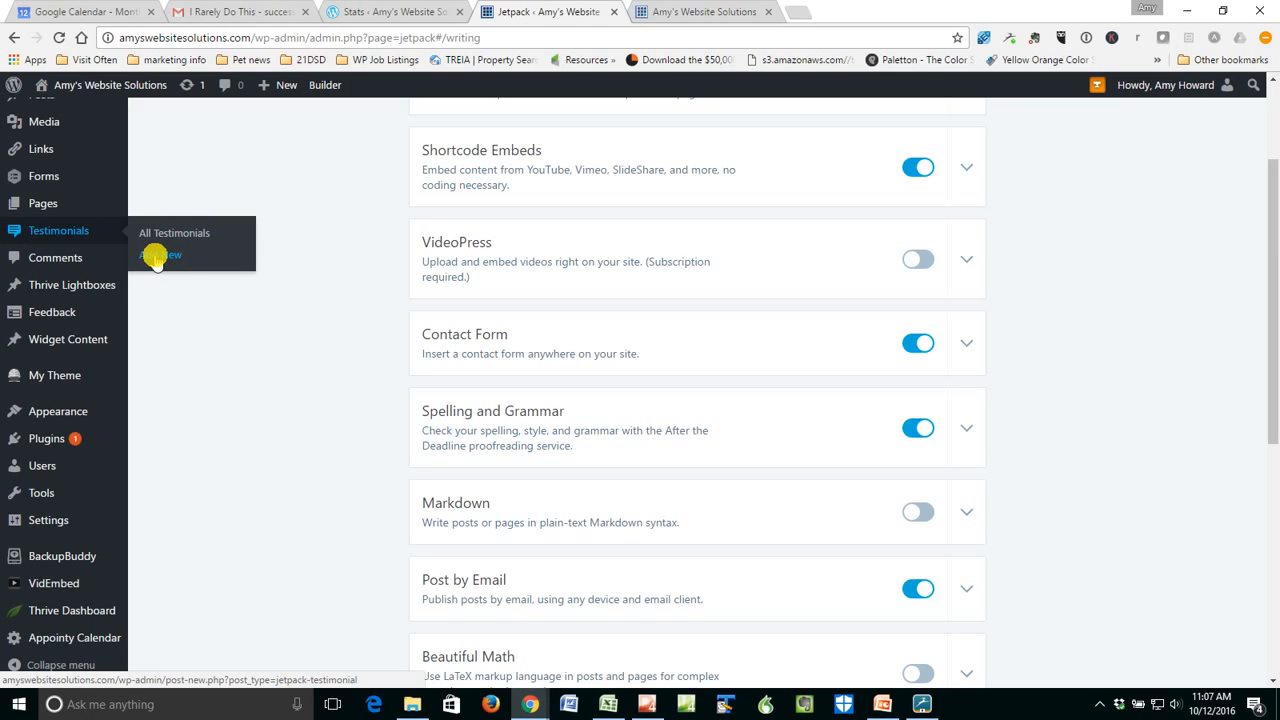
# Choose Add New under Testimonials in the admin sidebar.
pyautogui.click(160, 255)
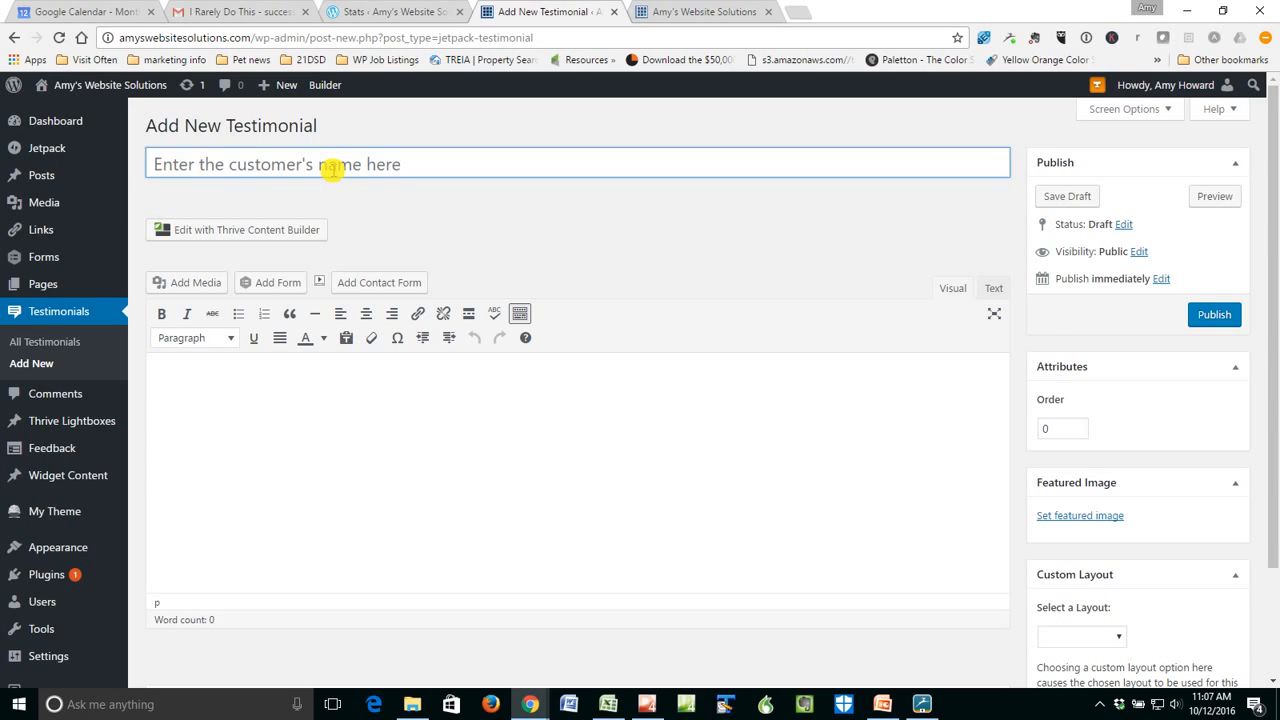
# Title the testimonial 'John Doe', enter body 'Testimonial here', and publish it.
pyautogui.write('John Doe')
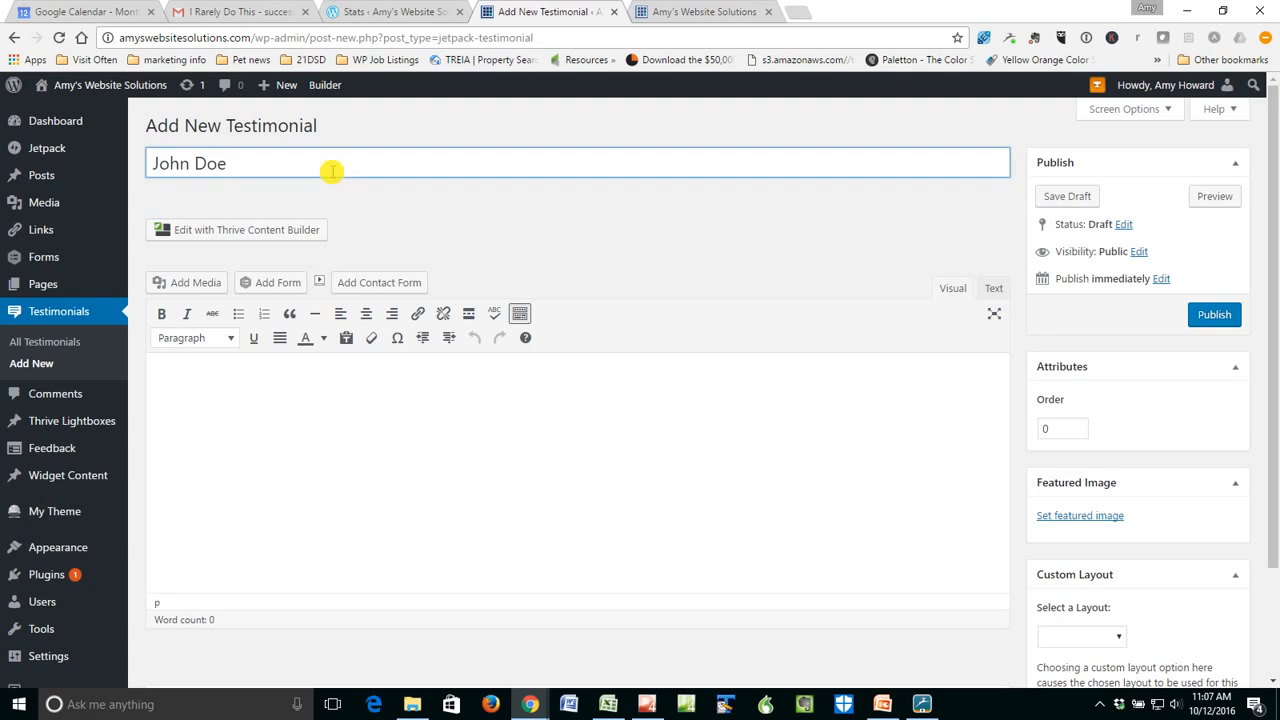
pyautogui.write('Testimonia')
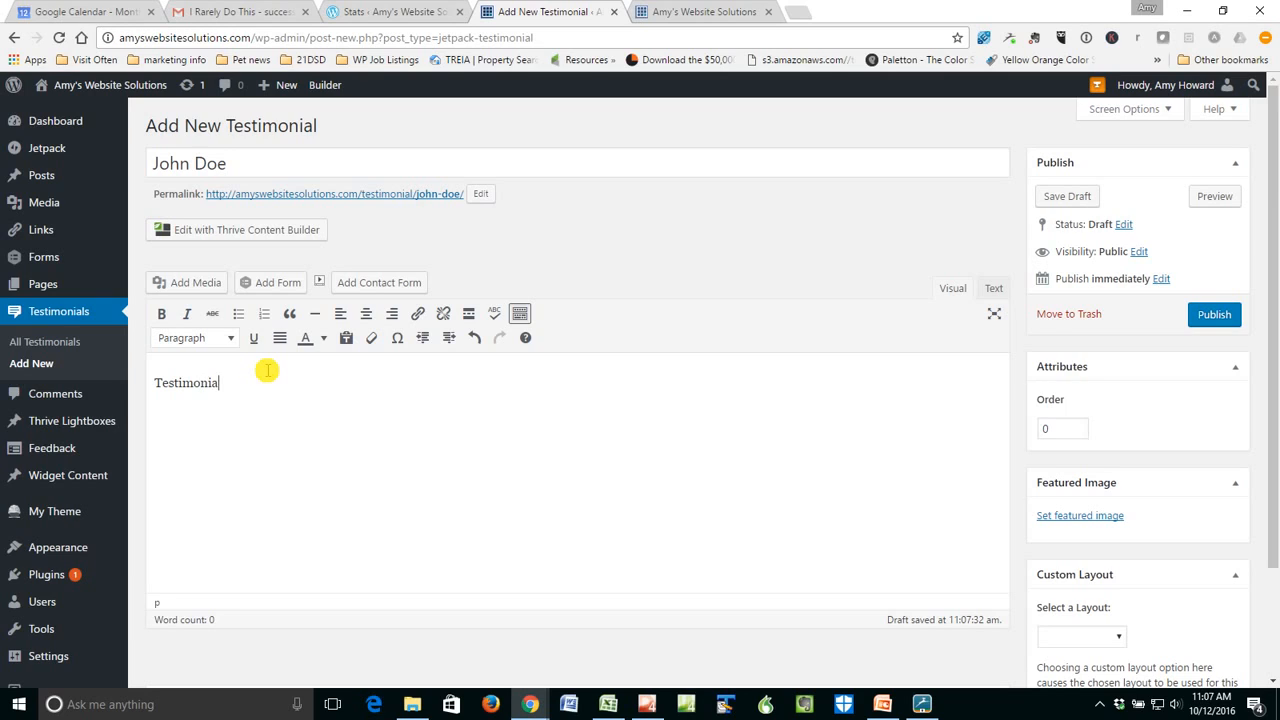
pyautogui.write('here')
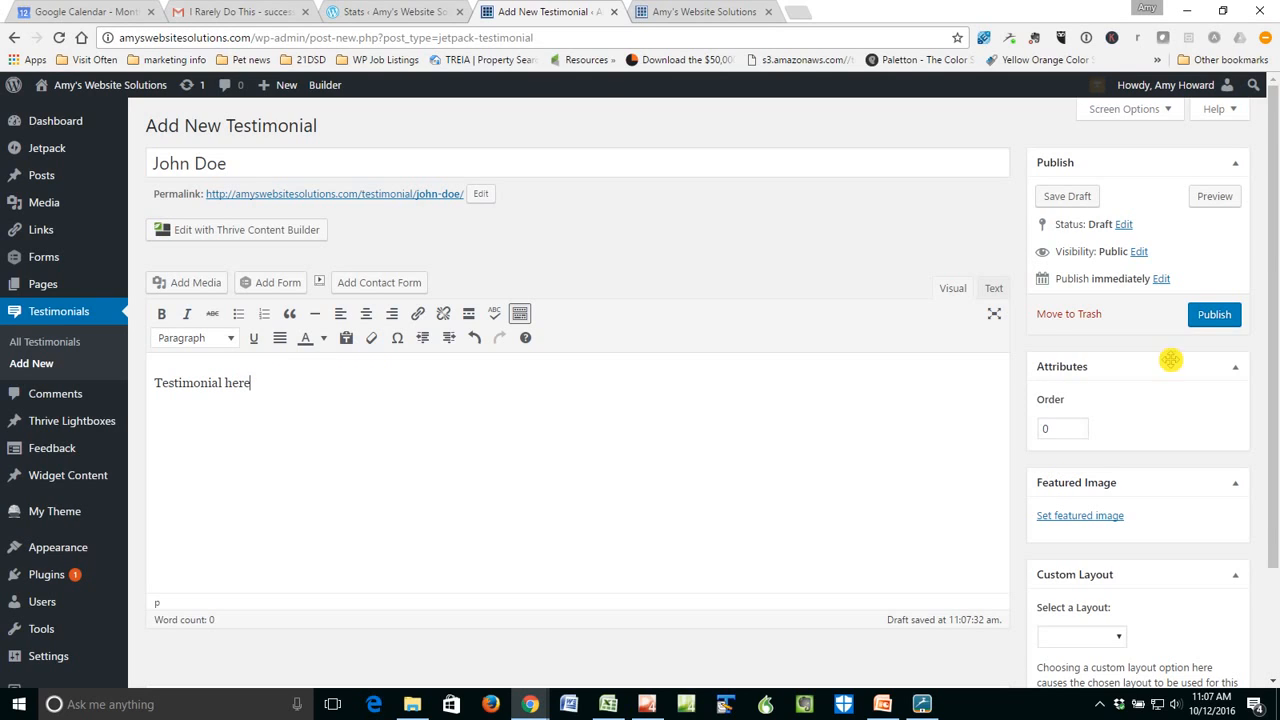
pyautogui.click(1214, 314)
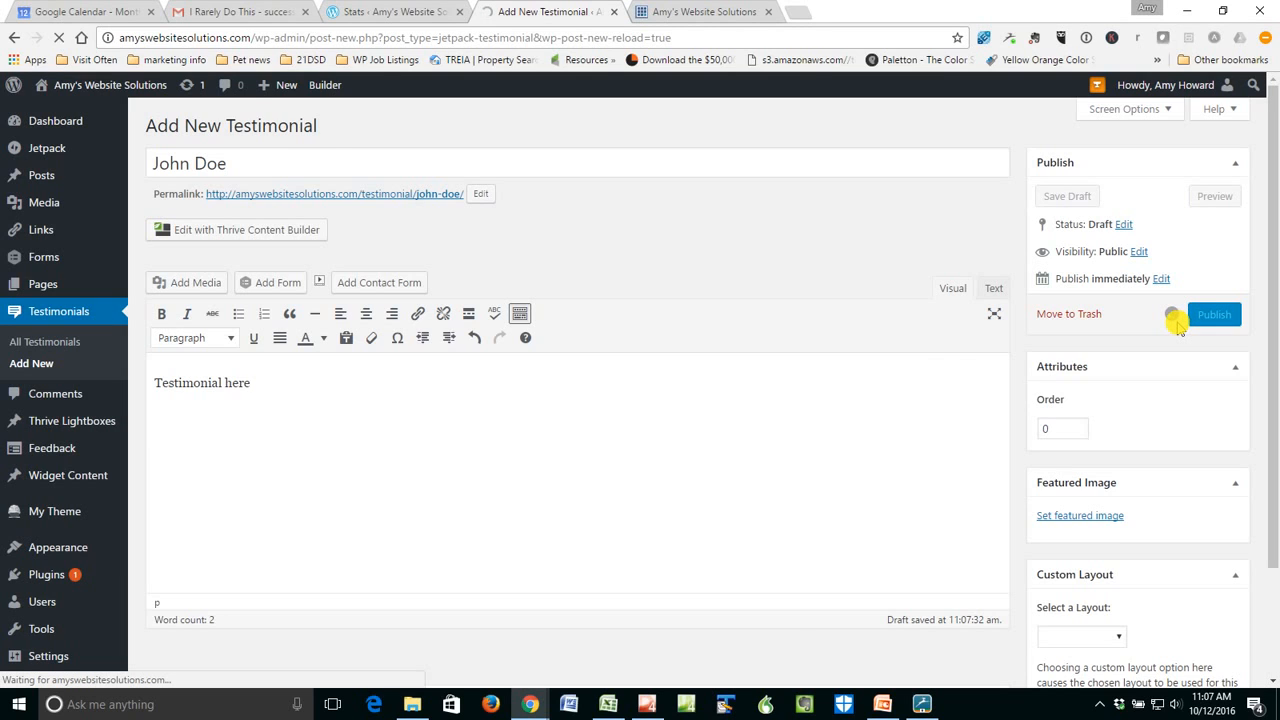
pyautogui.click(1214, 314)
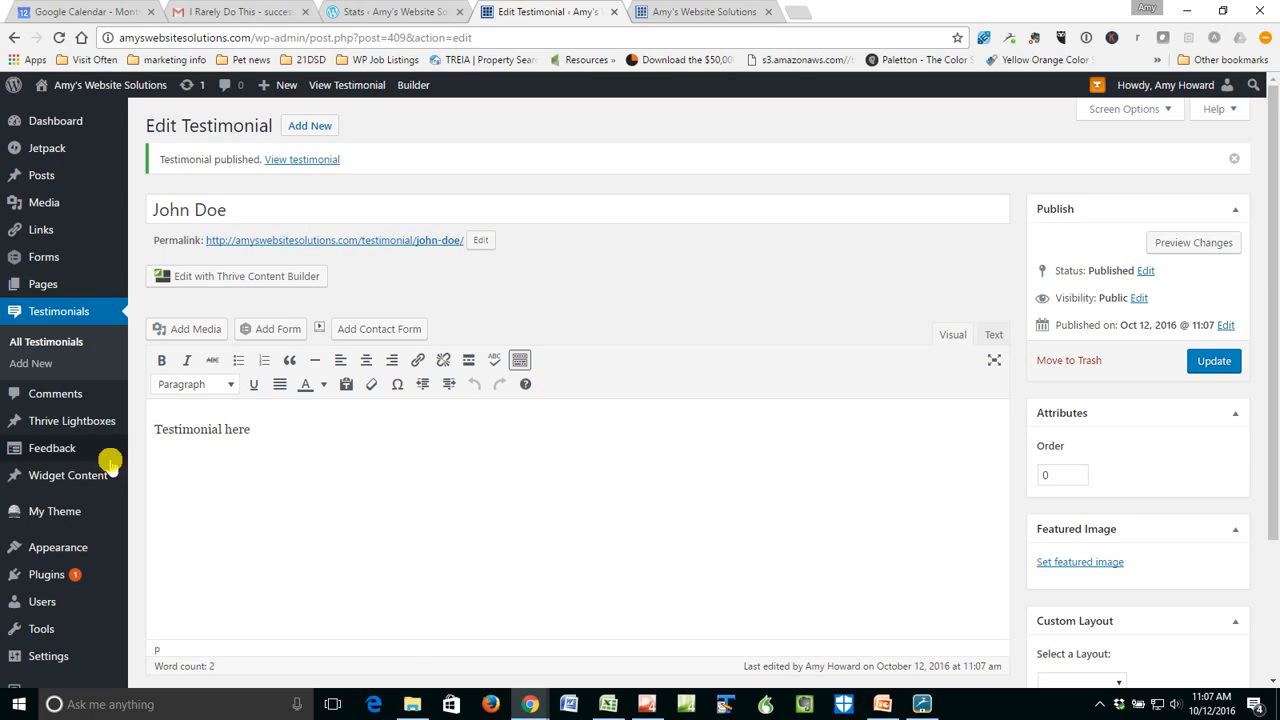
pyautogui.click(46, 574)
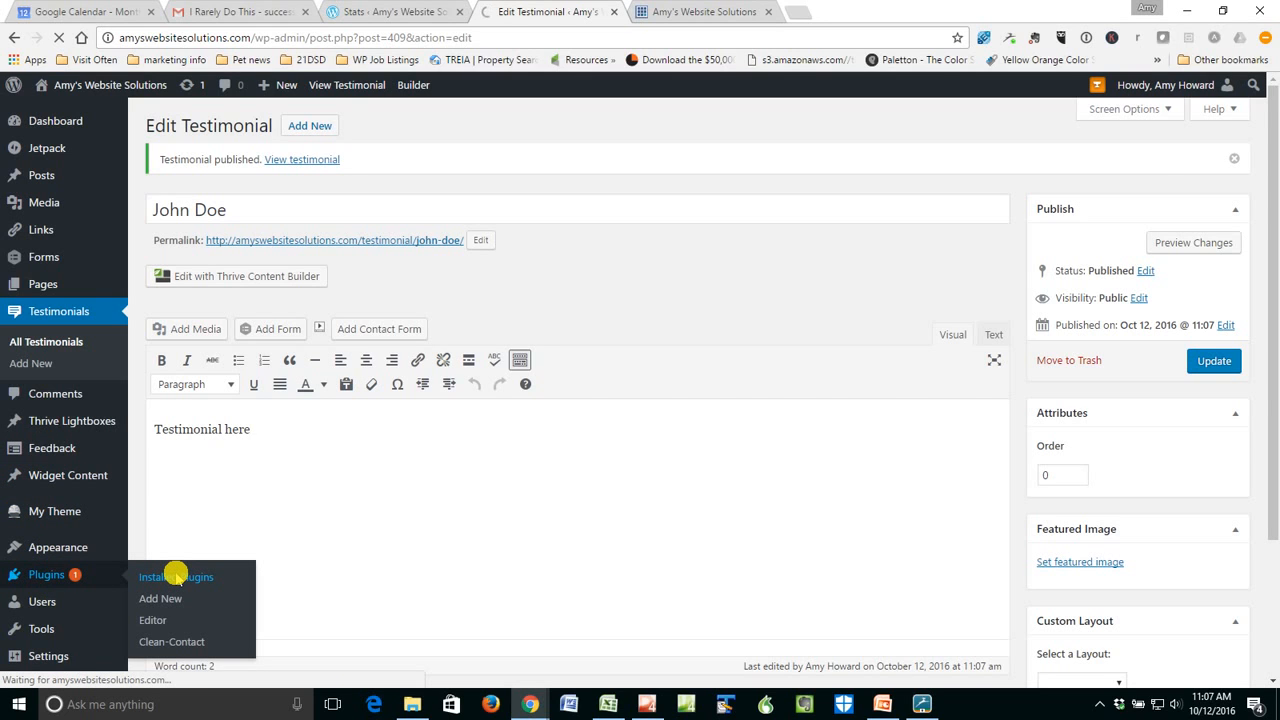
# From Installed Plugins, open Jetpack's module list and the Comments module documentation.
pyautogui.click(175, 576)
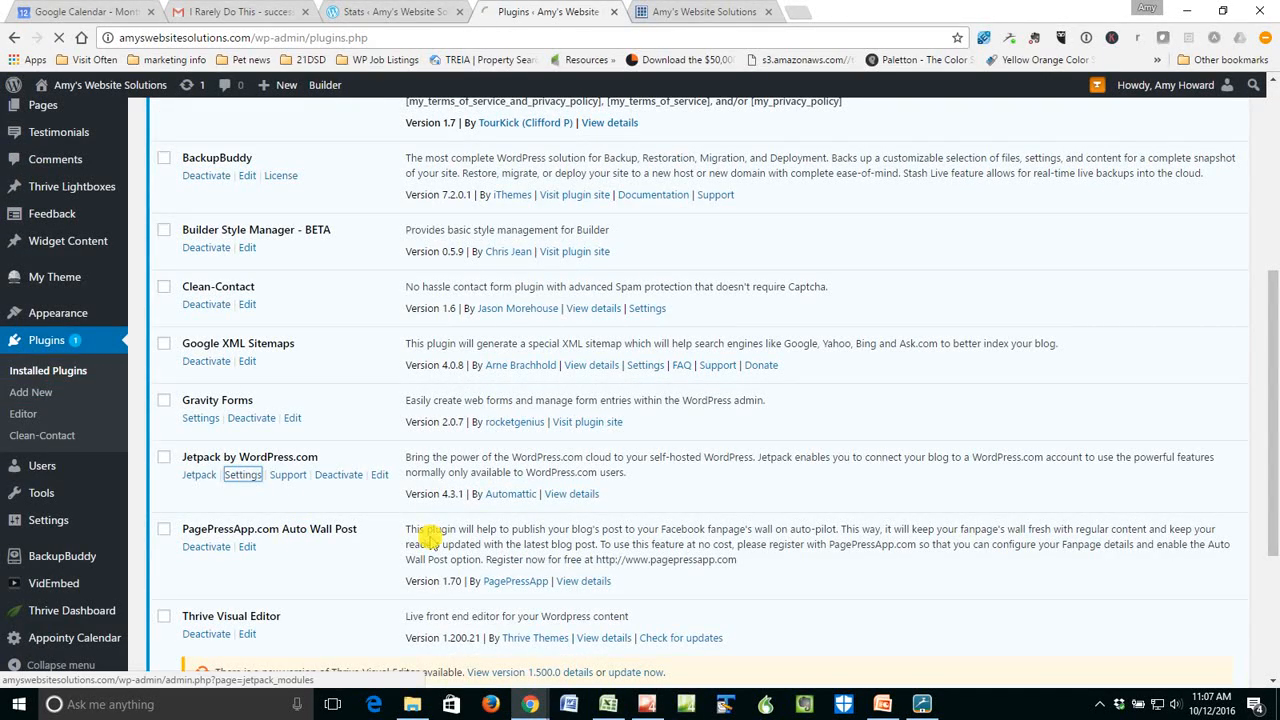
pyautogui.click(243, 474)
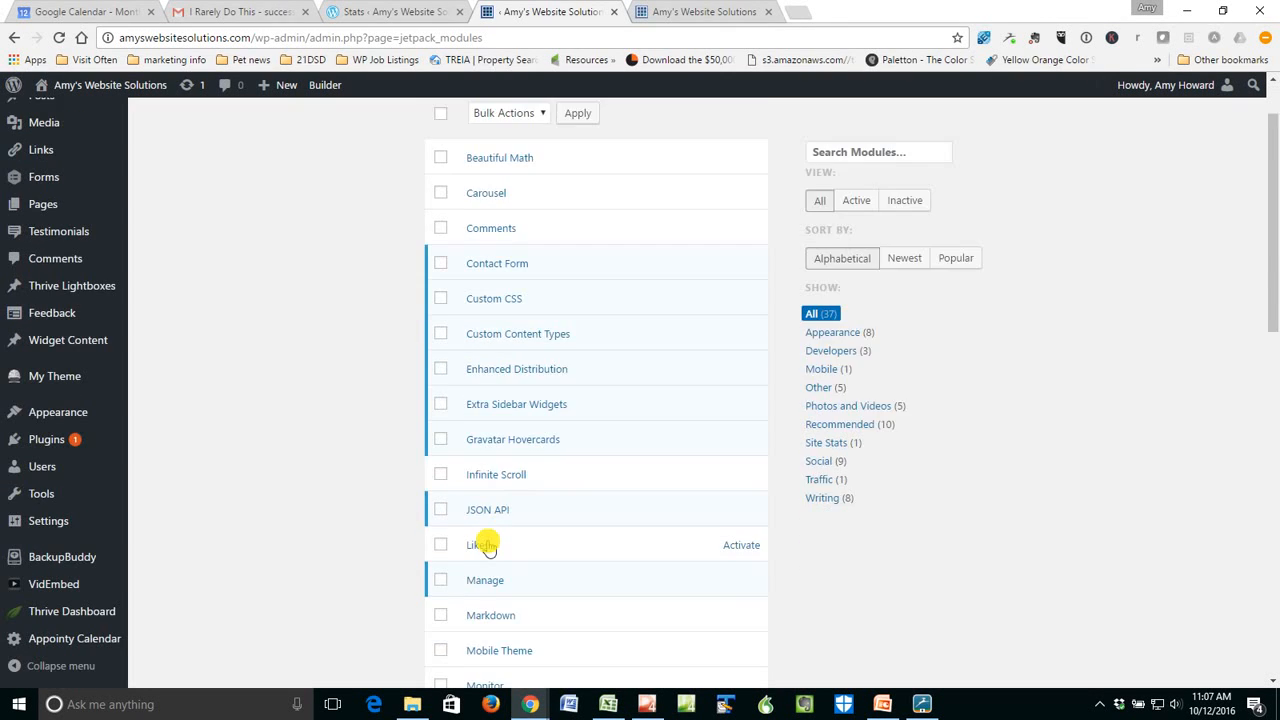
pyautogui.scroll(-3)
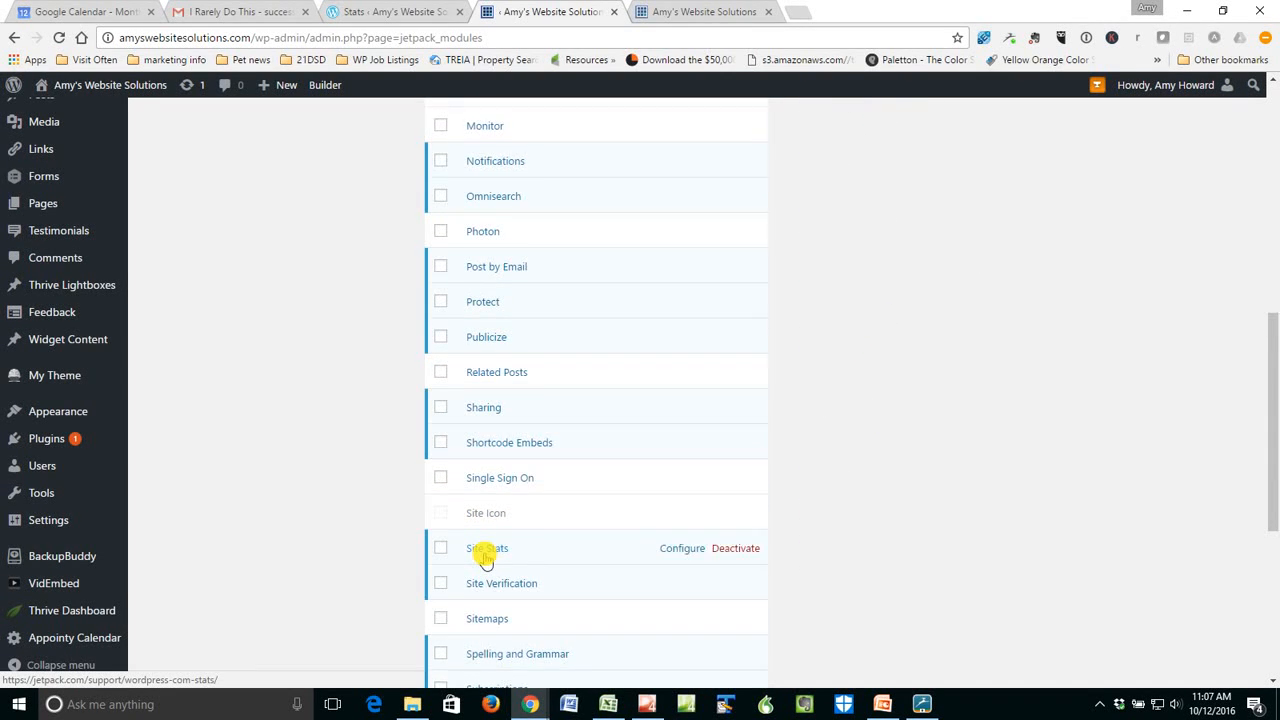
pyautogui.scroll(-3)
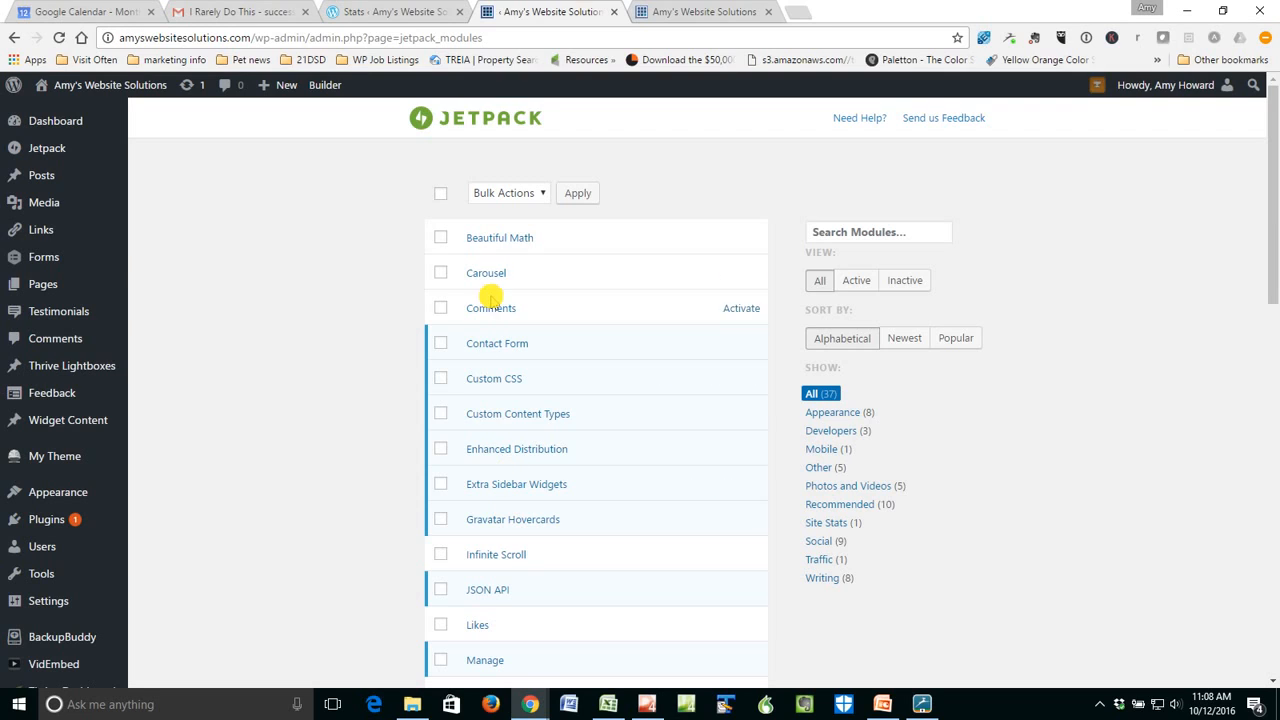
pyautogui.moveTo(510, 330)
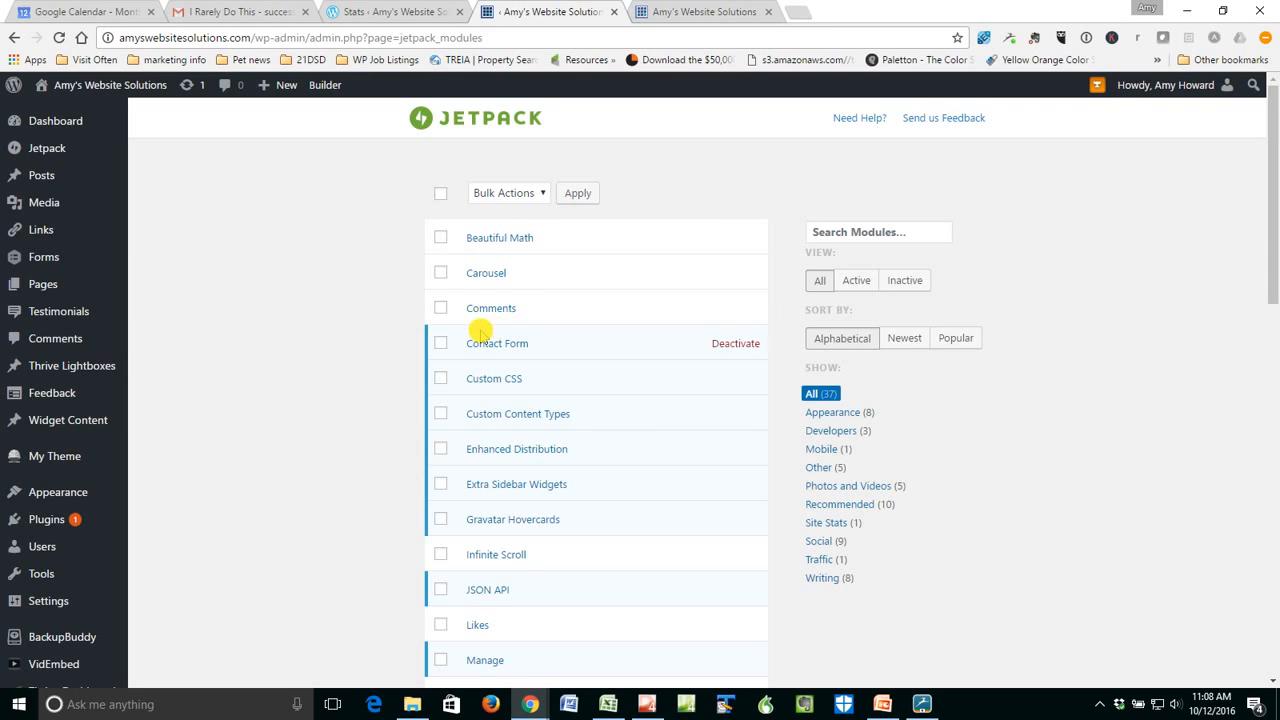
pyautogui.moveTo(490, 308)
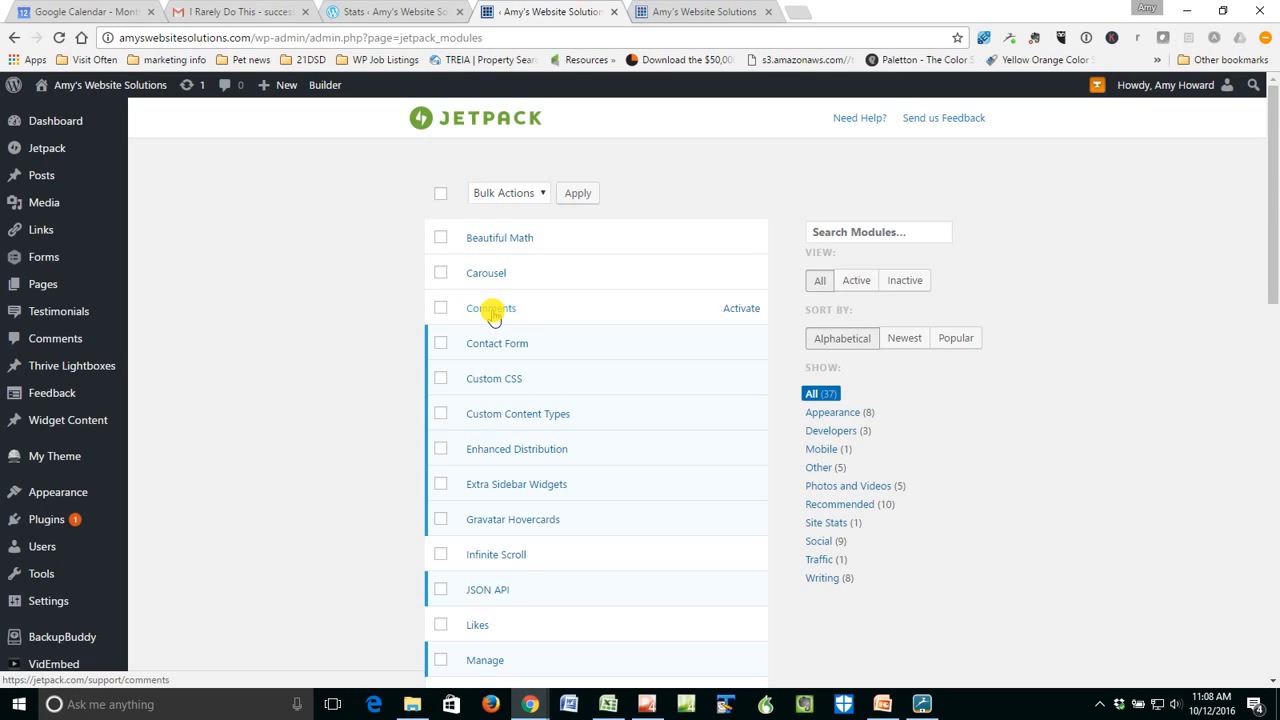
pyautogui.click(491, 308)
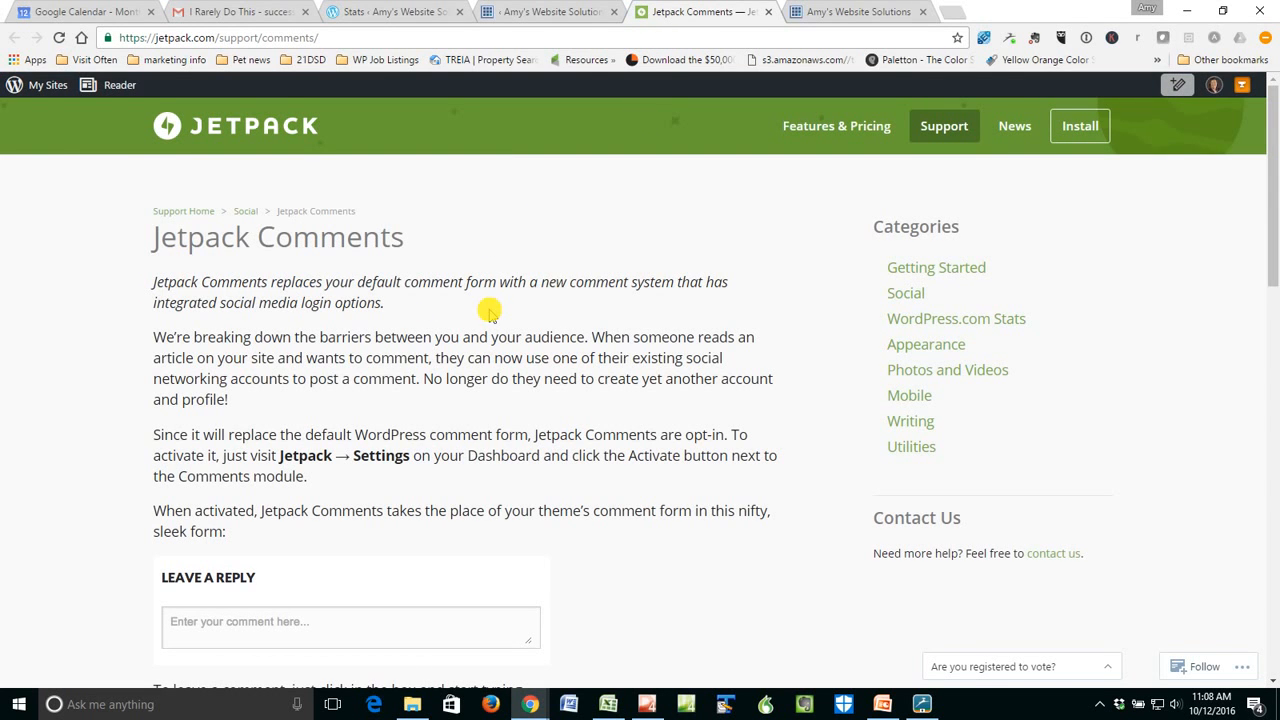
pyautogui.moveTo(415, 302)
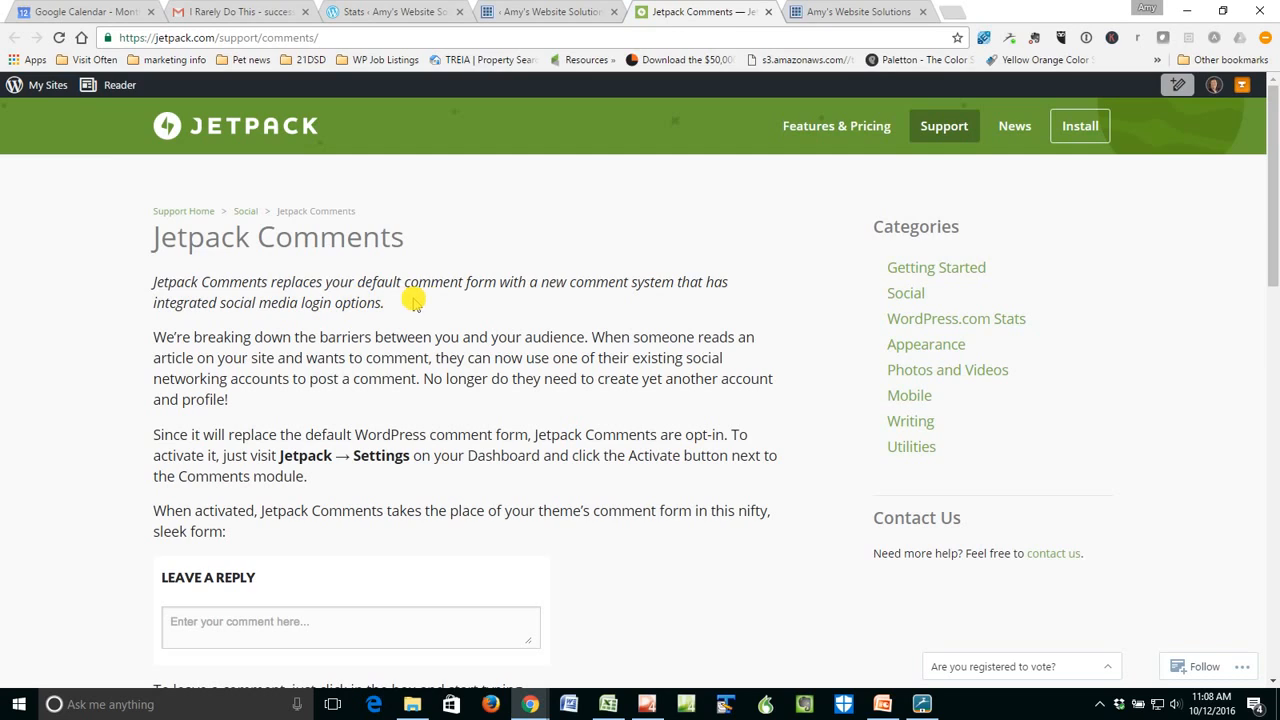
pyautogui.moveTo(618, 298)
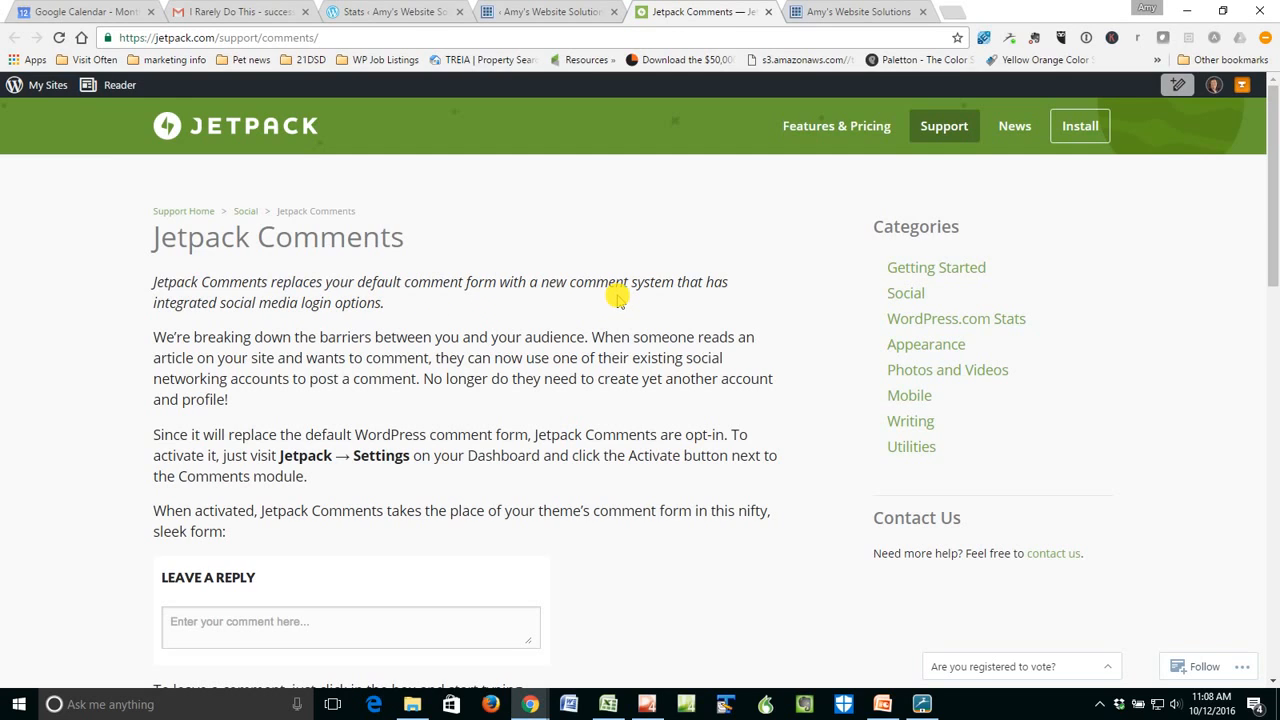
pyautogui.moveTo(185, 335)
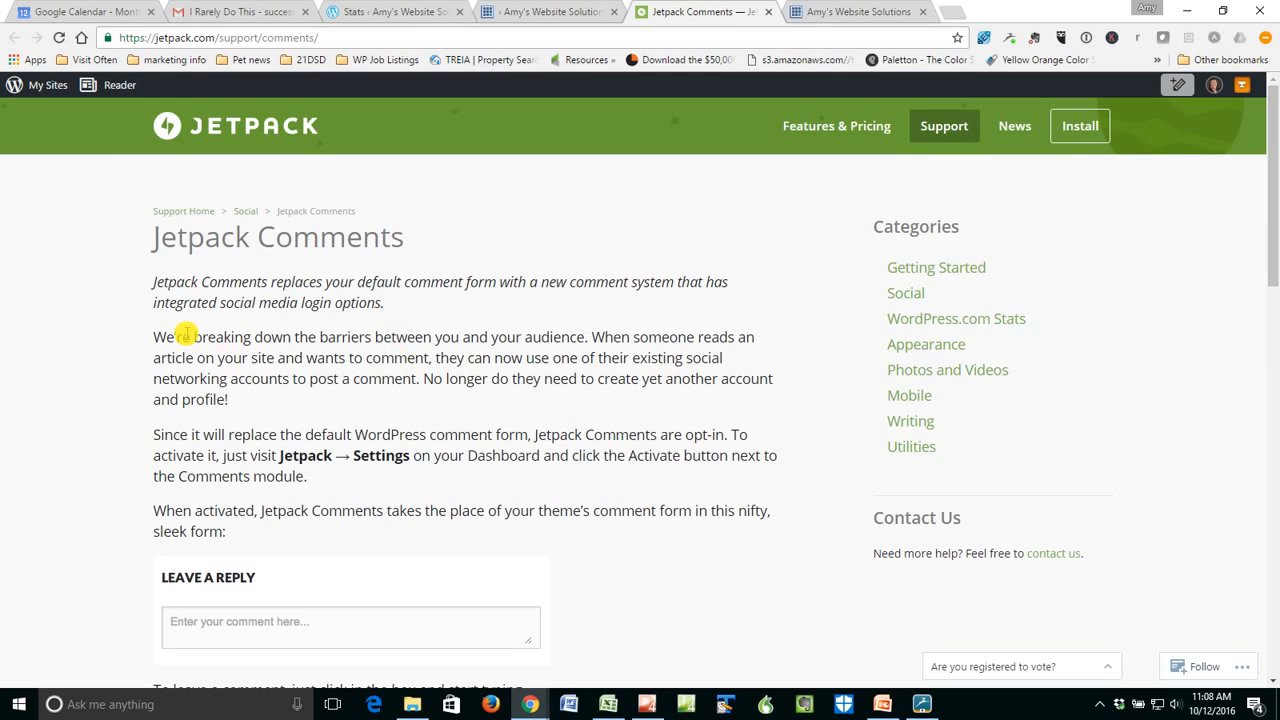
pyautogui.moveTo(365, 318)
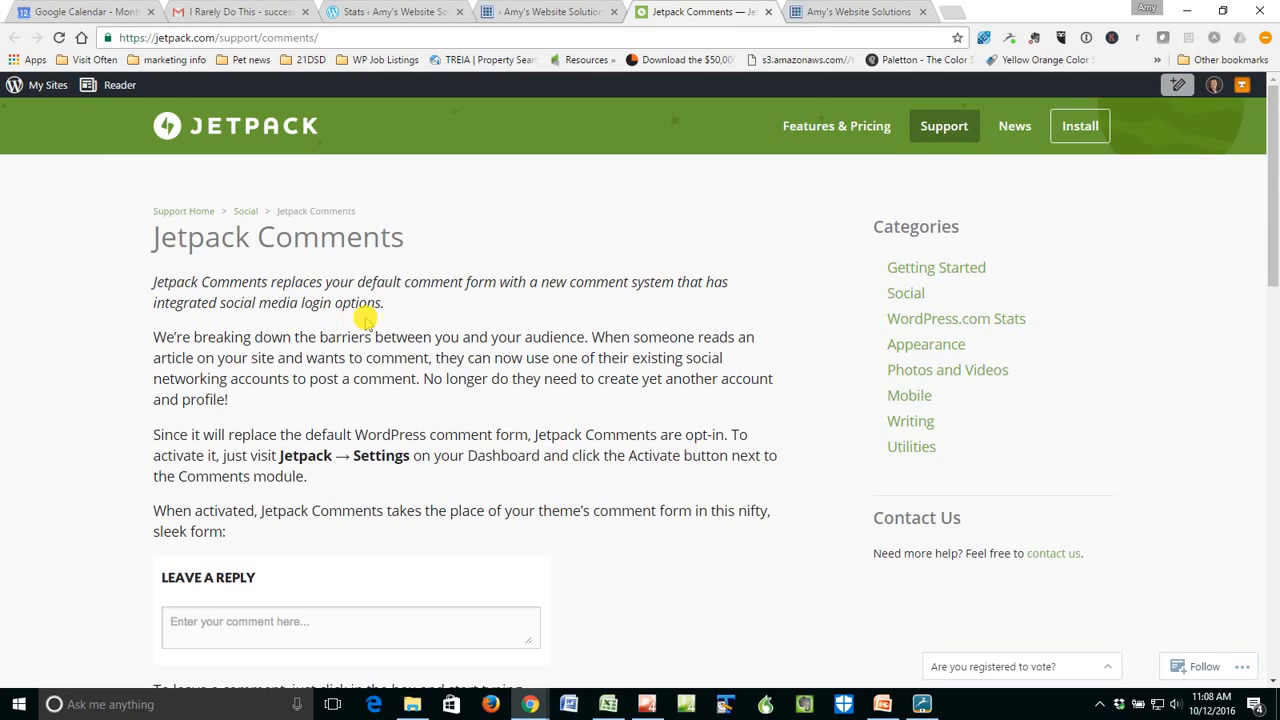
pyautogui.moveTo(443, 323)
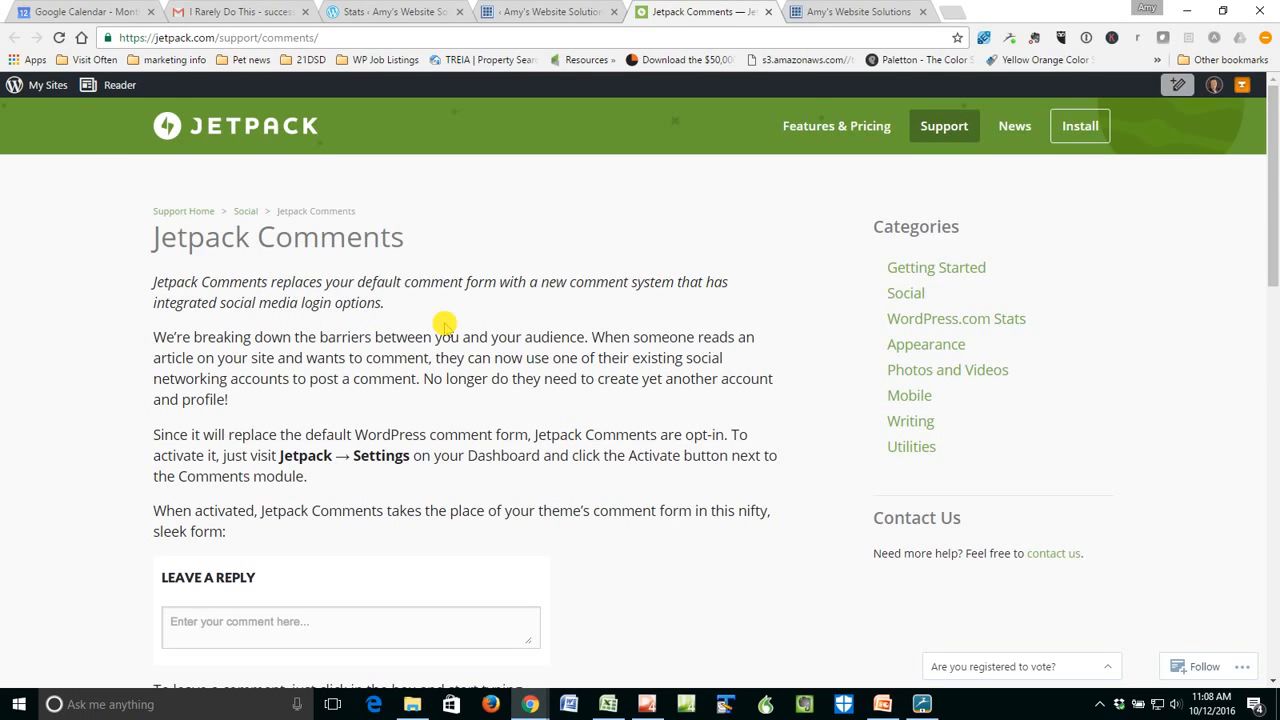
pyautogui.moveTo(458, 318)
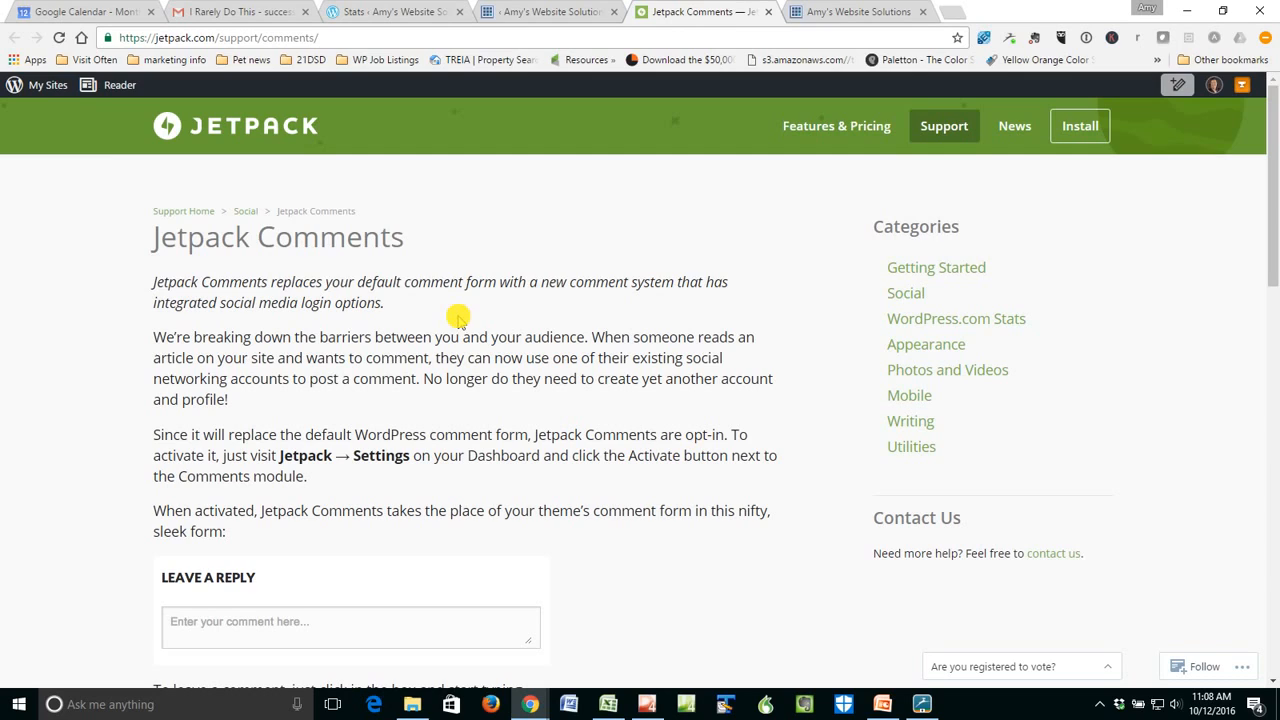
pyautogui.moveTo(483, 316)
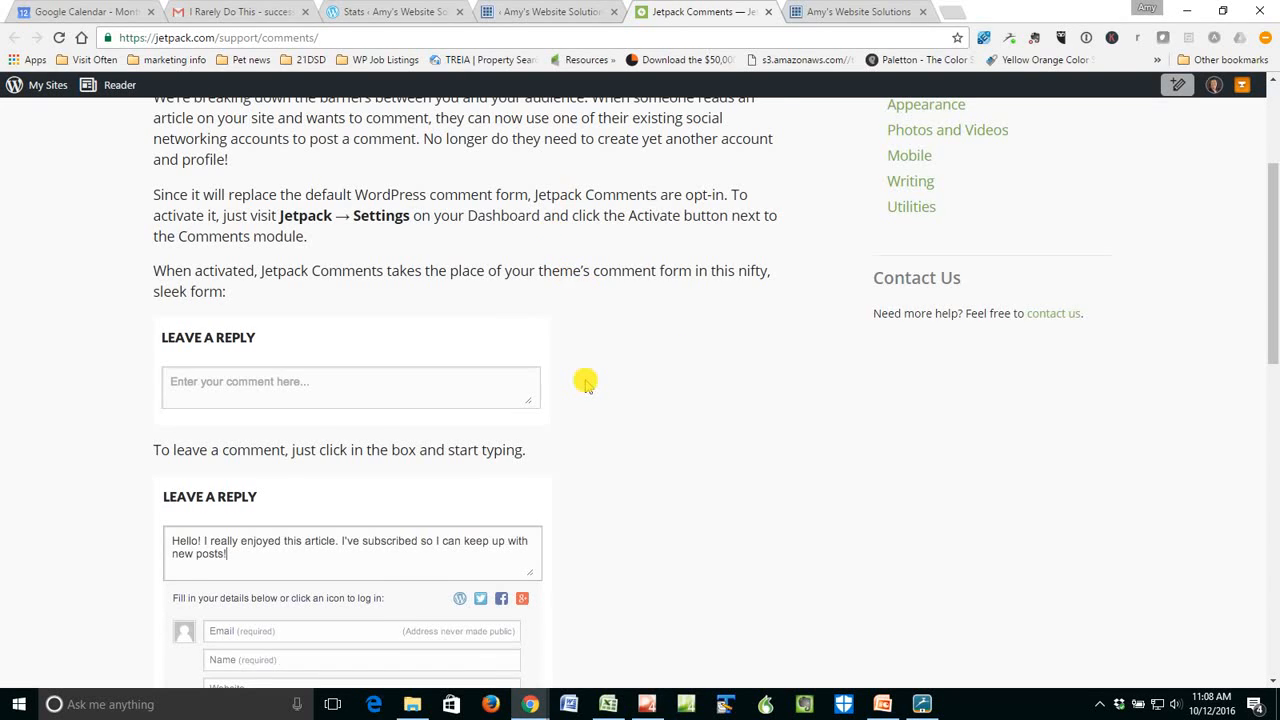
# Scroll through the Jetpack Comments support article to its end.
pyautogui.scroll(-3)
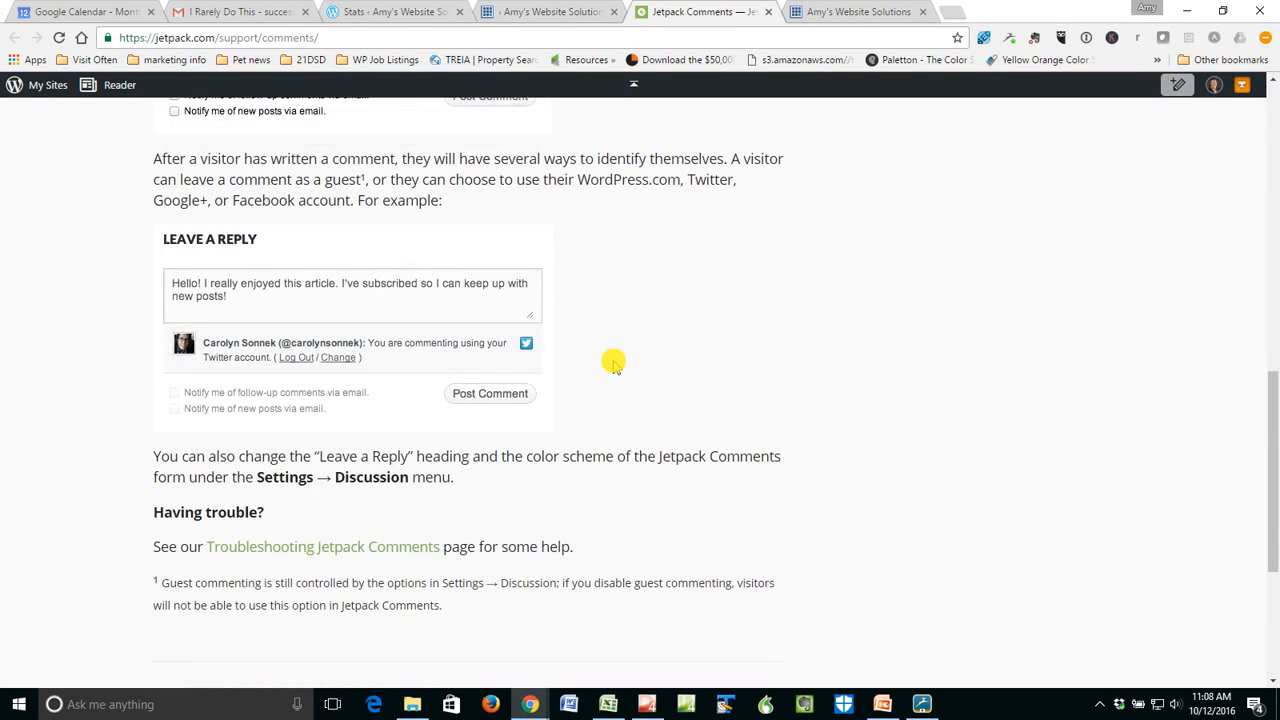
pyautogui.scroll(-3)
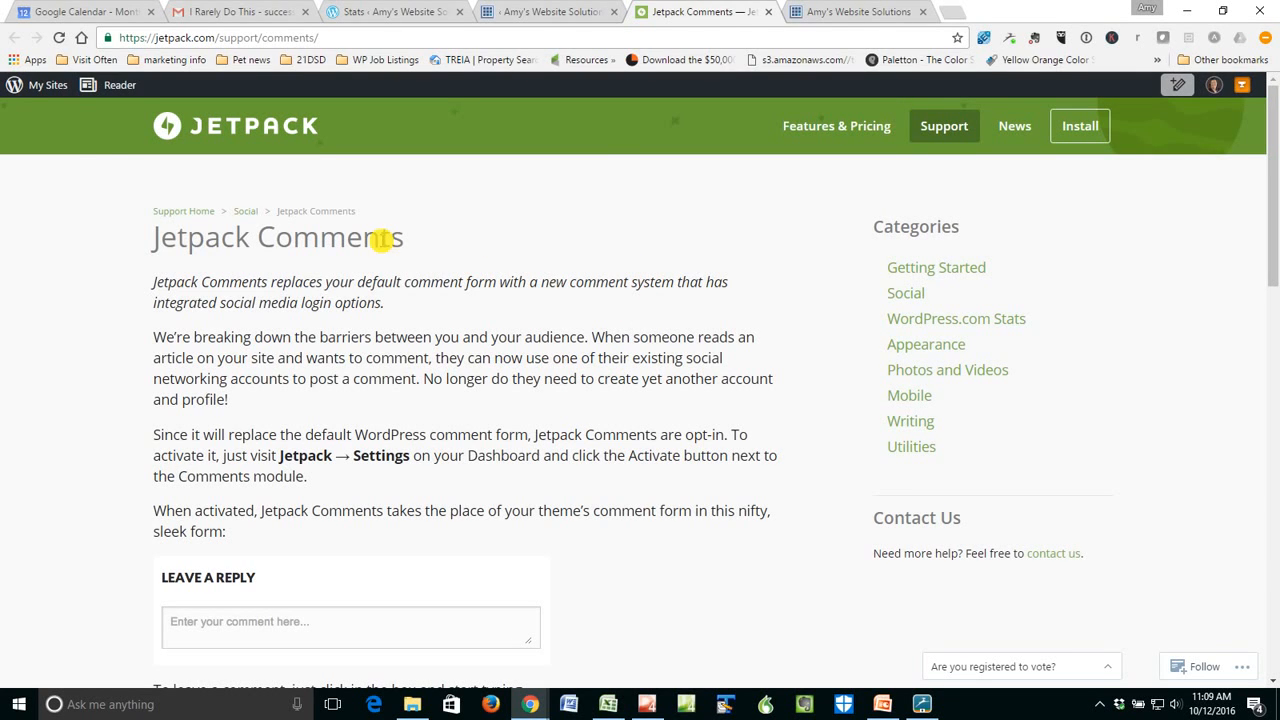
pyautogui.moveTo(585, 11)
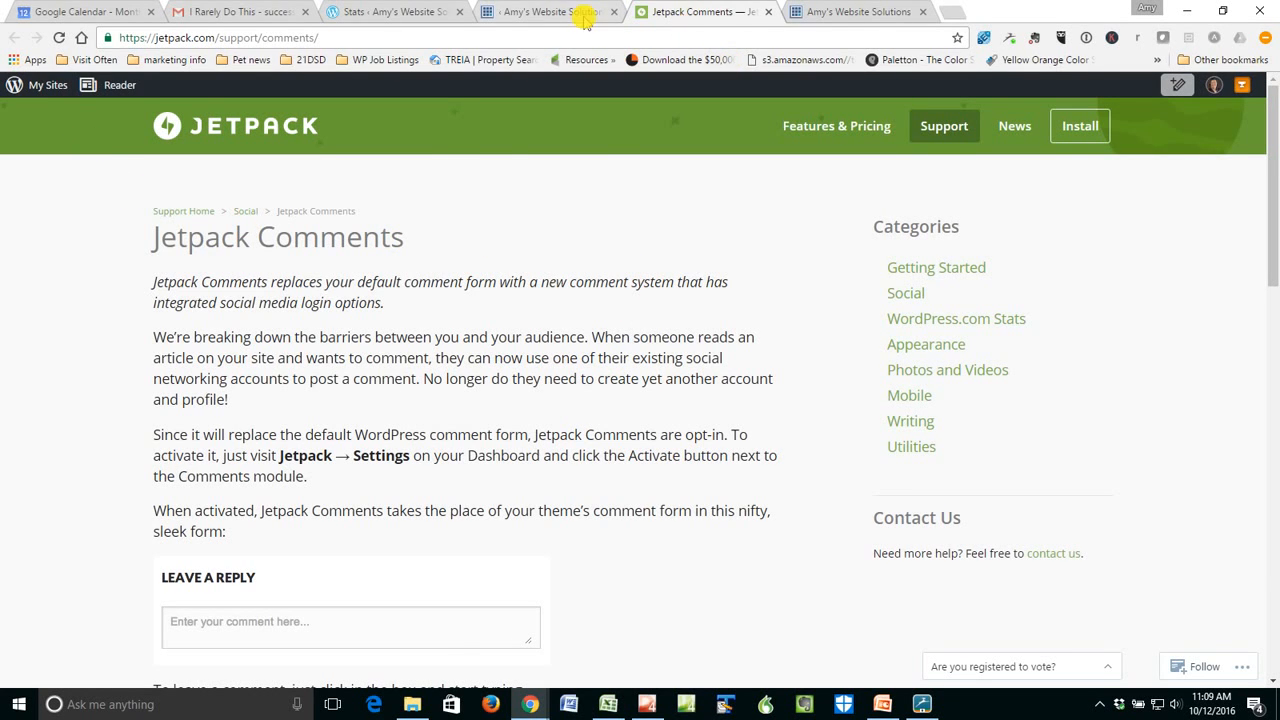
# Switch back to the WordPress browser tab showing the Jetpack modules list.
pyautogui.click(547, 11)
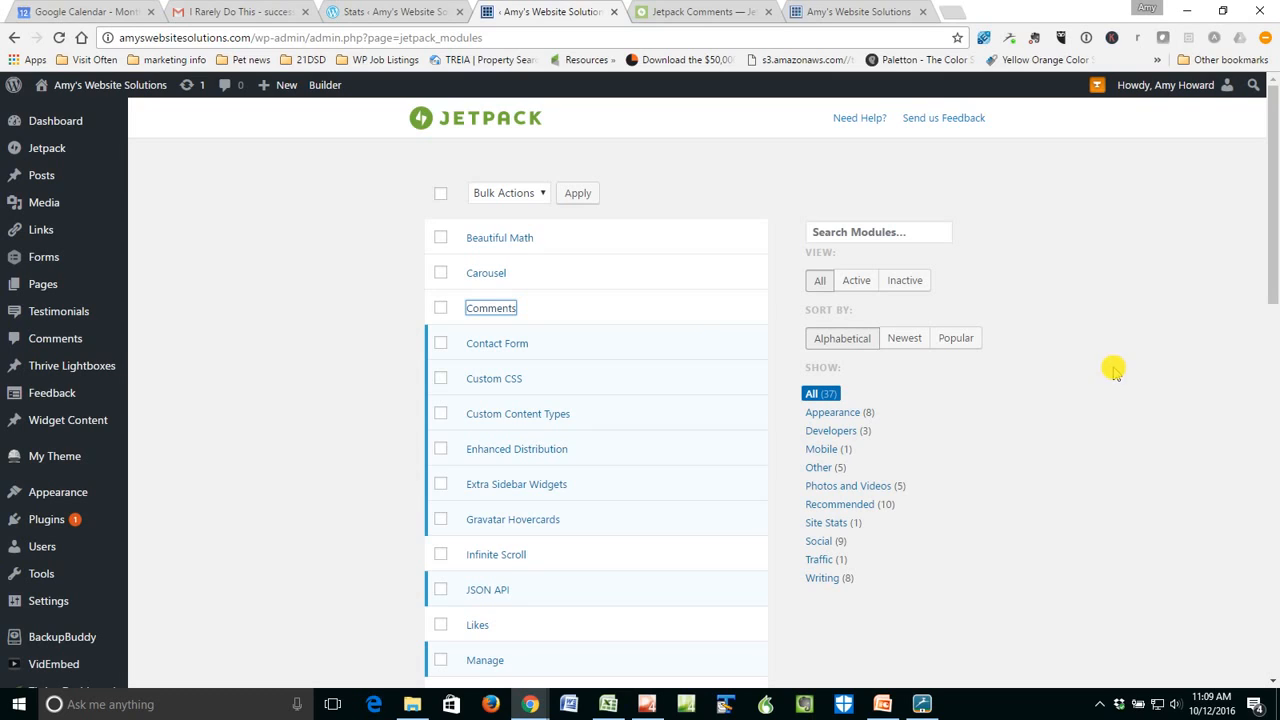
pyautogui.moveTo(1067, 348)
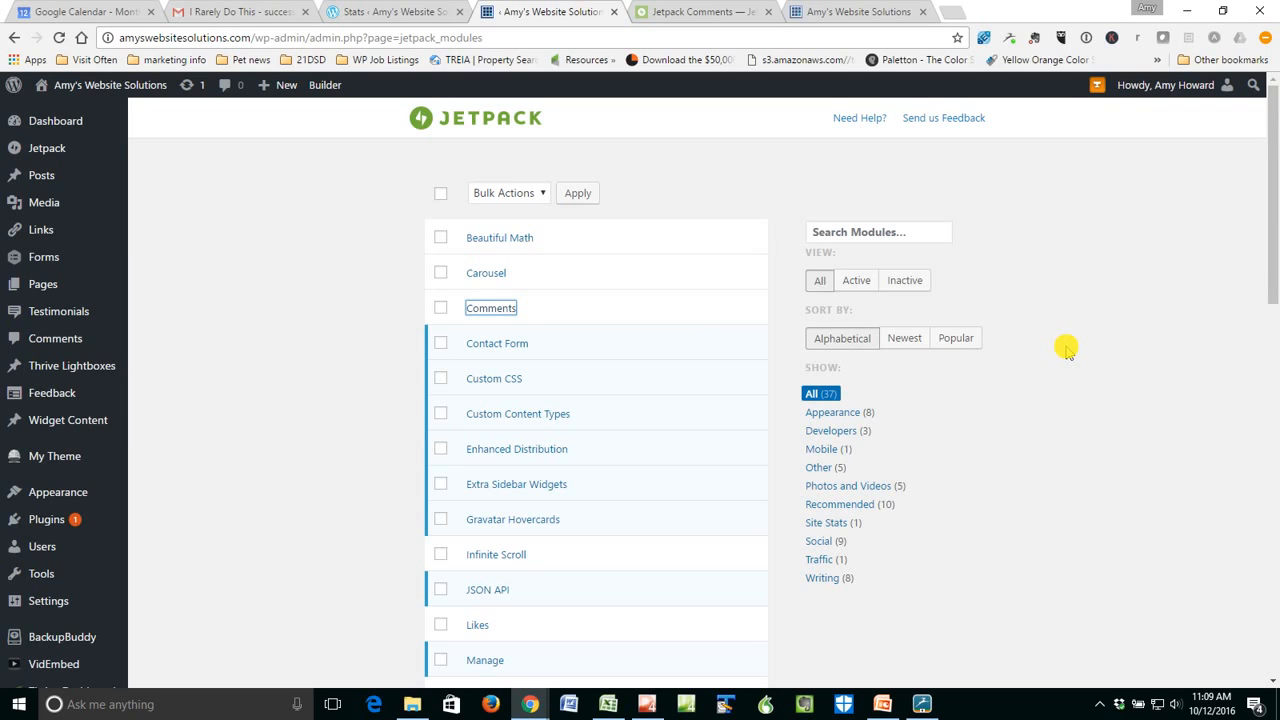